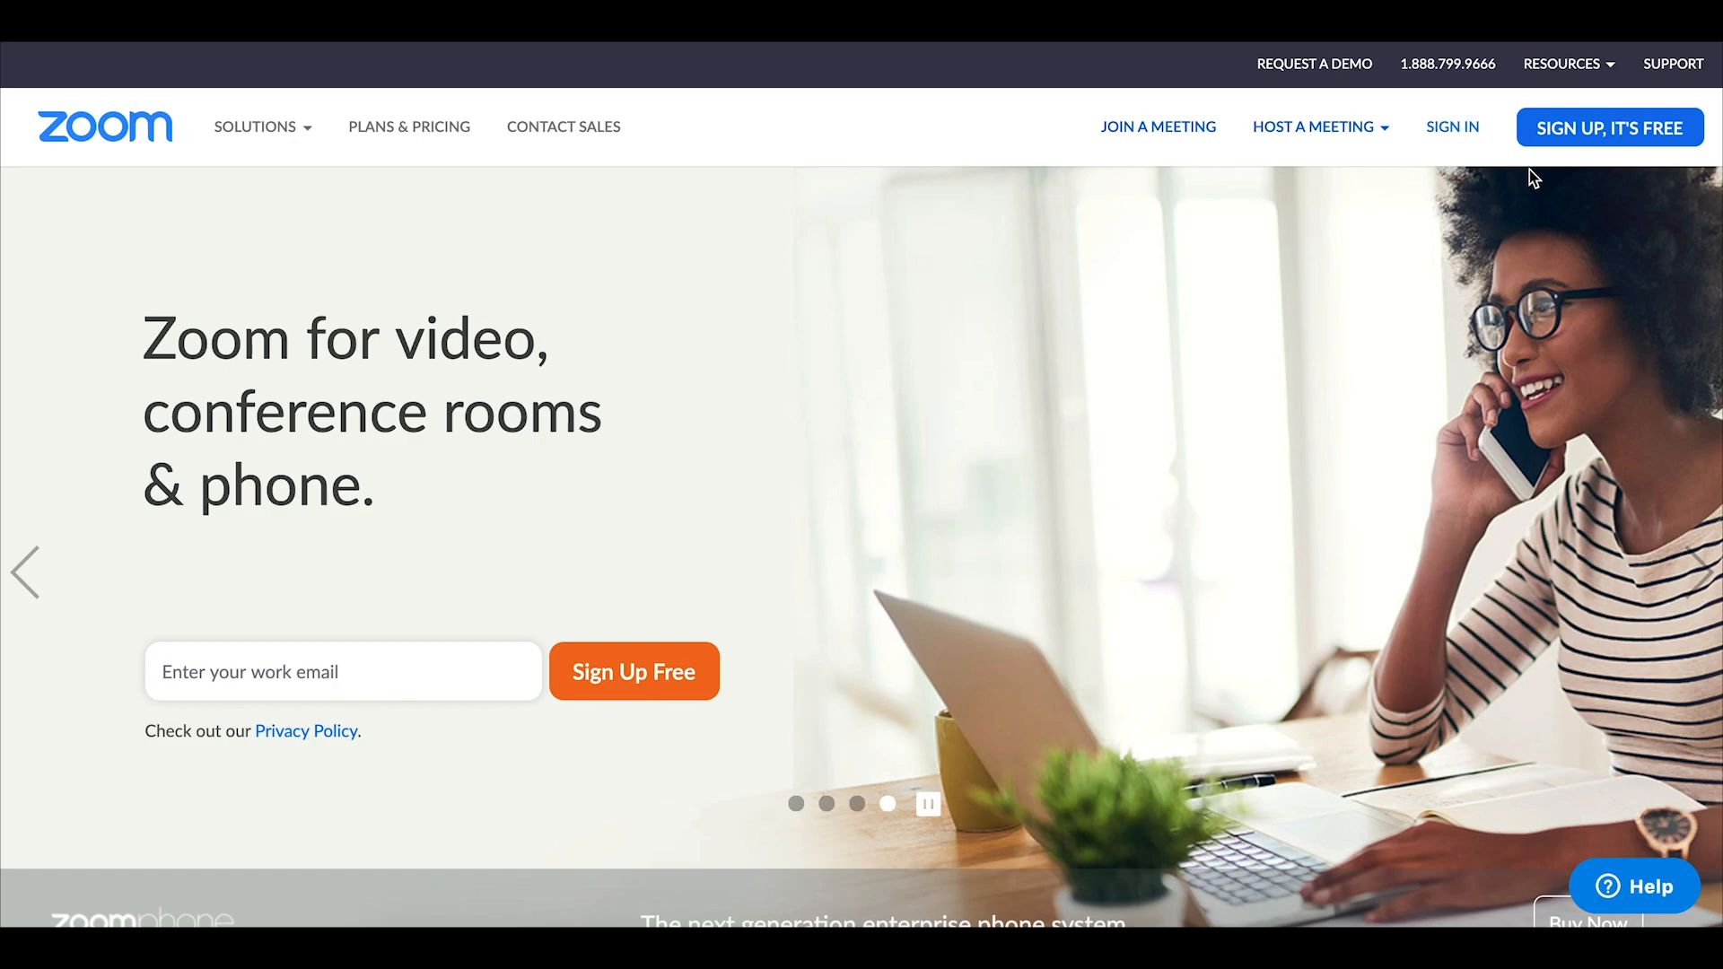
{"action": "mouse_move", "coordinate": [1612, 140]}
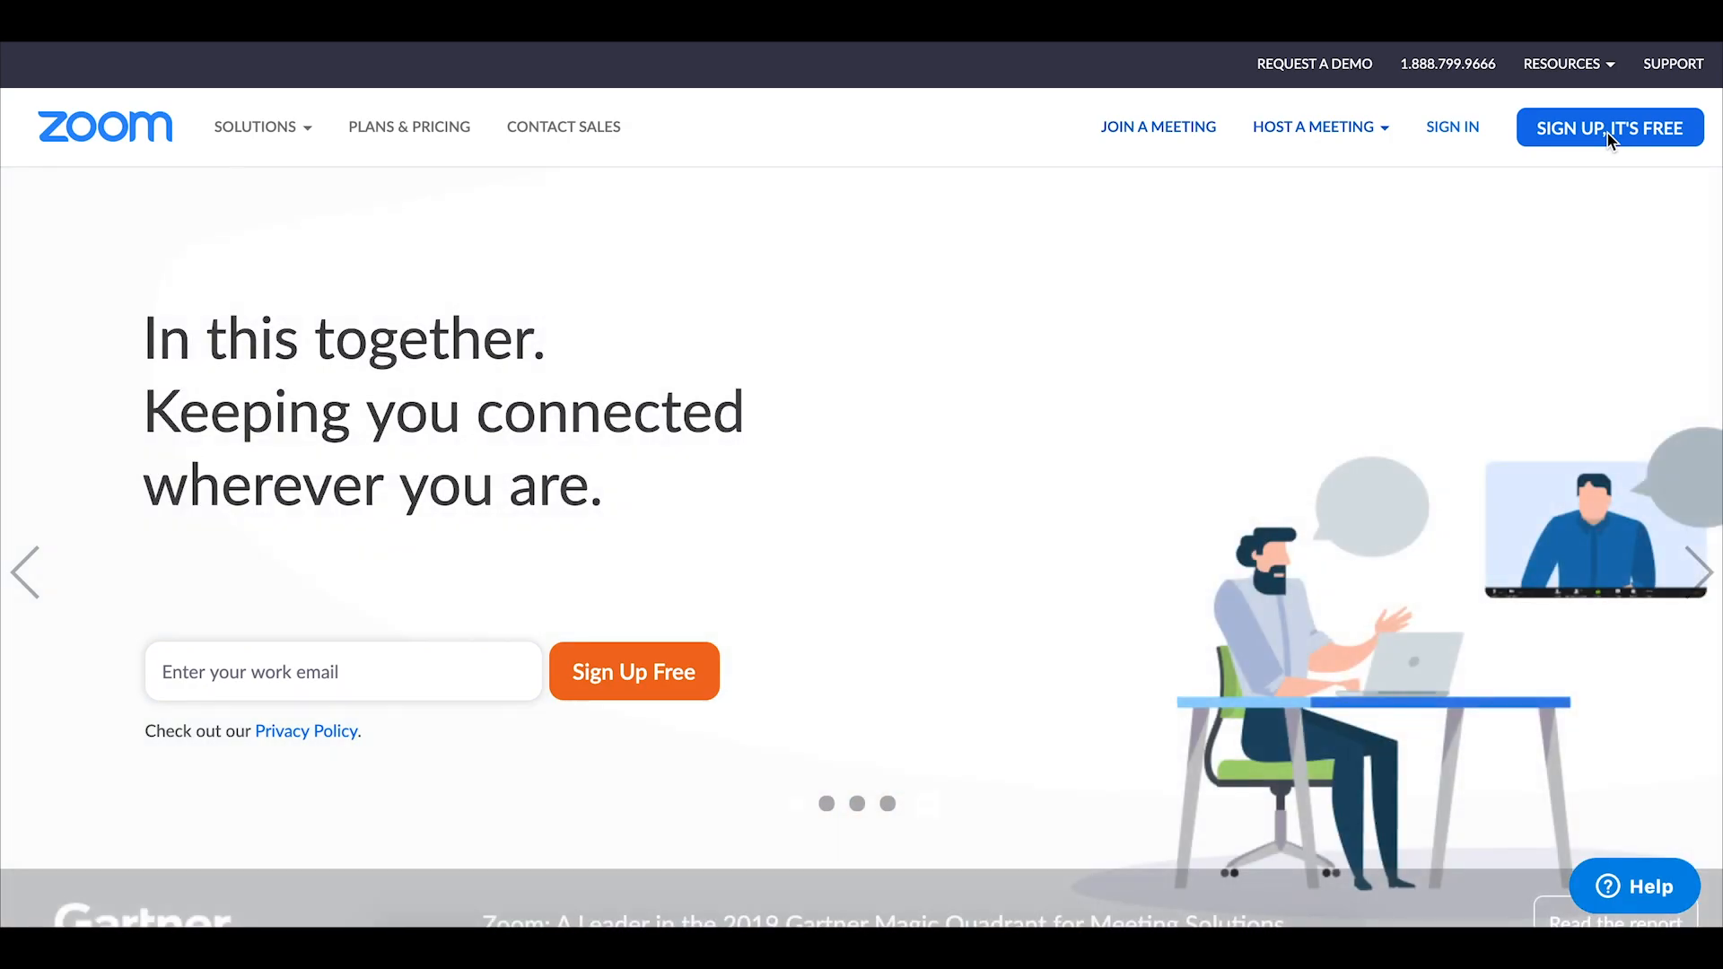
Step: Start the free sign-up from the top navigation bar
{"action": "left_click", "coordinate": [1609, 128]}
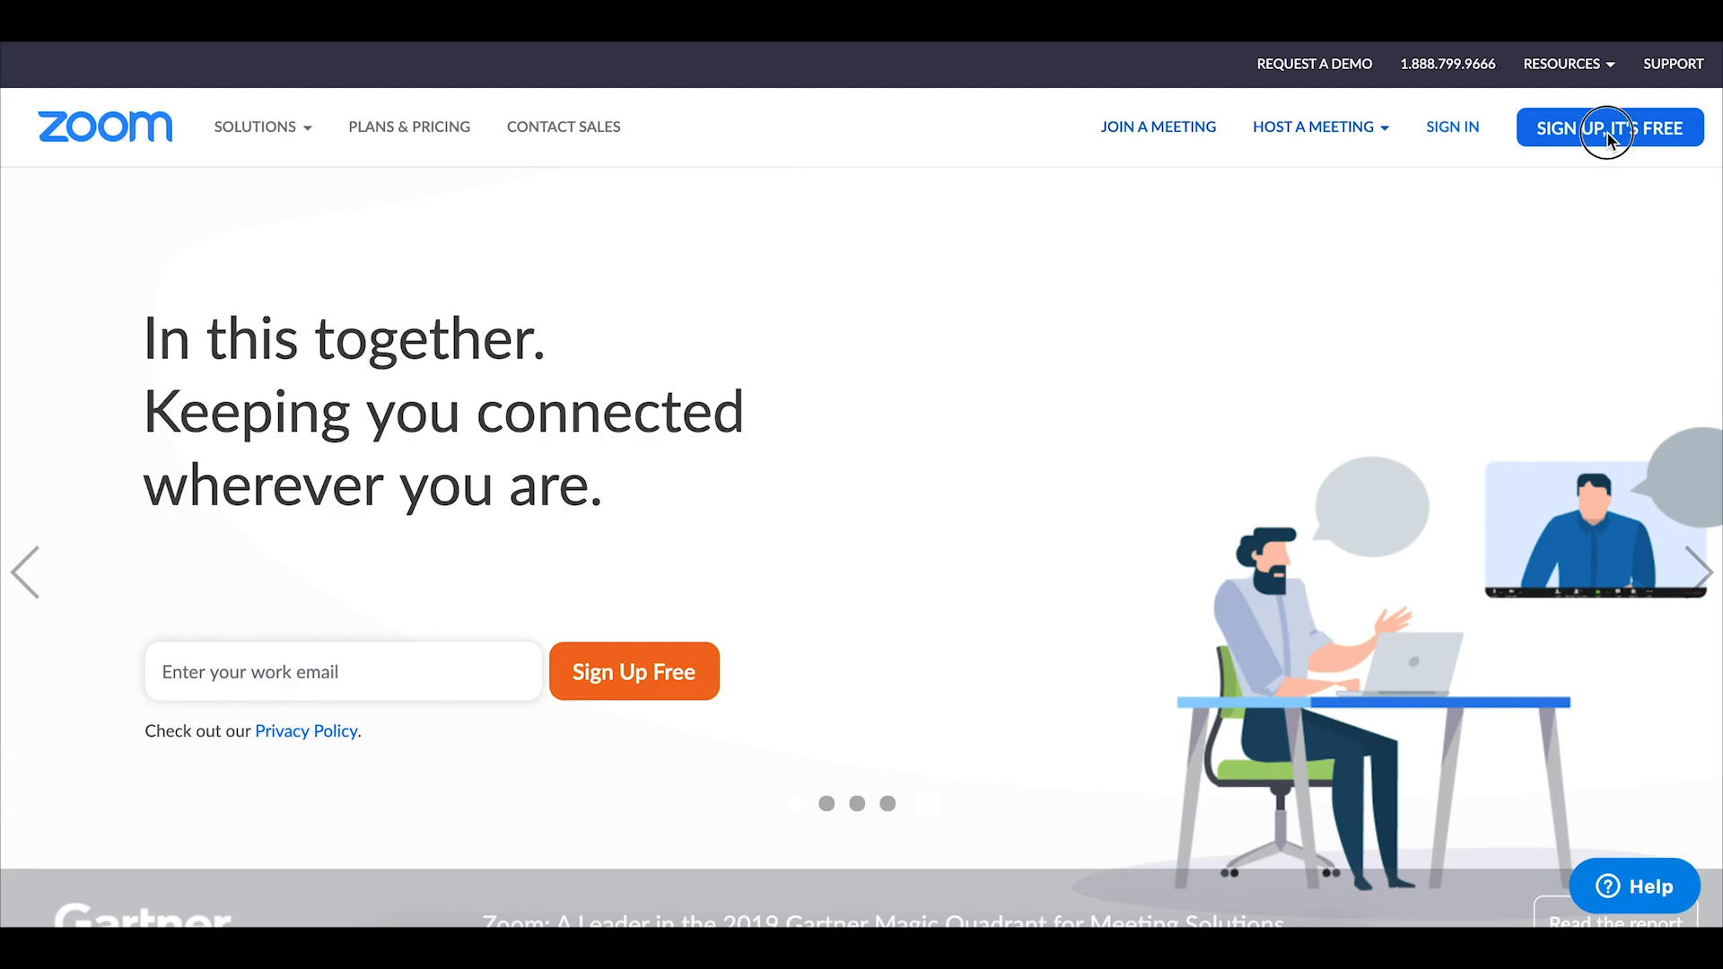
{"action": "left_click", "coordinate": [1608, 125]}
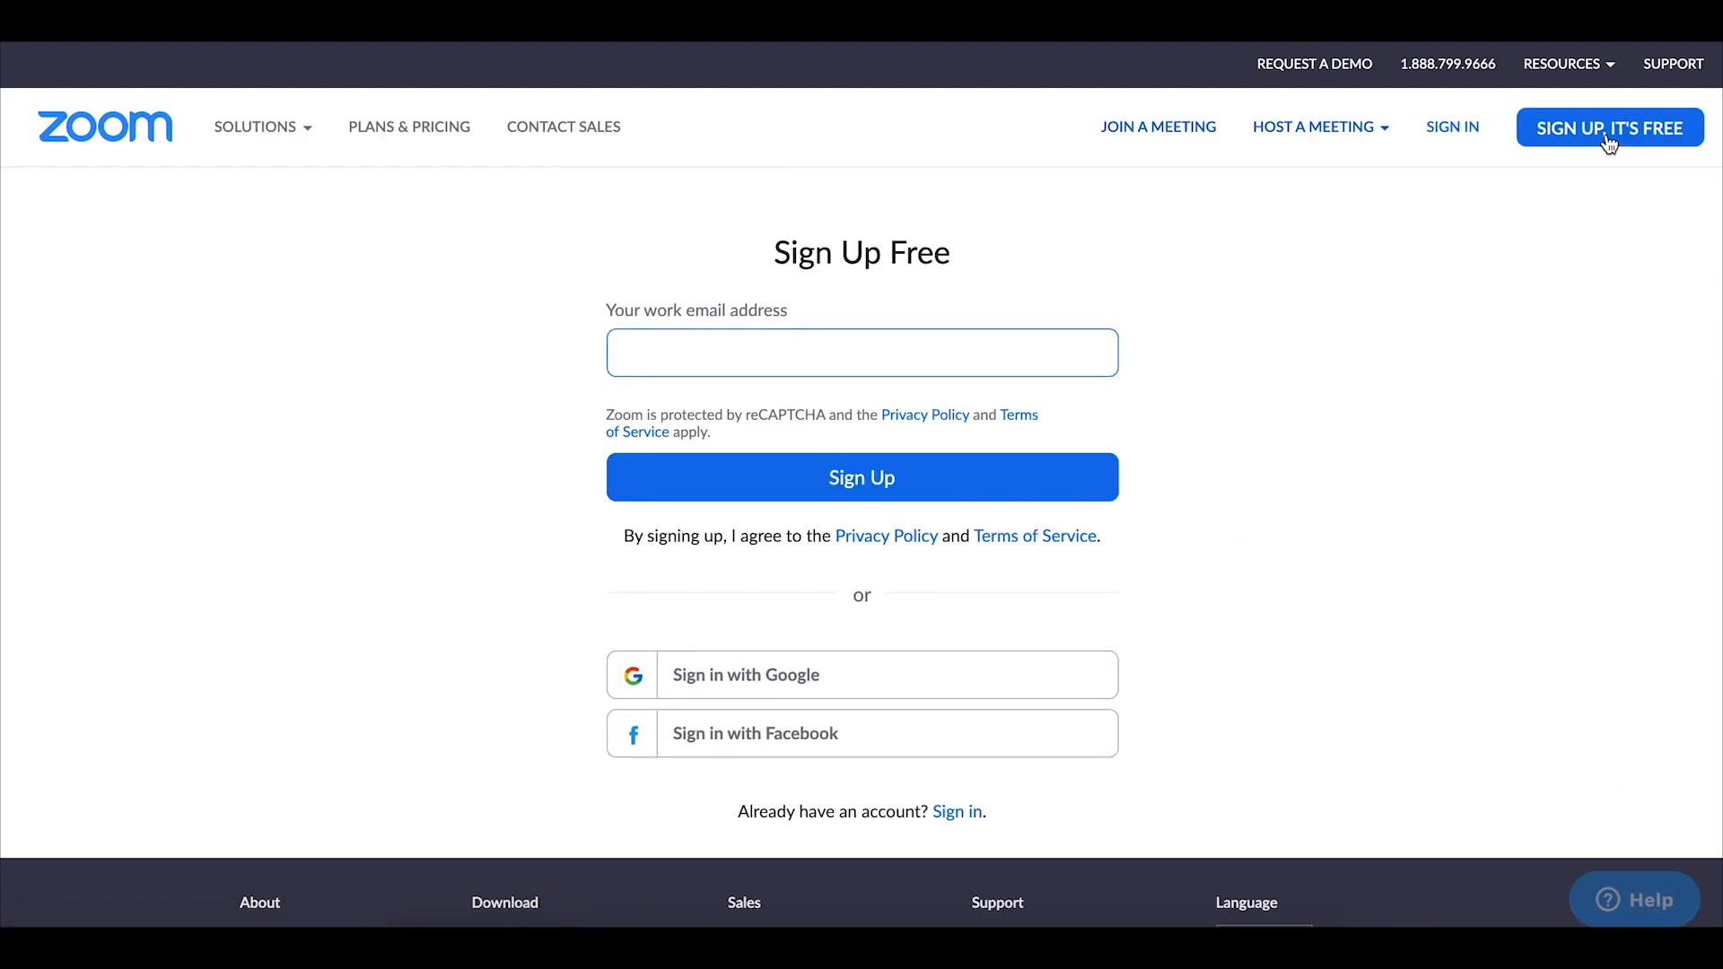
{"action": "left_click", "coordinate": [862, 353]}
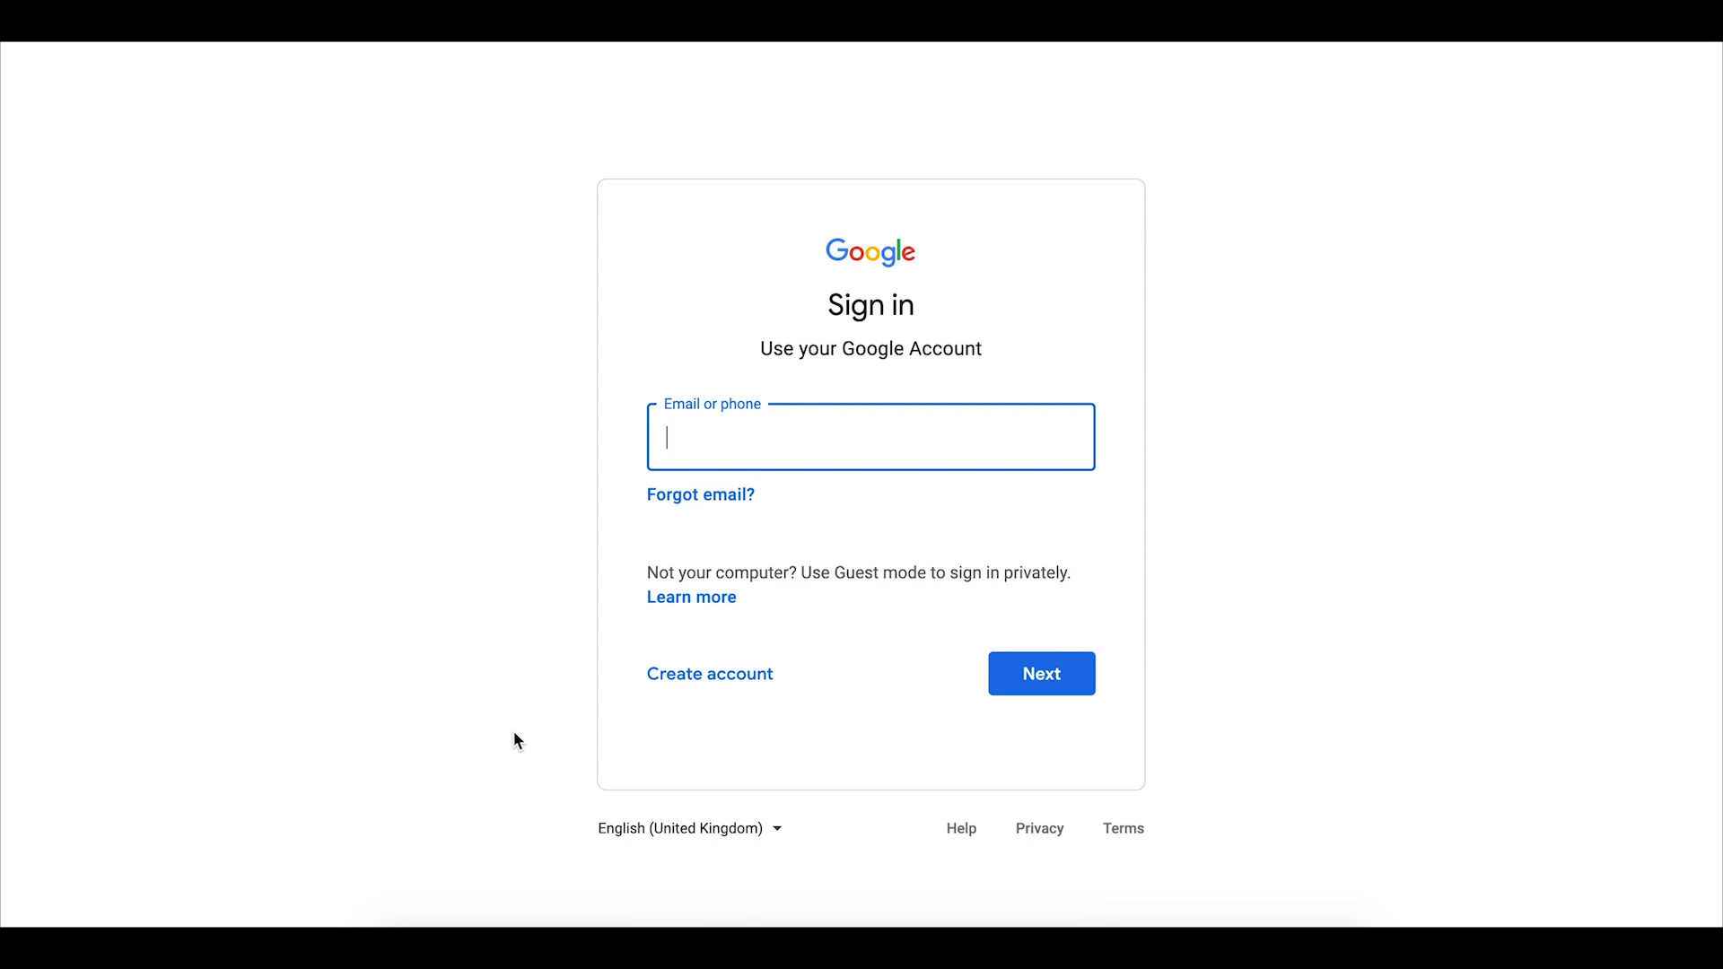
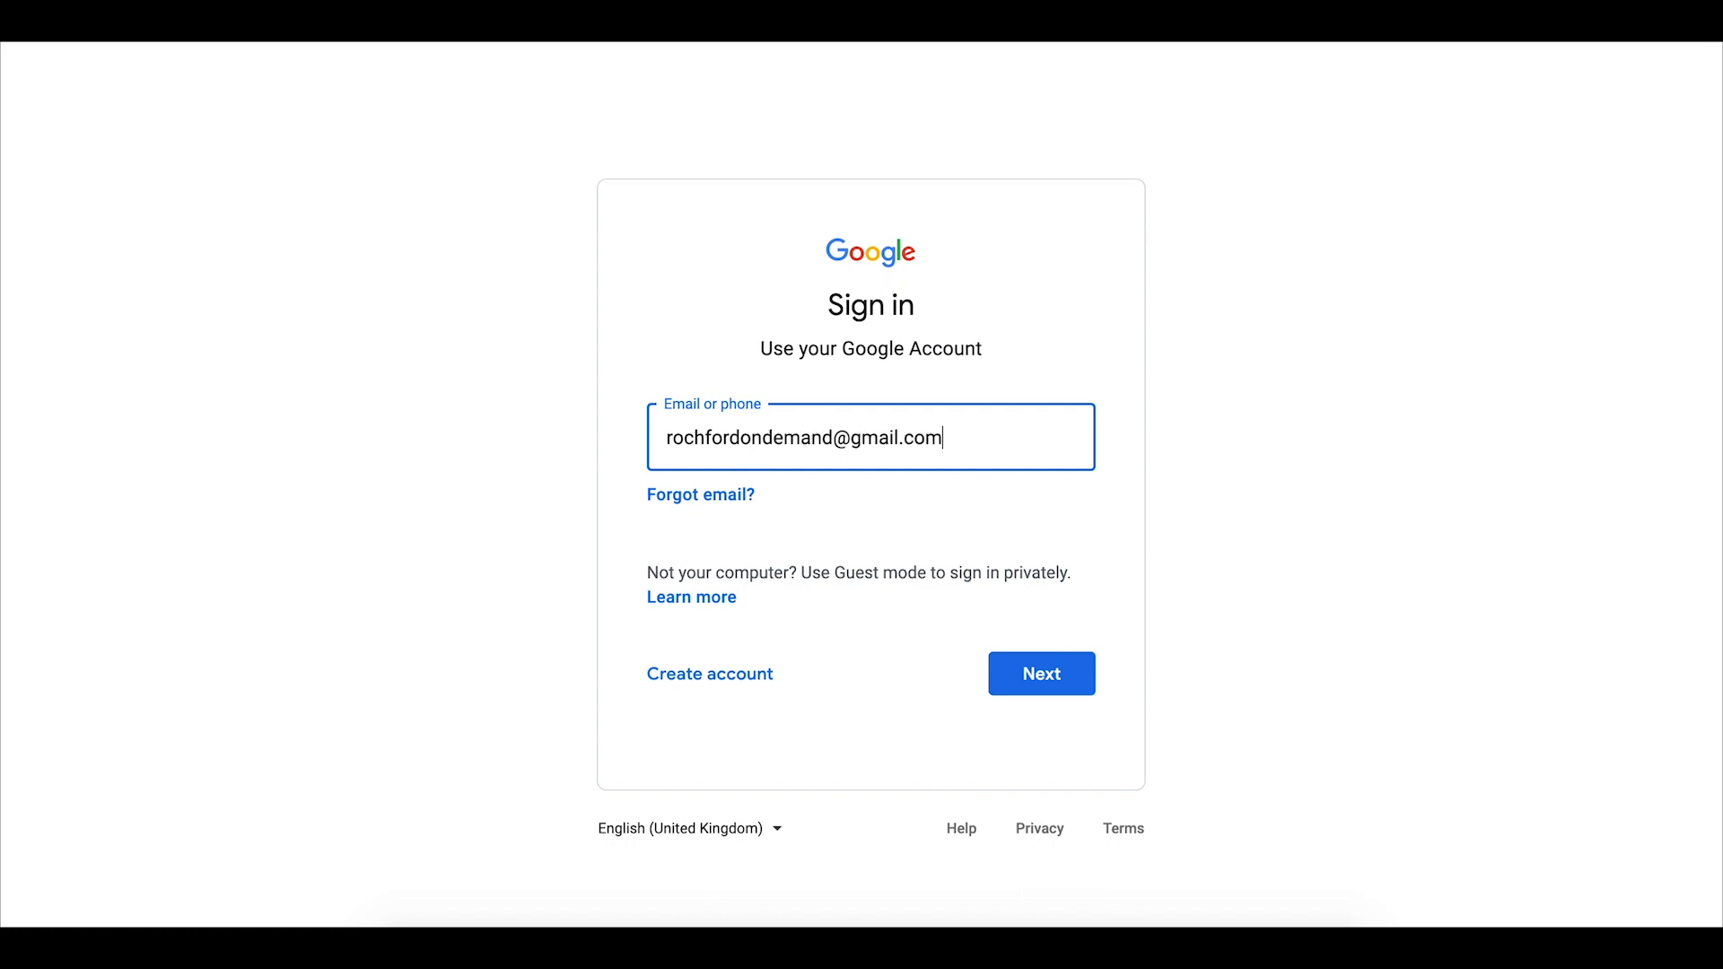
{"action": "mouse_move", "coordinate": [1039, 684]}
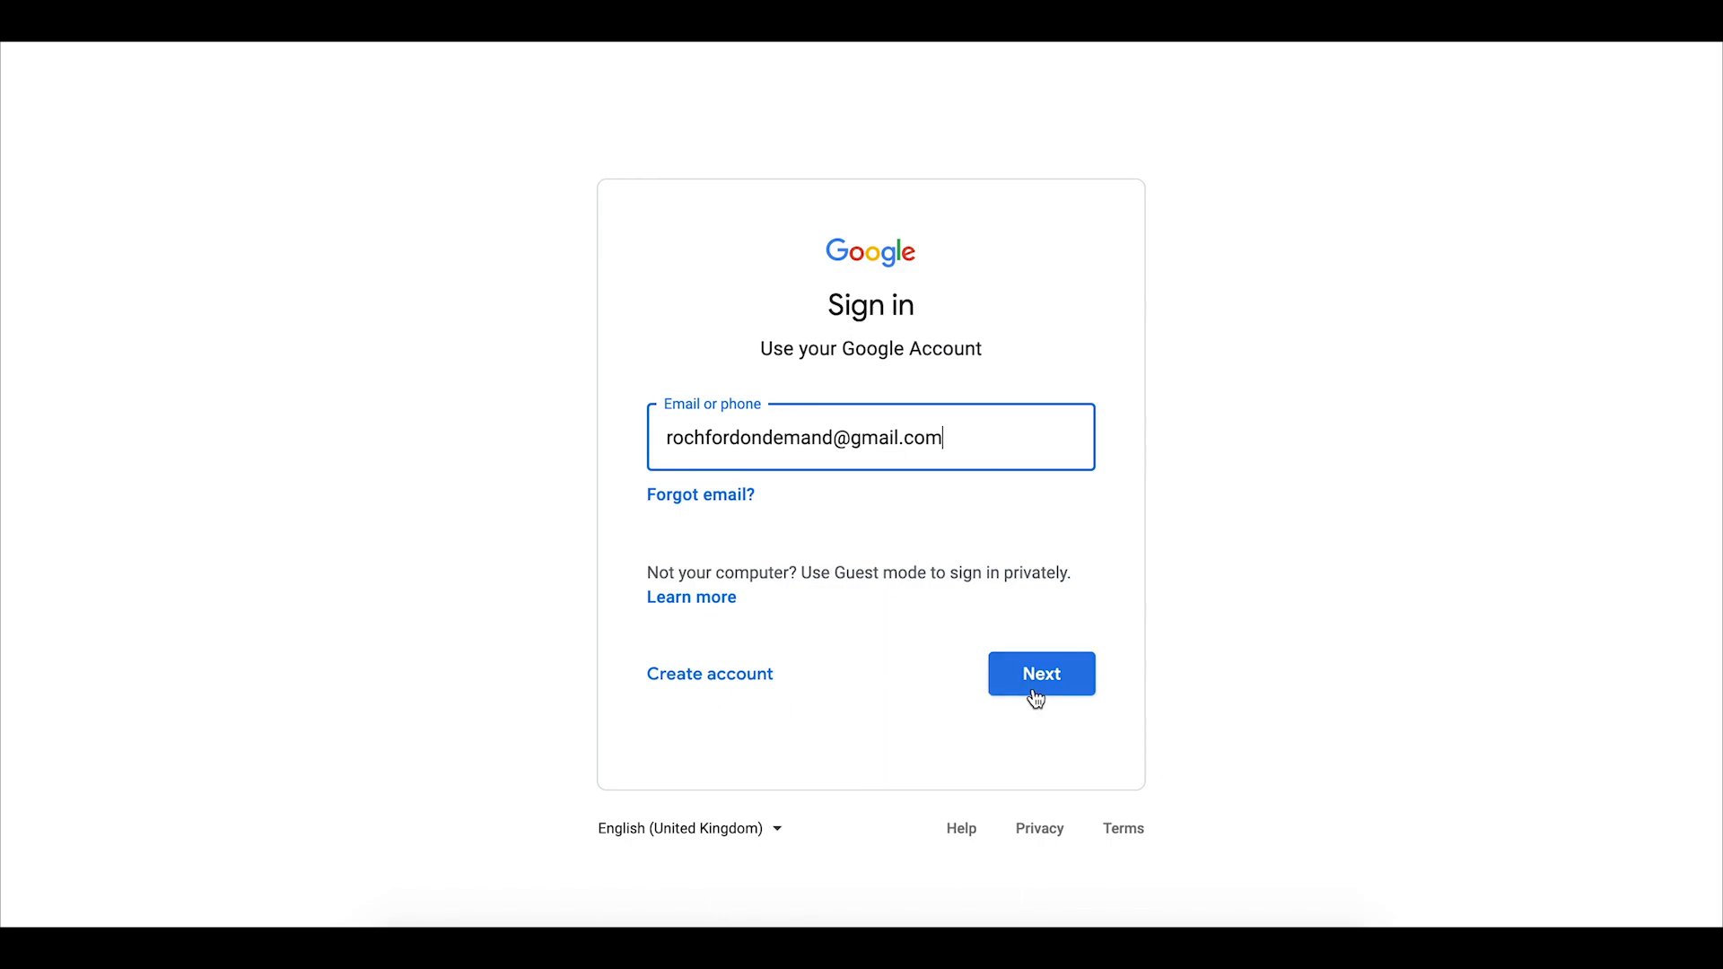
{"action": "left_click", "coordinate": [1040, 673]}
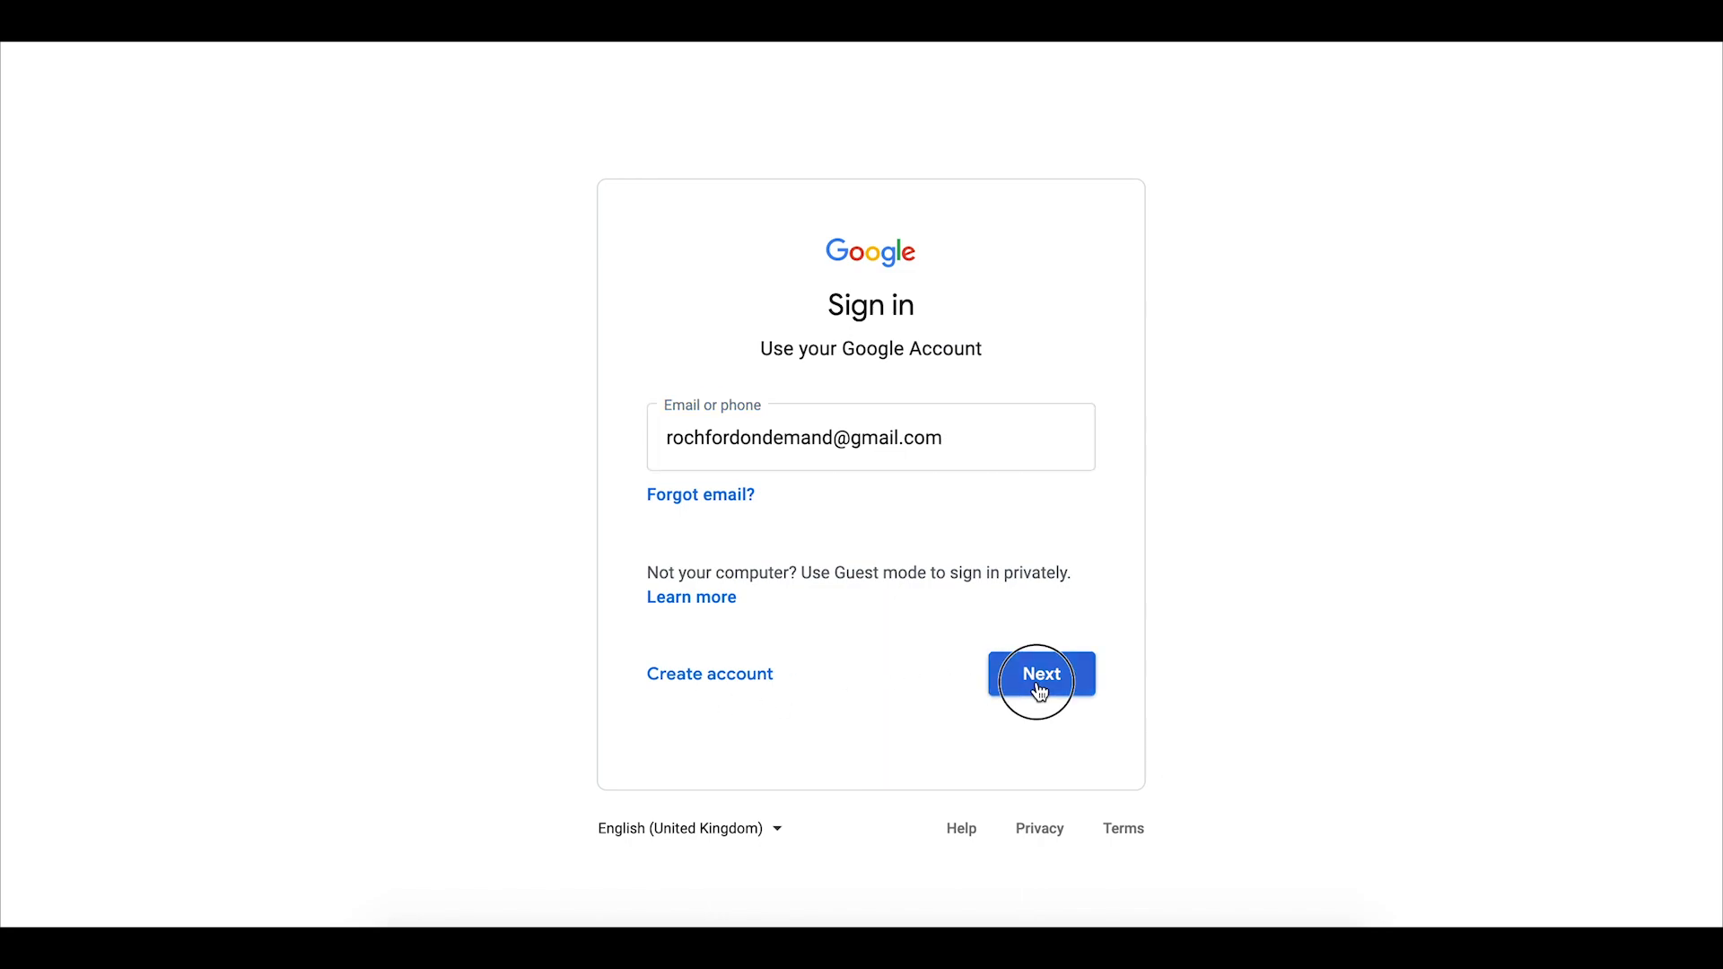
{"action": "left_click", "coordinate": [1039, 673]}
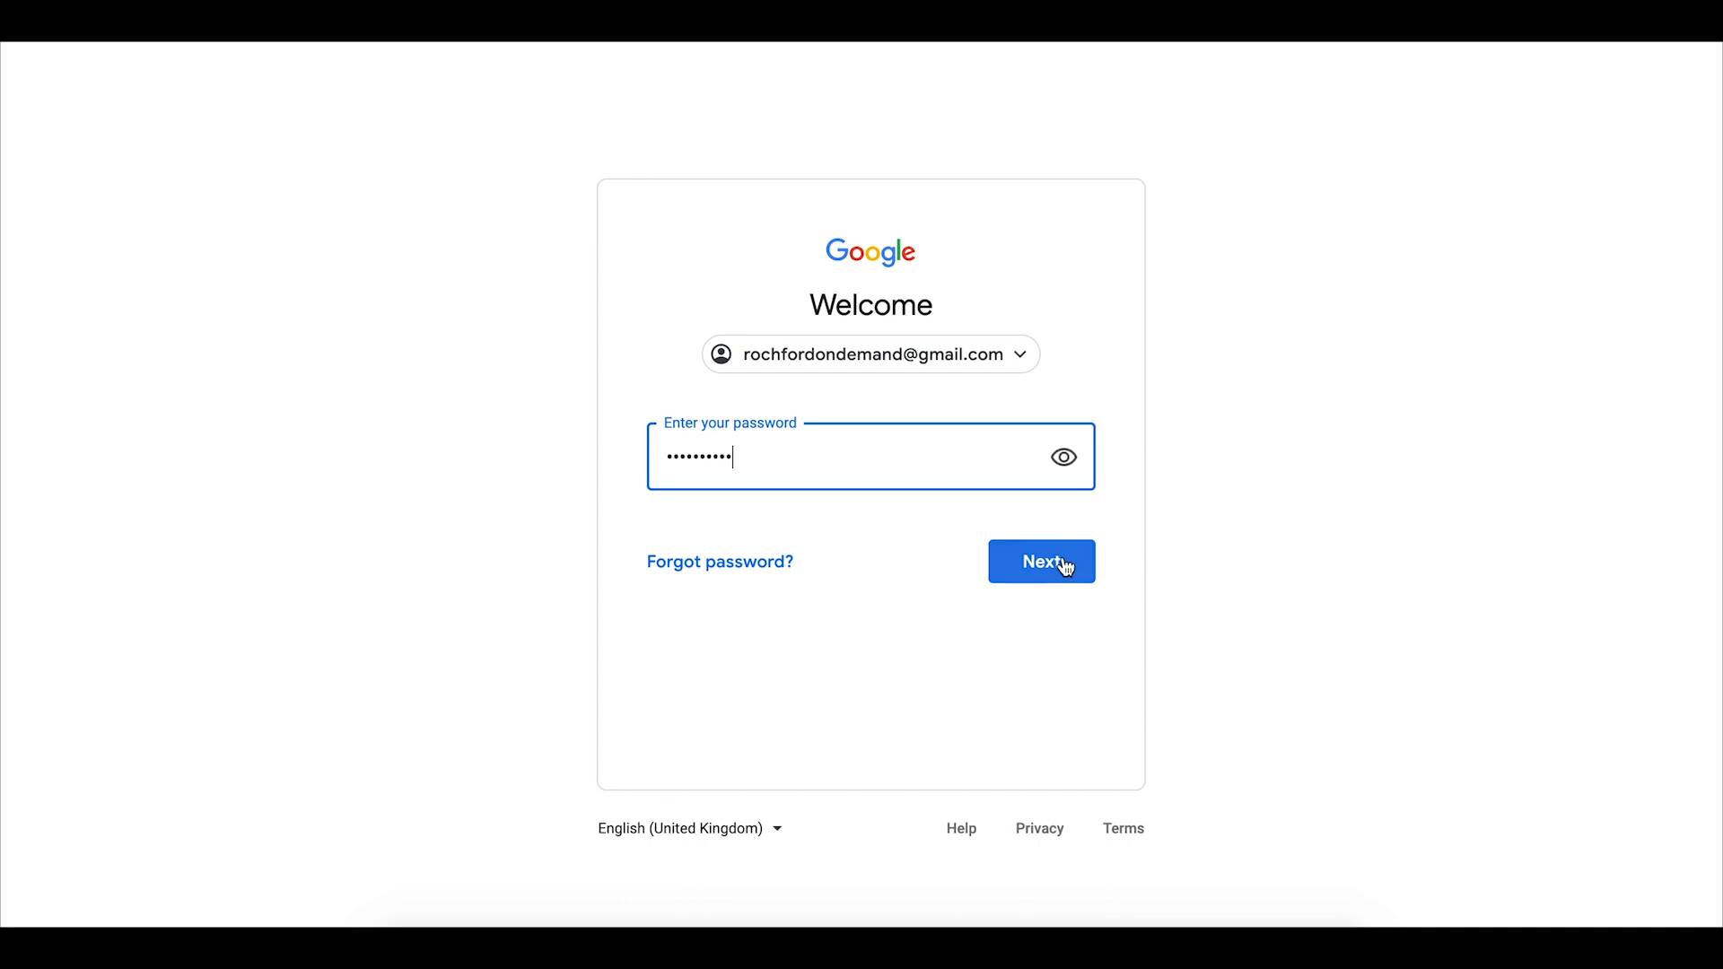
Step: Submit the Google account password to finish signing in
{"action": "left_click", "coordinate": [1039, 562]}
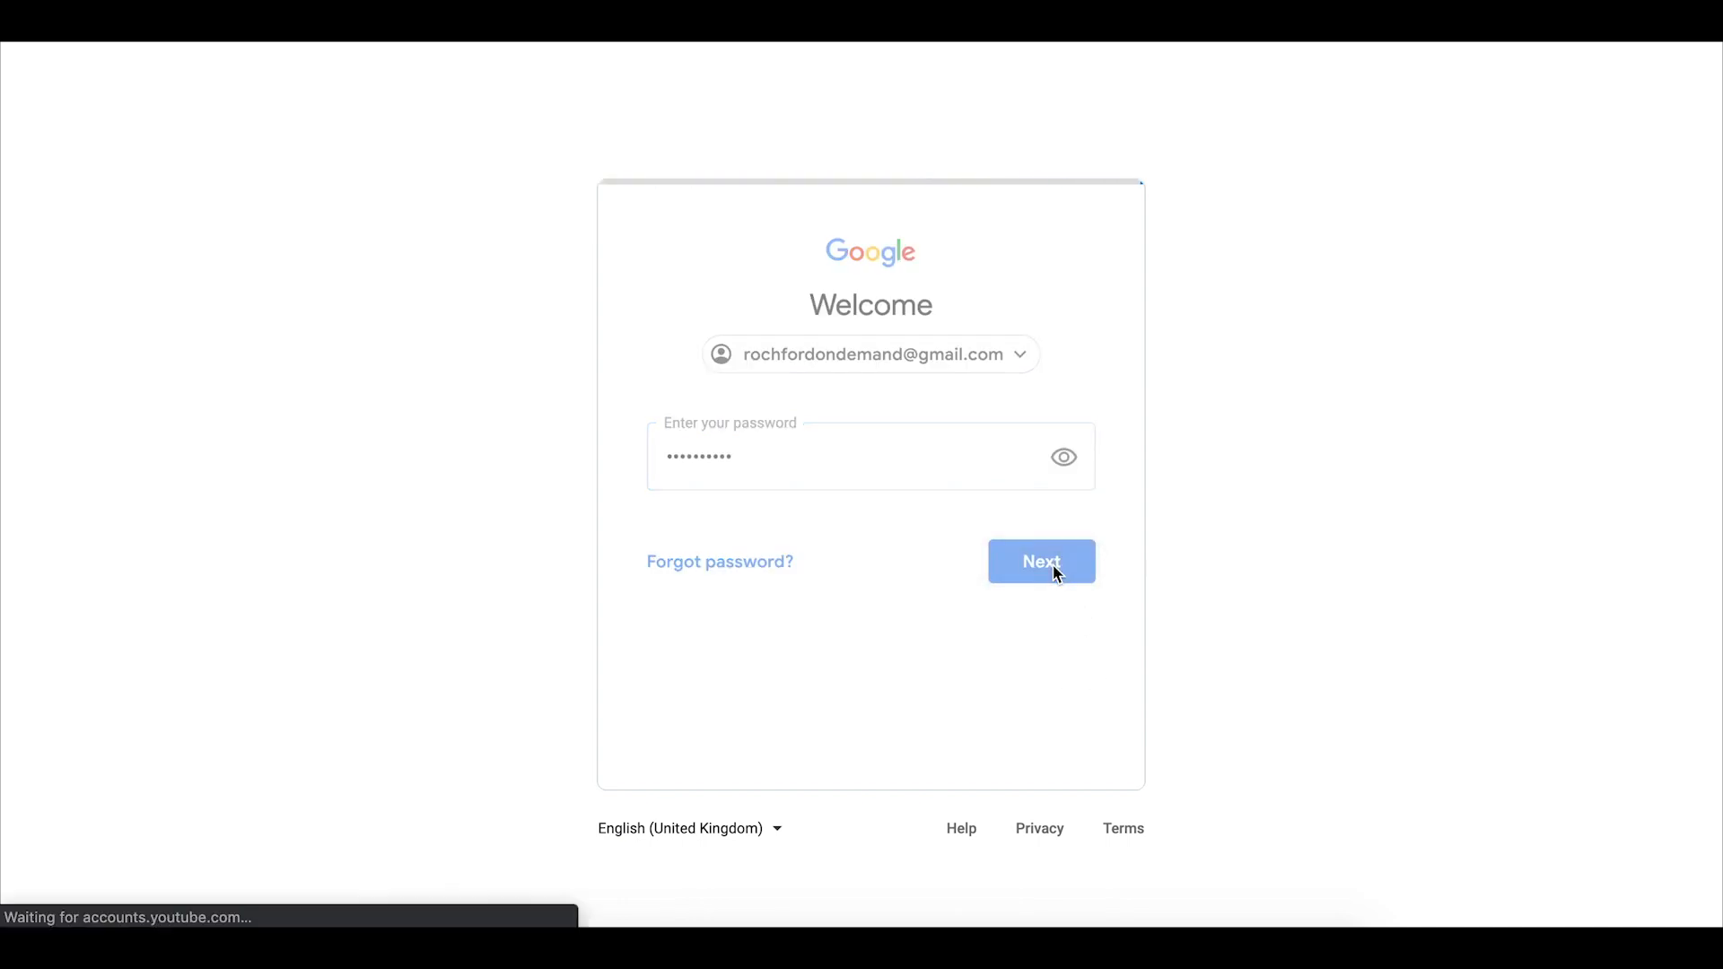
{"action": "left_click", "coordinate": [1039, 561]}
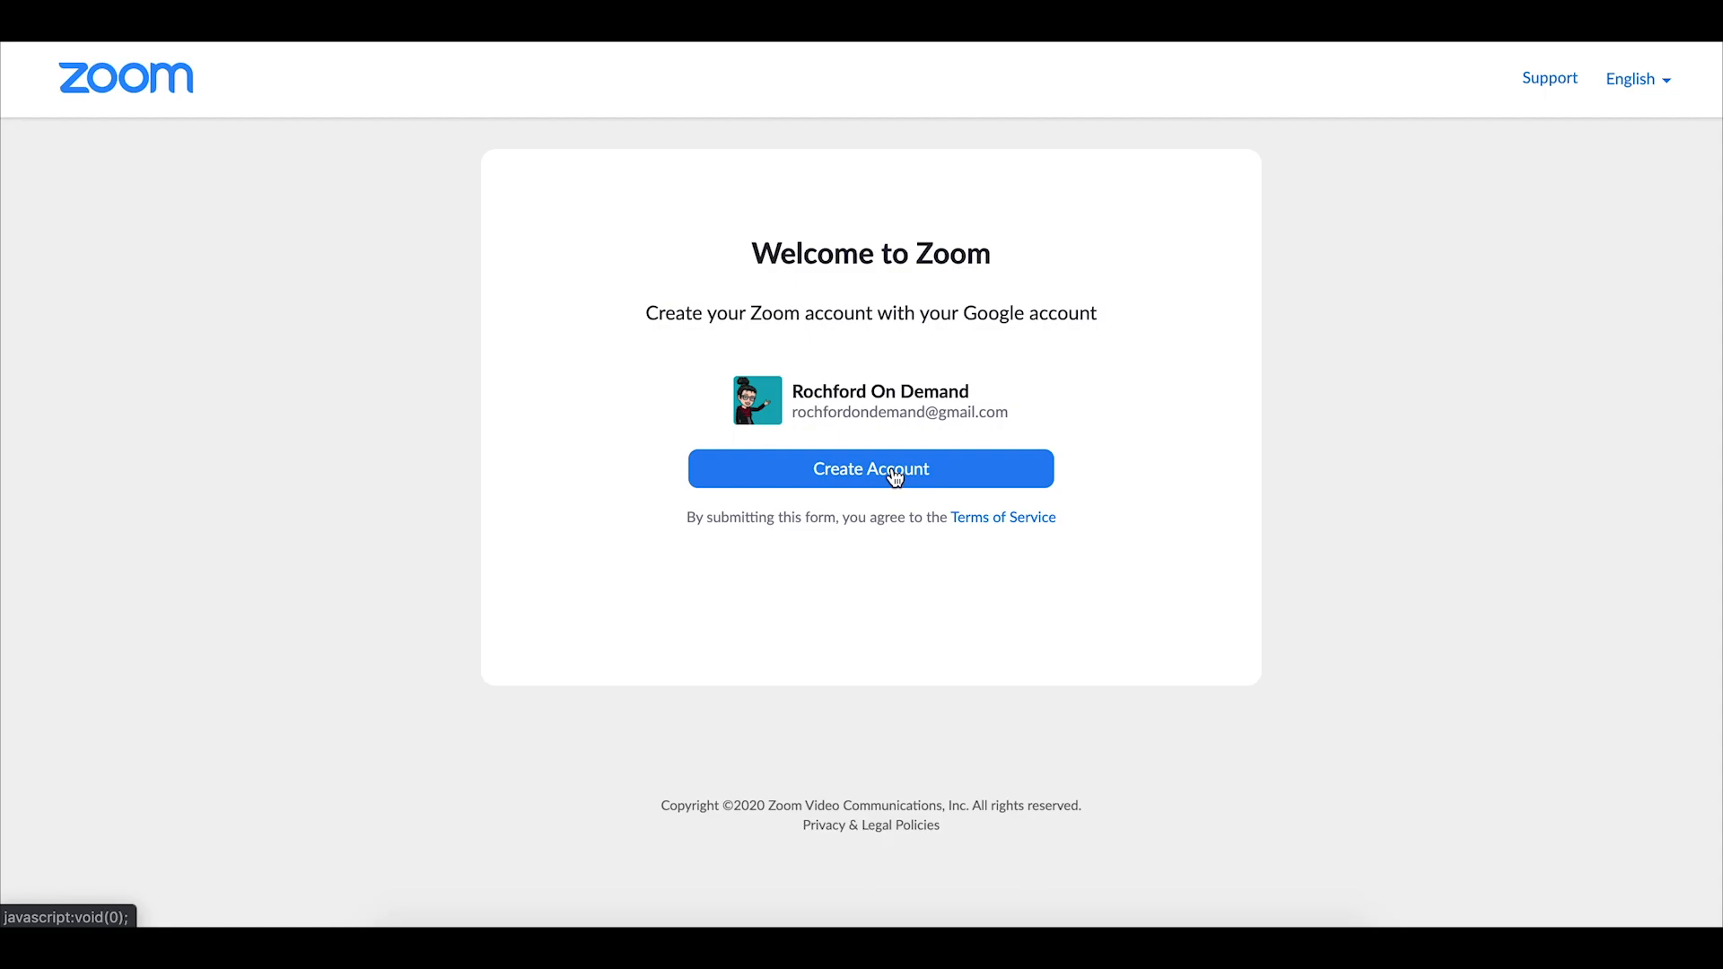
Step: Create the Zoom account from the signed-in Google account
{"action": "left_click", "coordinate": [868, 469]}
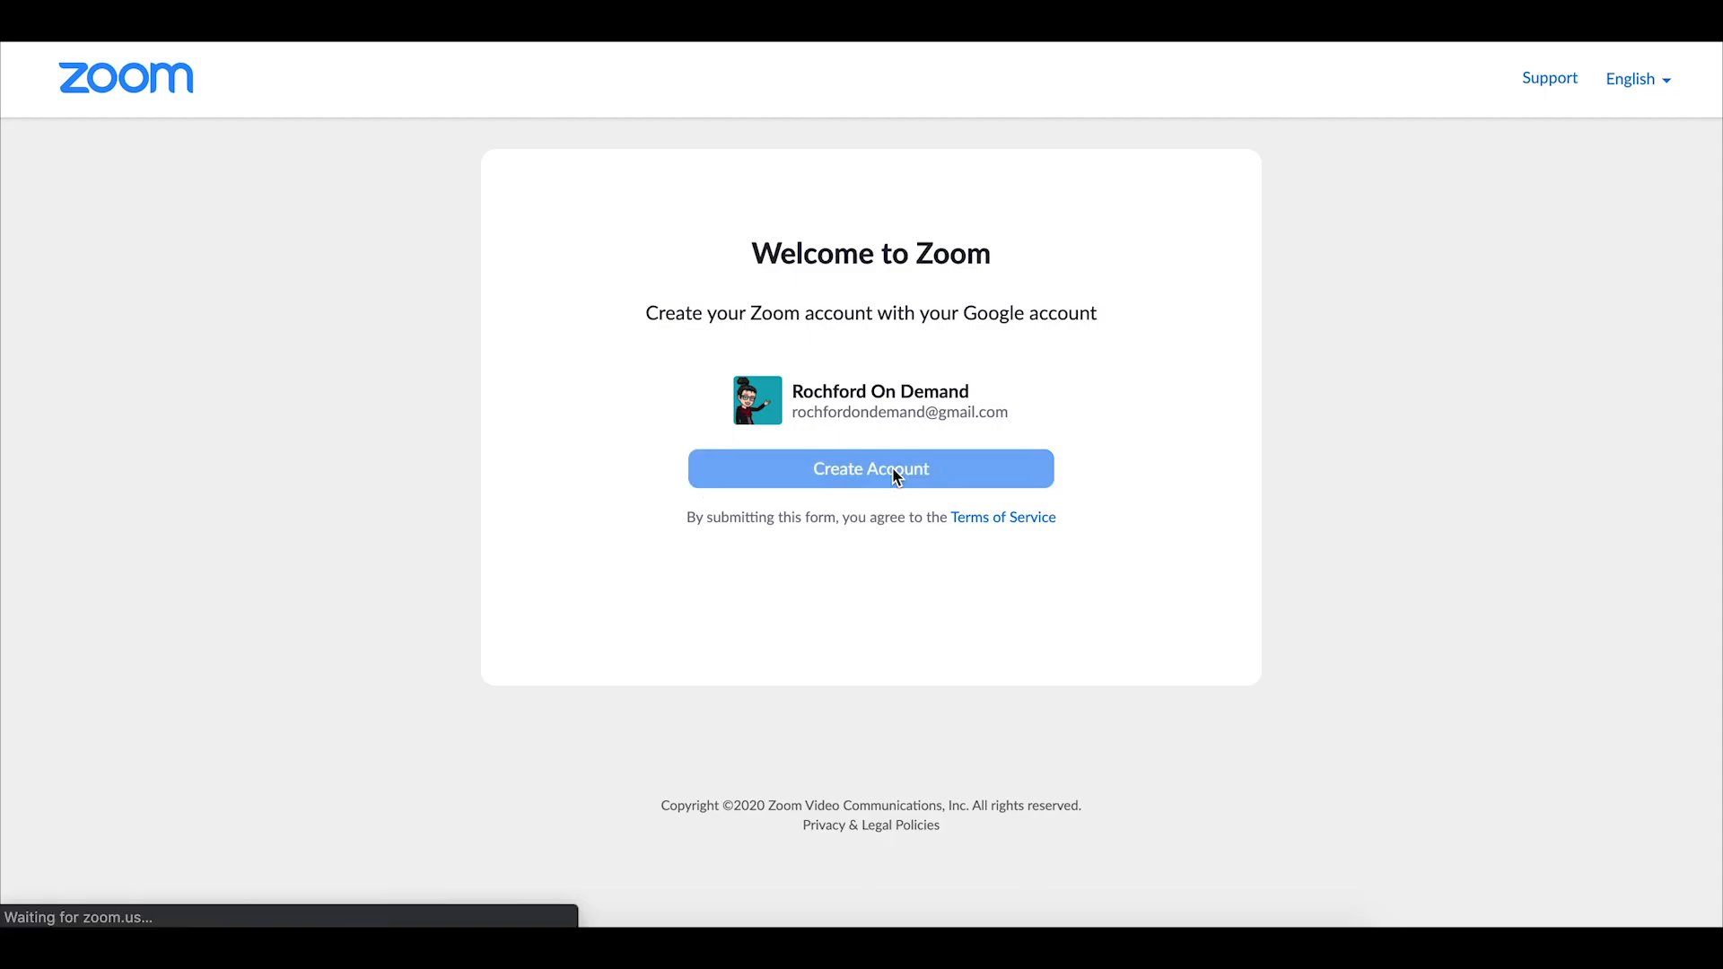
{"action": "left_click", "coordinate": [869, 469]}
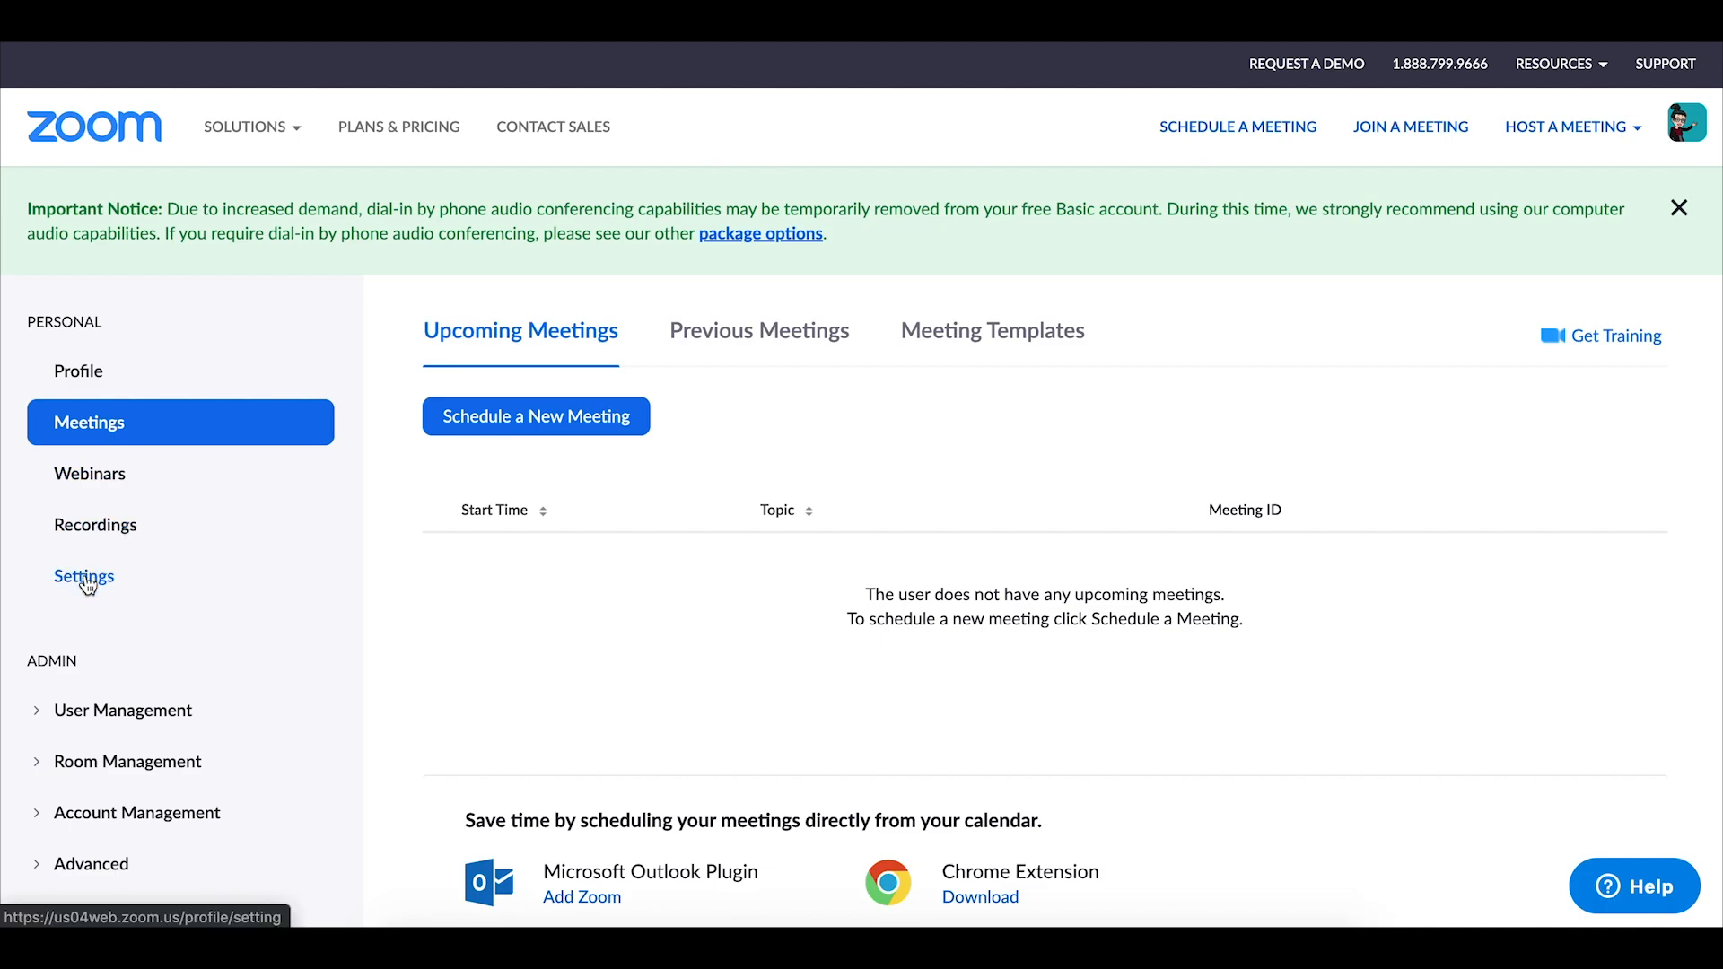
Step: Open Settings under Personal to reach the Meeting settings tab
{"action": "left_click", "coordinate": [84, 576]}
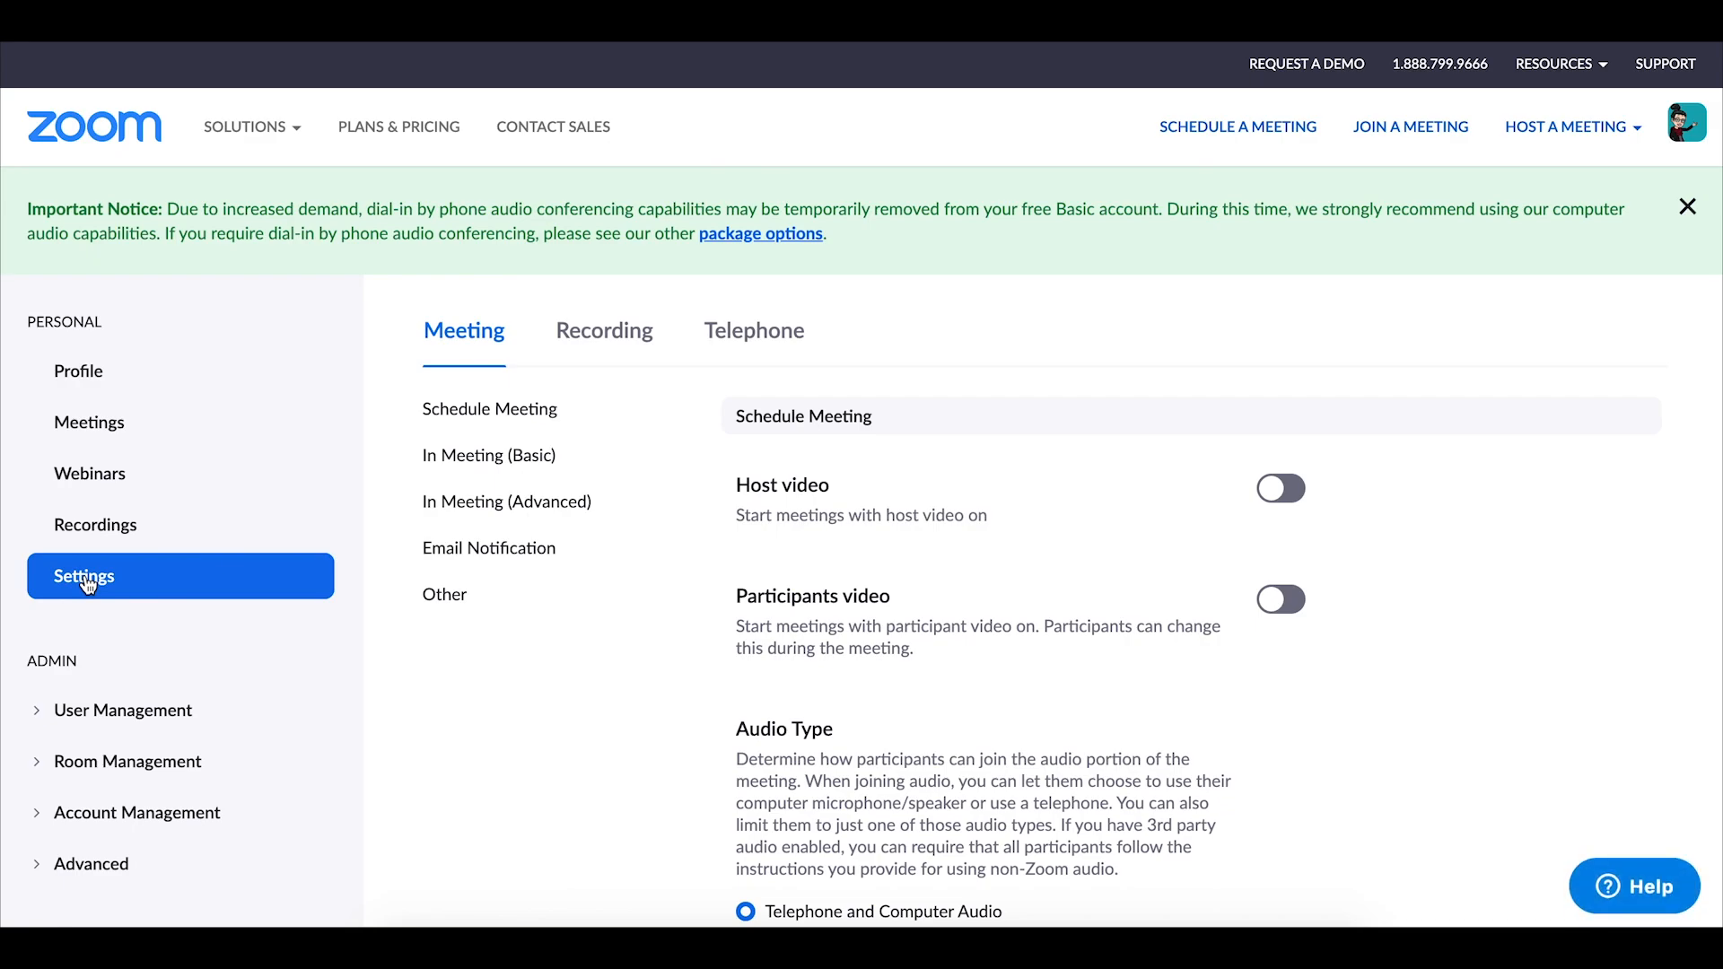
{"action": "mouse_move", "coordinate": [1258, 535]}
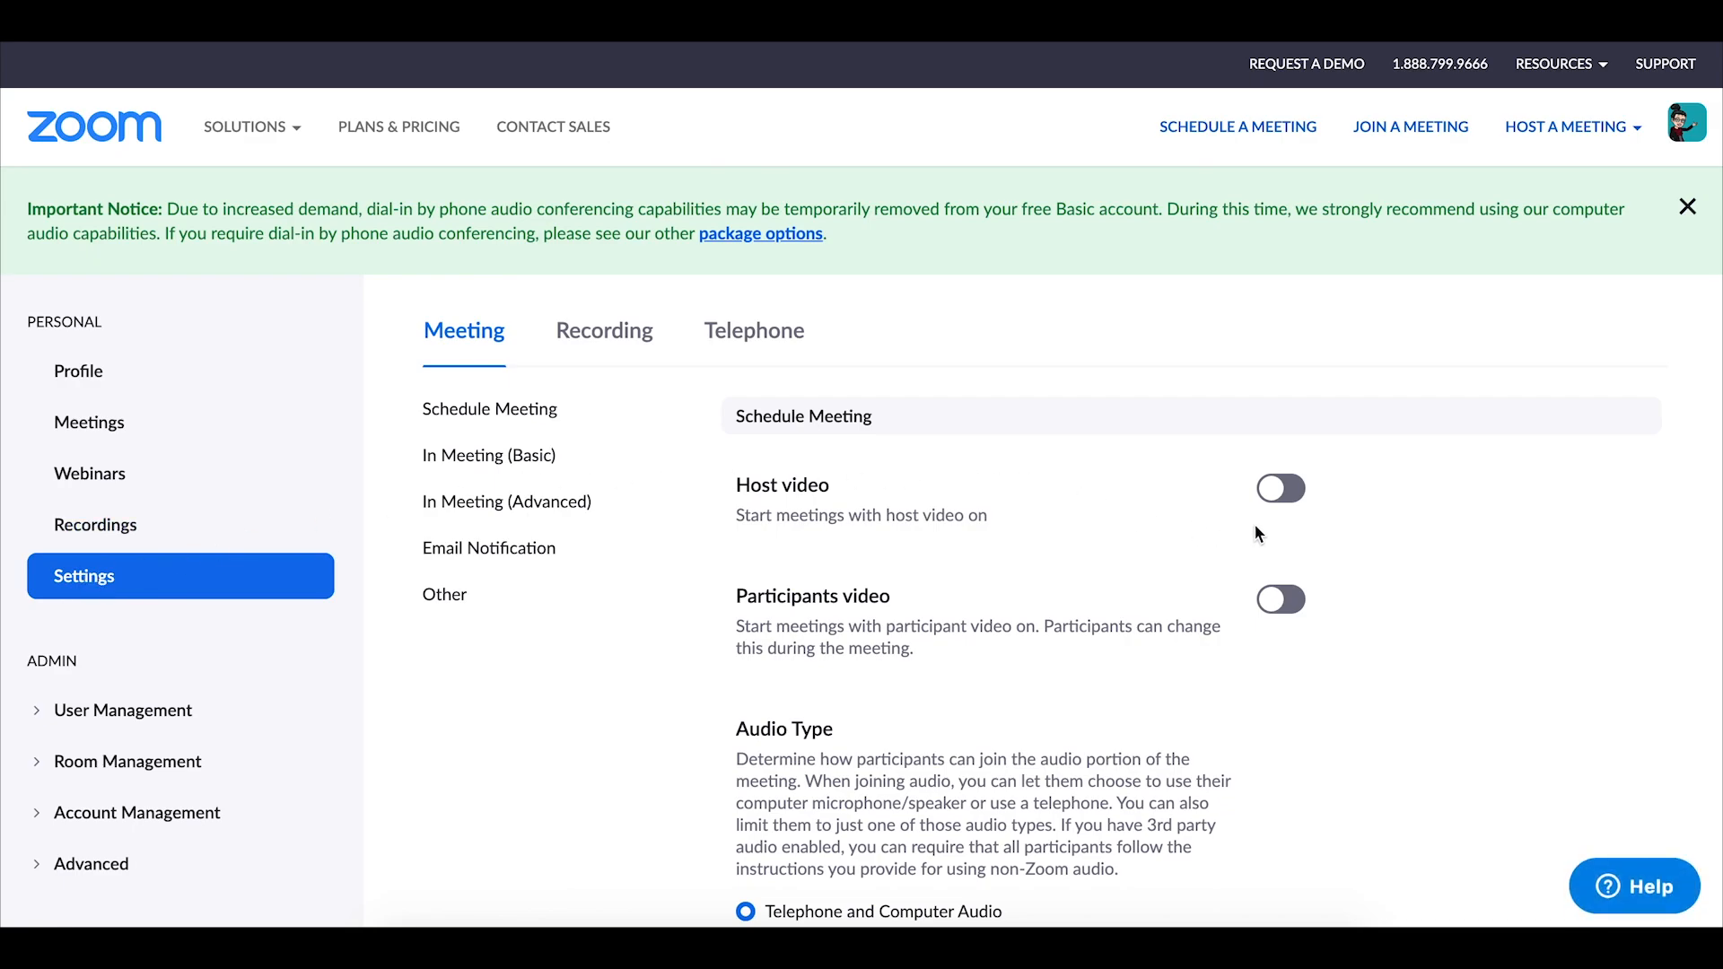
{"action": "mouse_move", "coordinate": [1319, 520]}
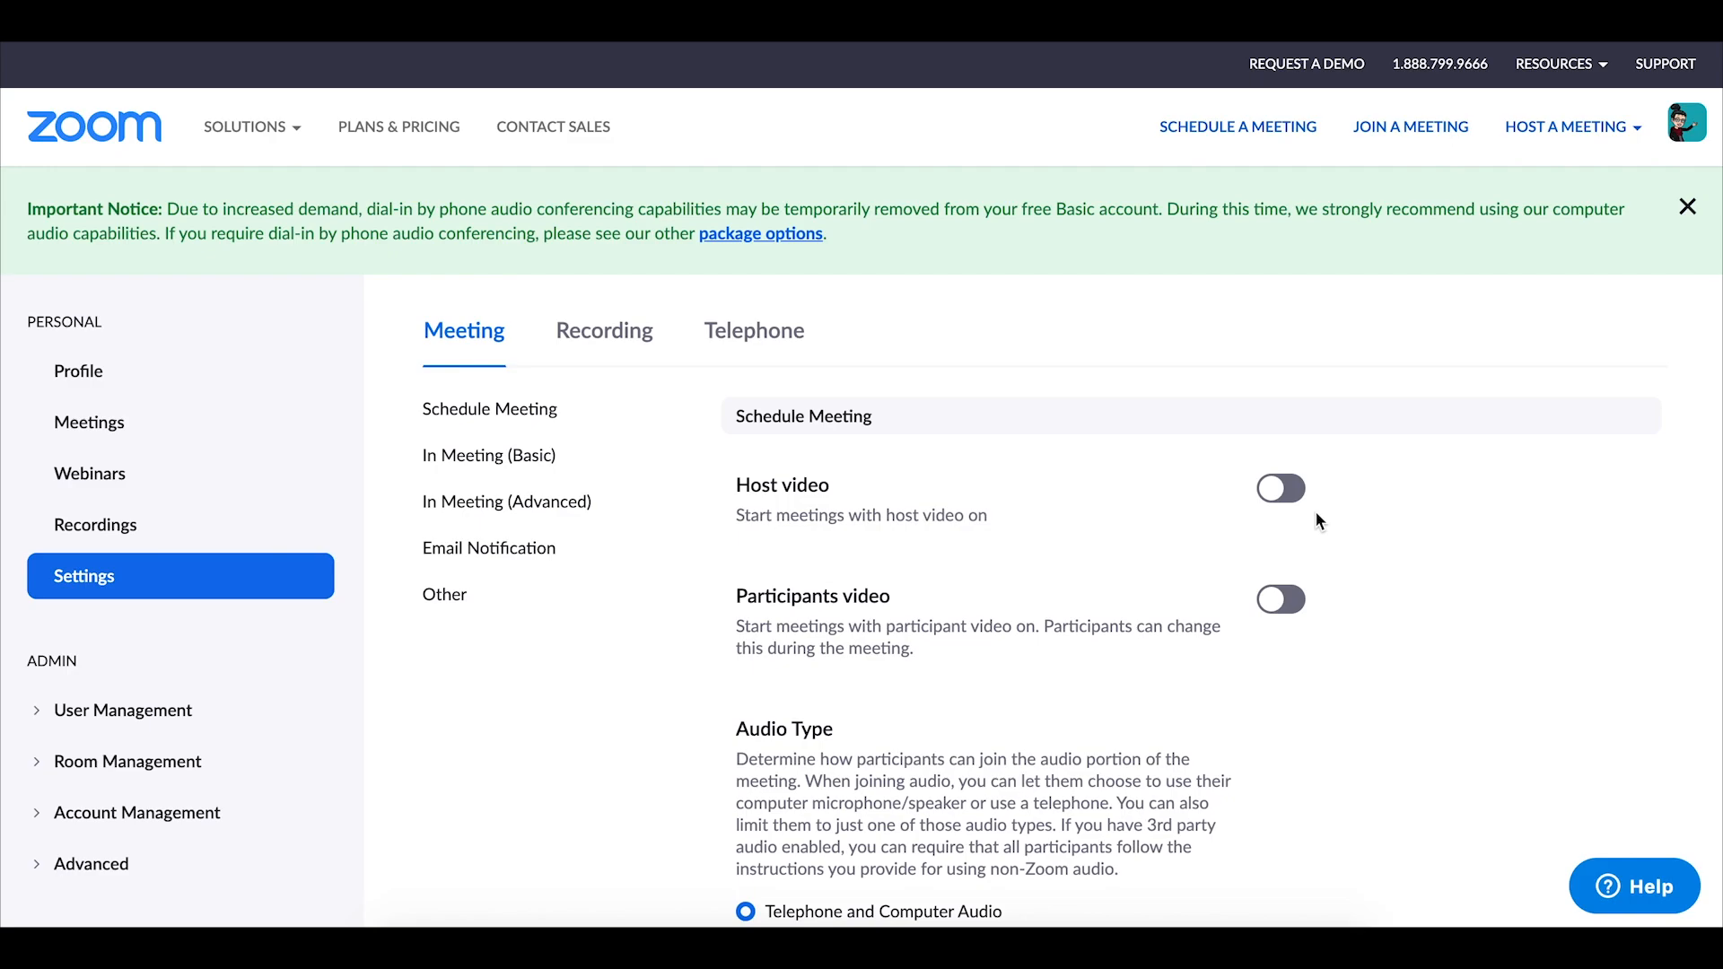
{"action": "scroll", "scroll_direction": "down", "scroll_amount": 3}
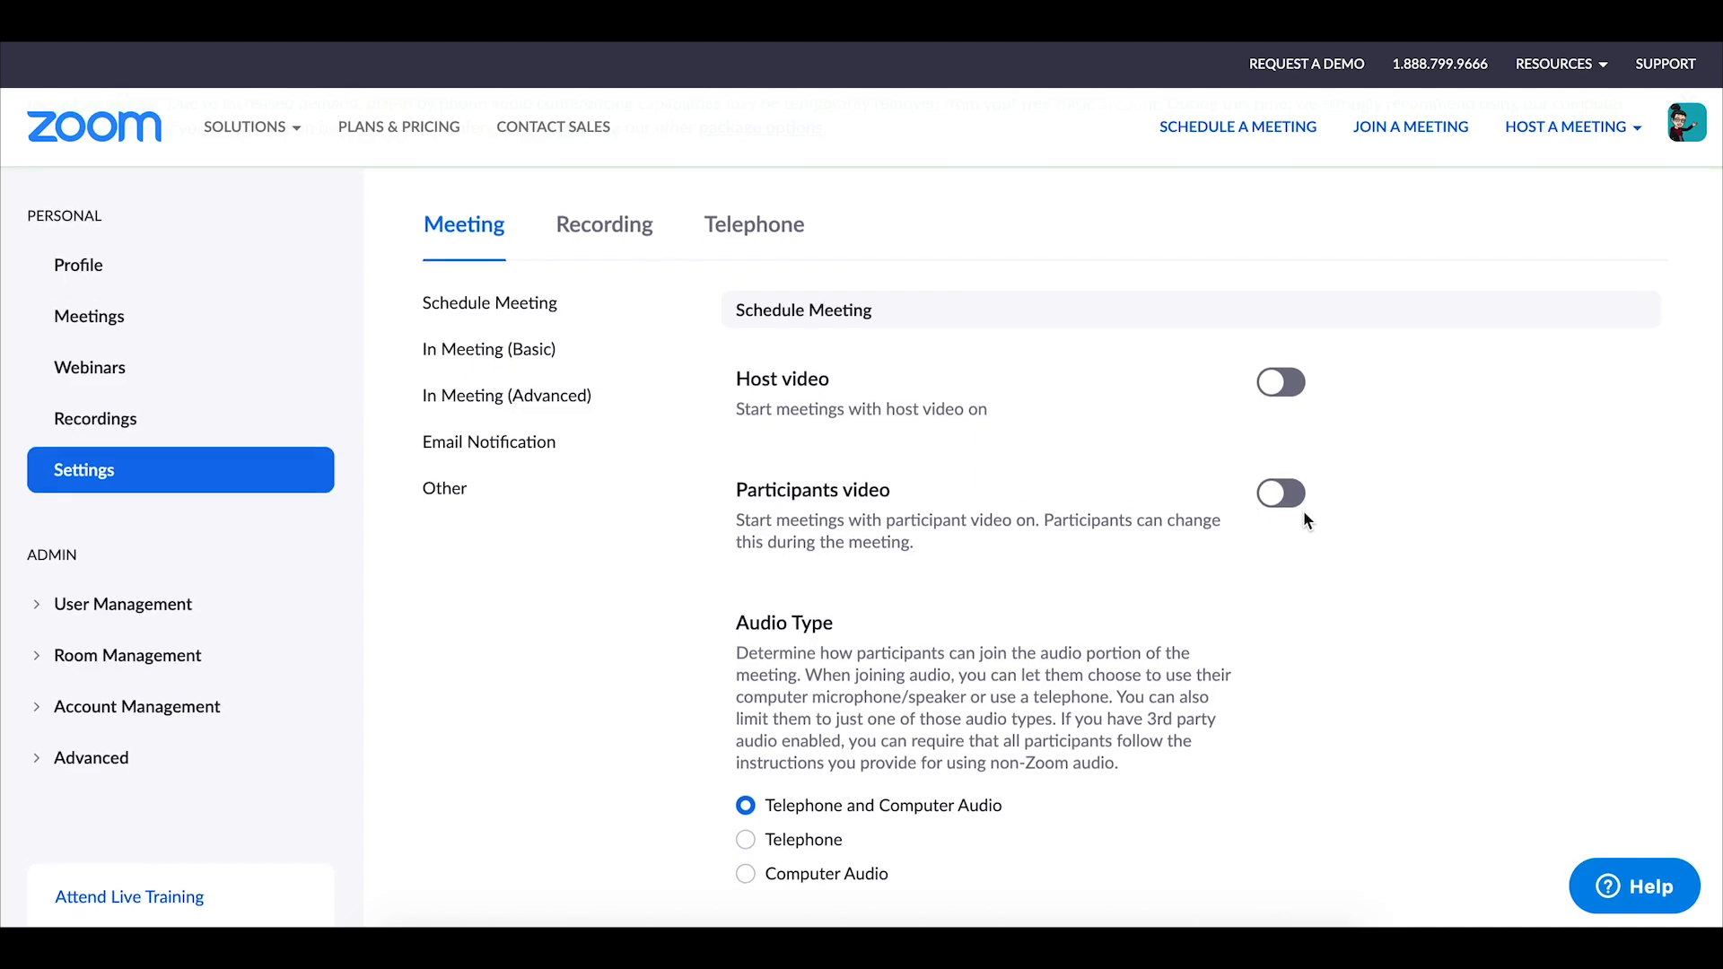
{"action": "scroll", "scroll_direction": "down", "scroll_amount": 3}
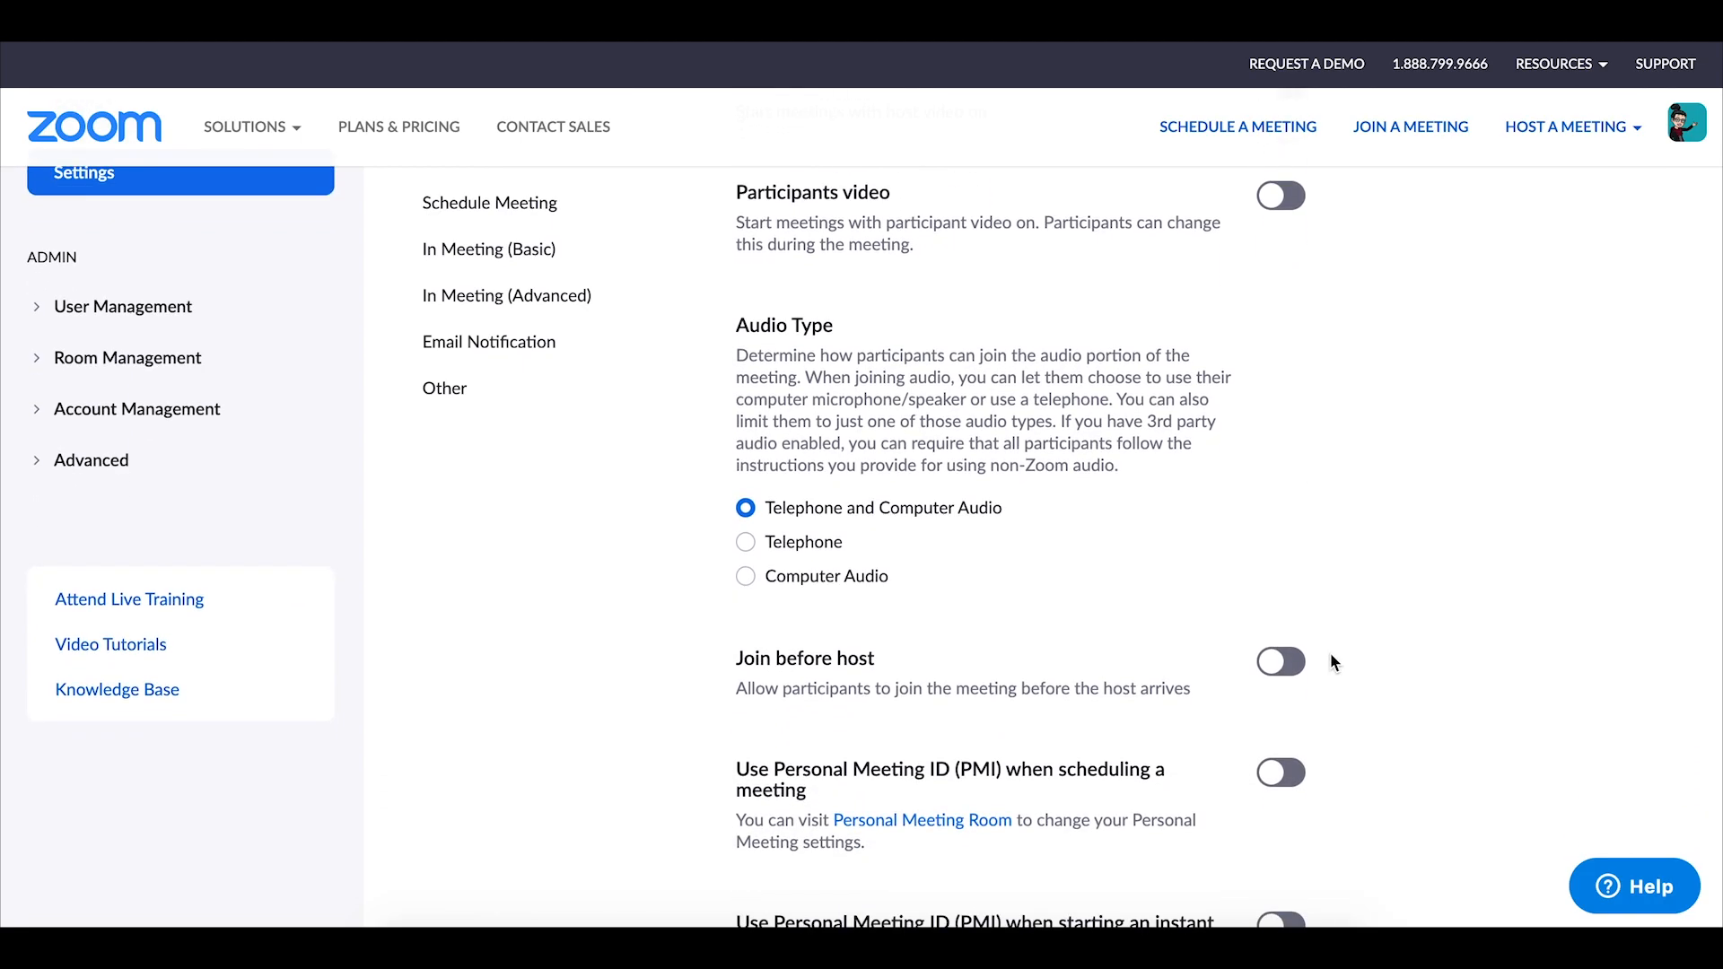
{"action": "mouse_move", "coordinate": [1330, 673]}
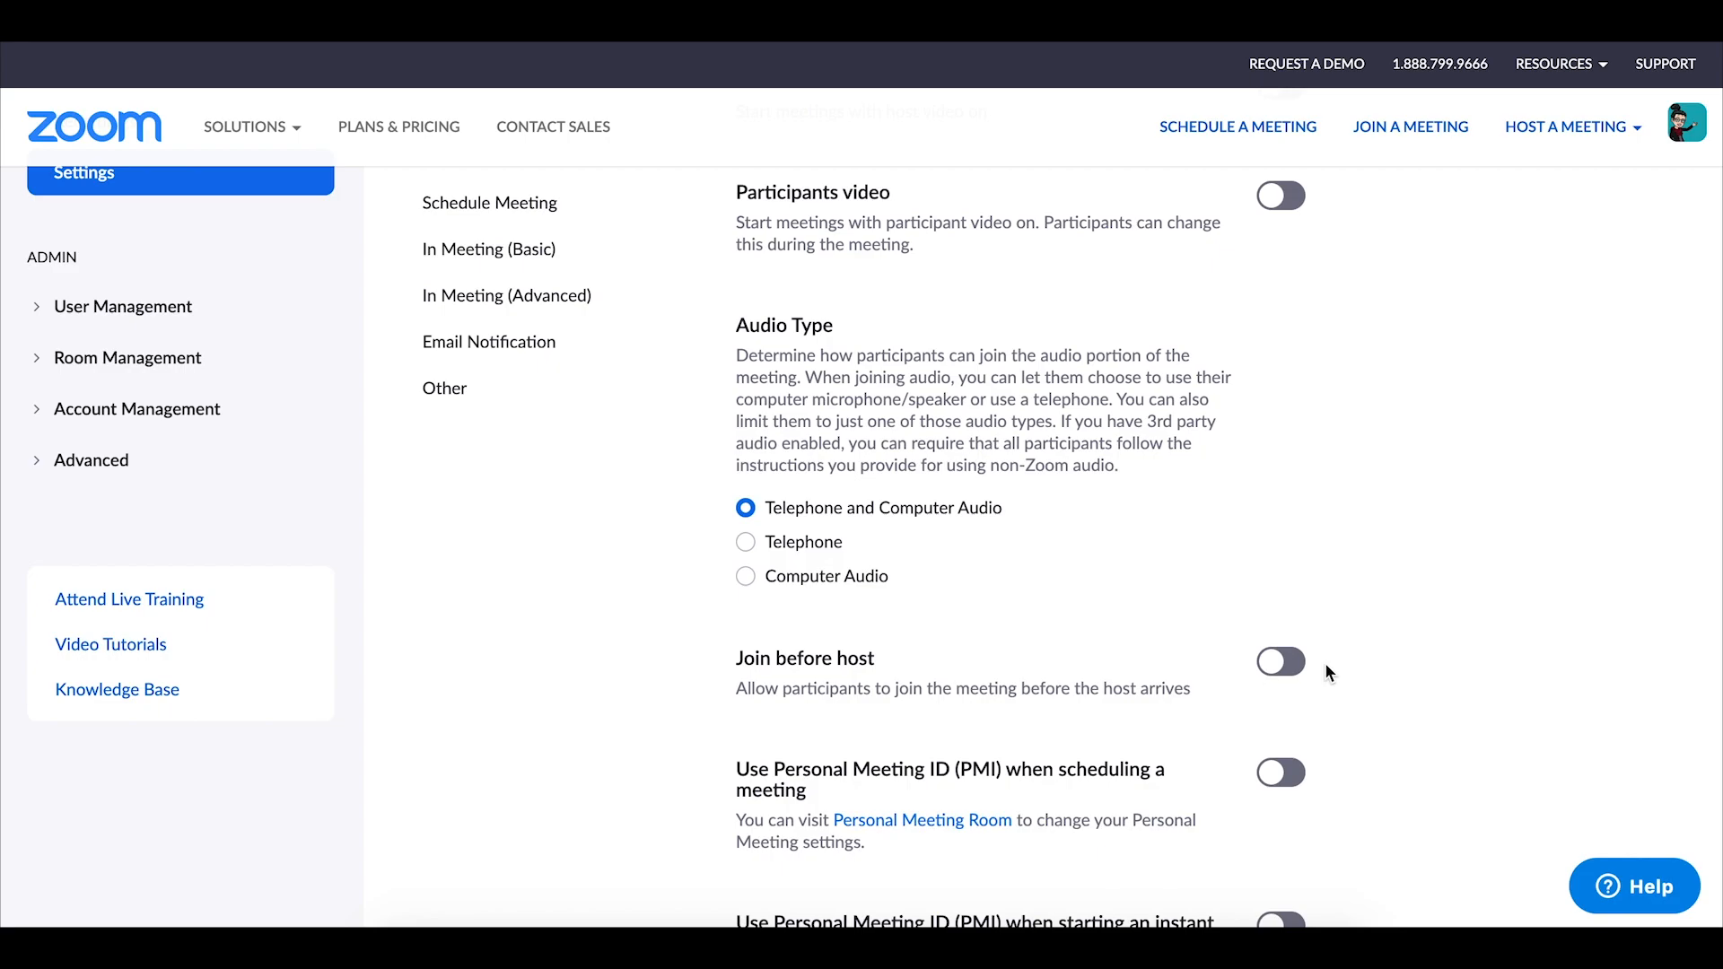
{"action": "scroll", "scroll_direction": "down", "scroll_amount": 3}
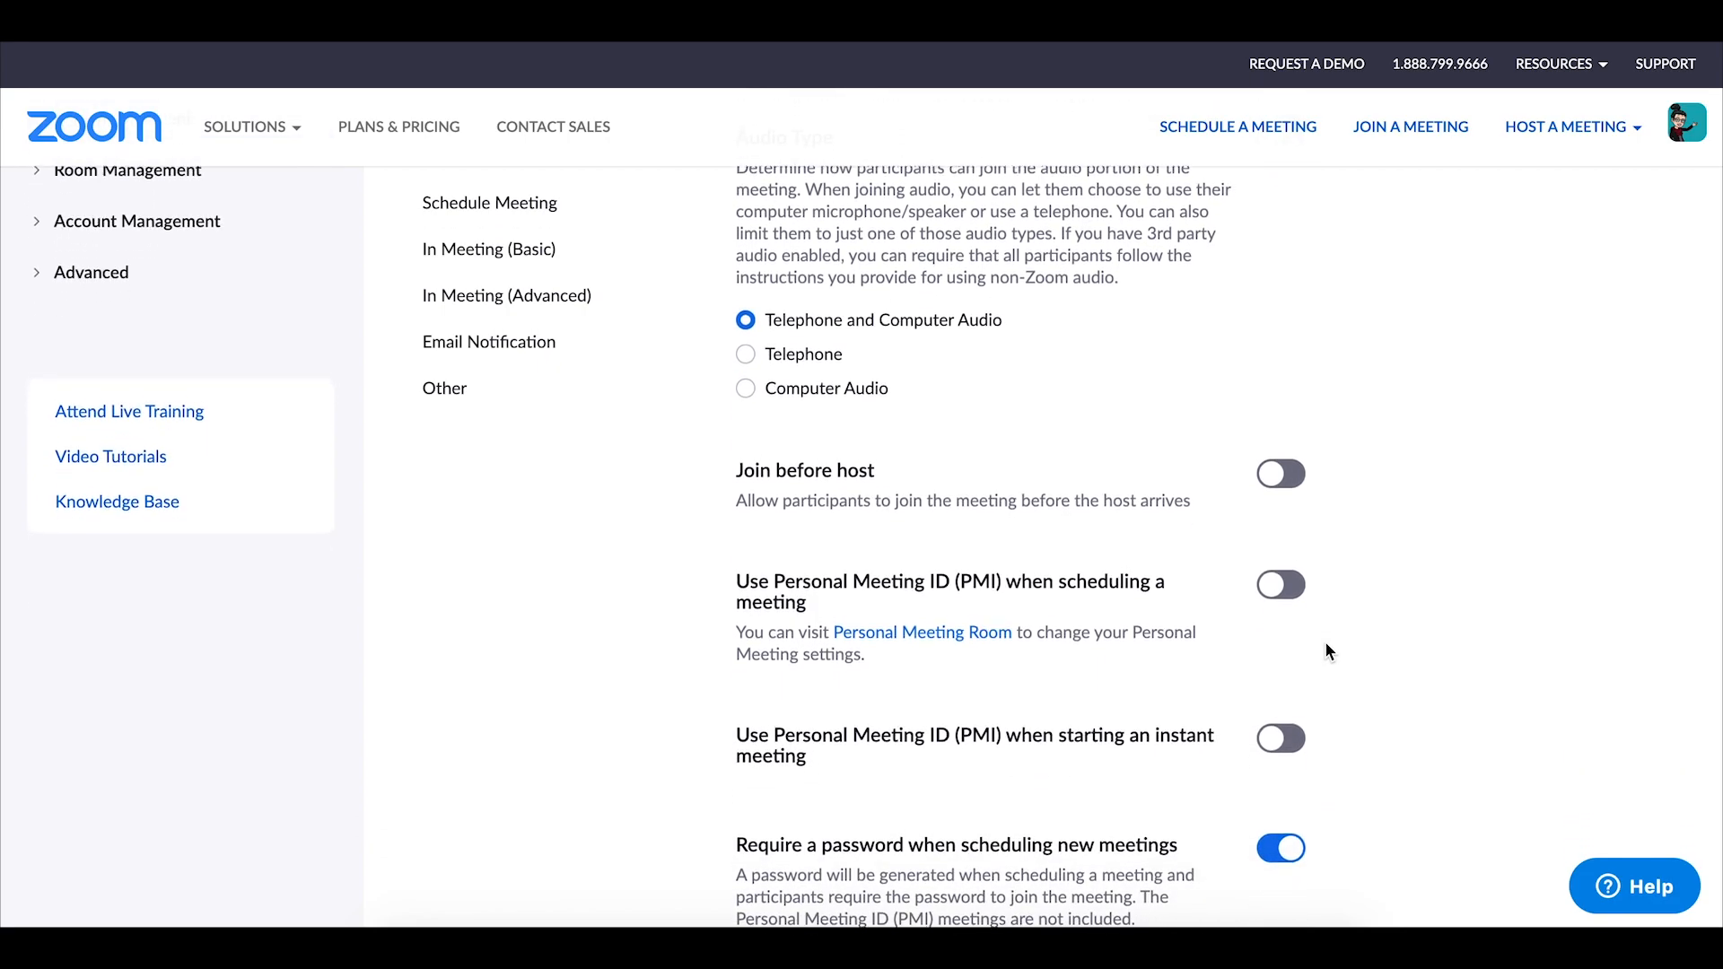
{"action": "scroll", "scroll_direction": "down", "scroll_amount": 3}
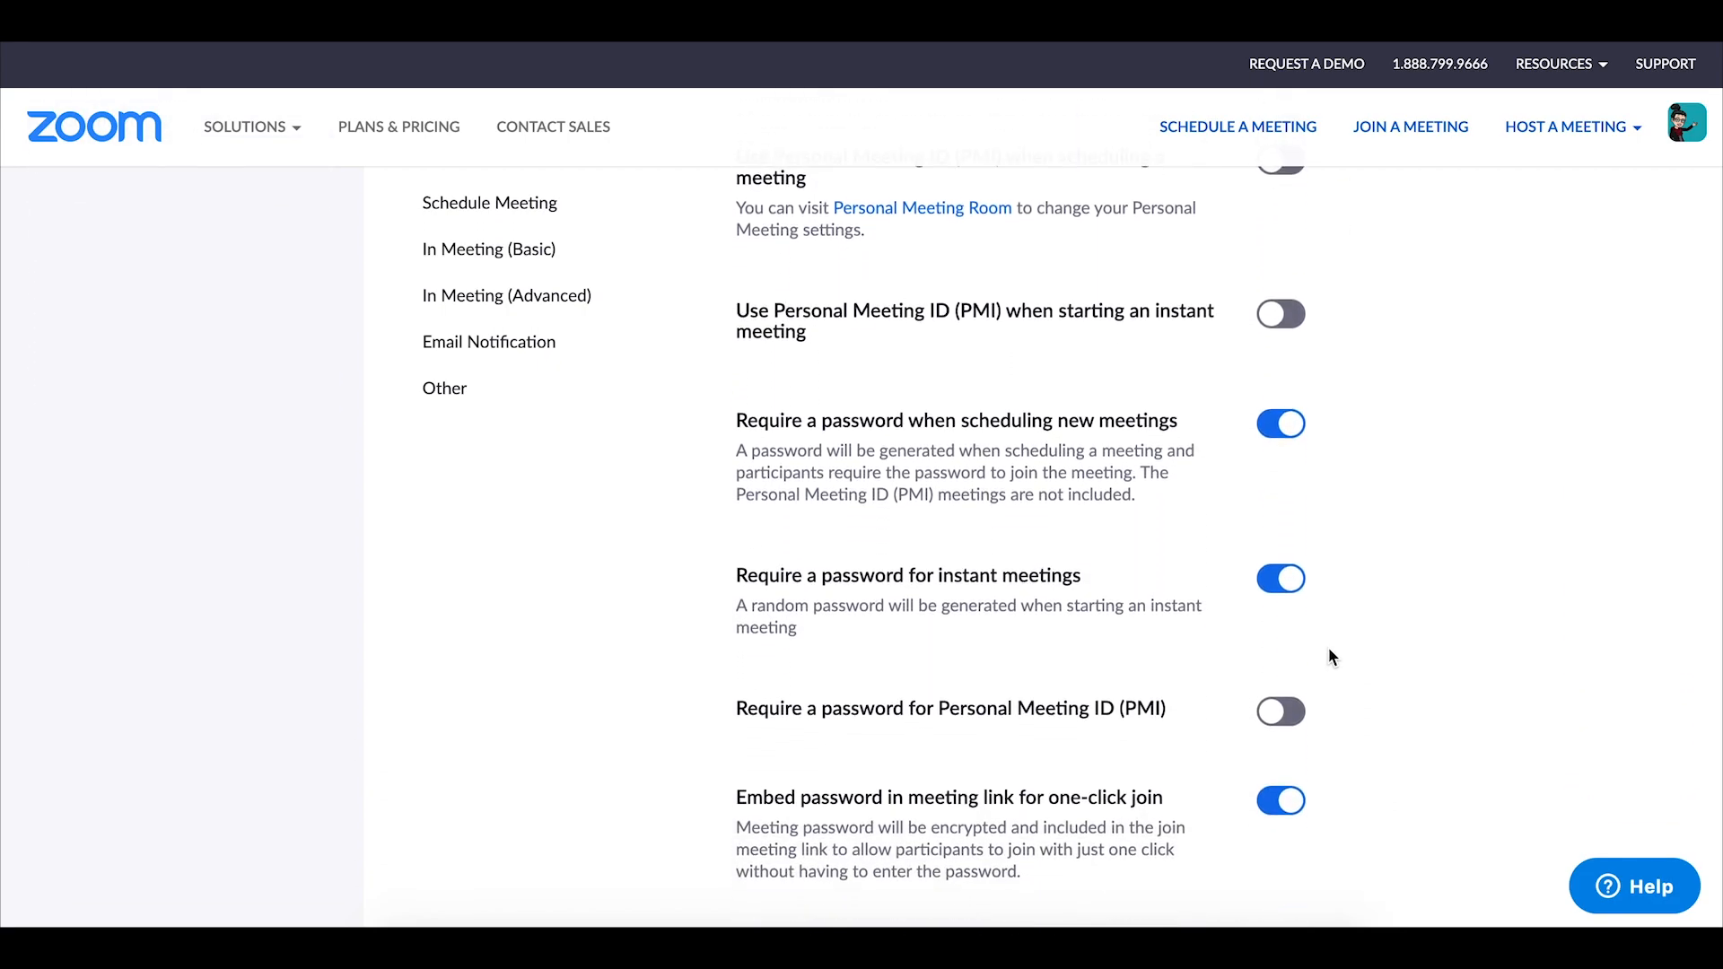
{"action": "scroll", "scroll_direction": "down", "scroll_amount": 3}
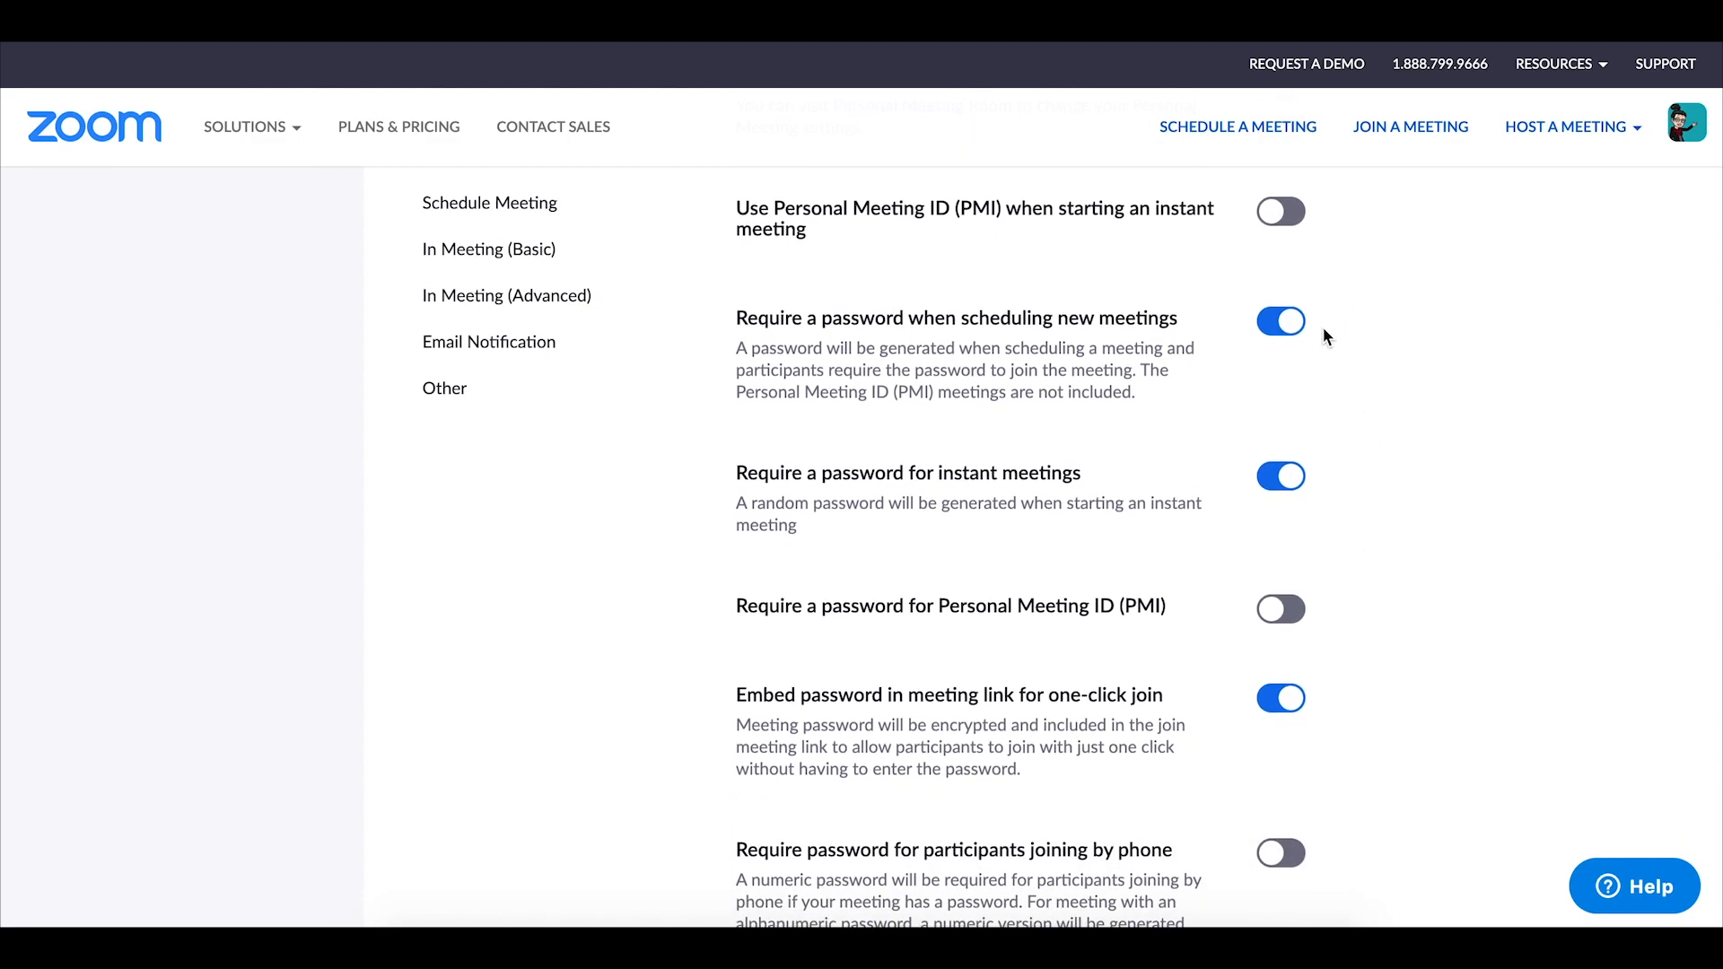
{"action": "mouse_move", "coordinate": [1334, 492]}
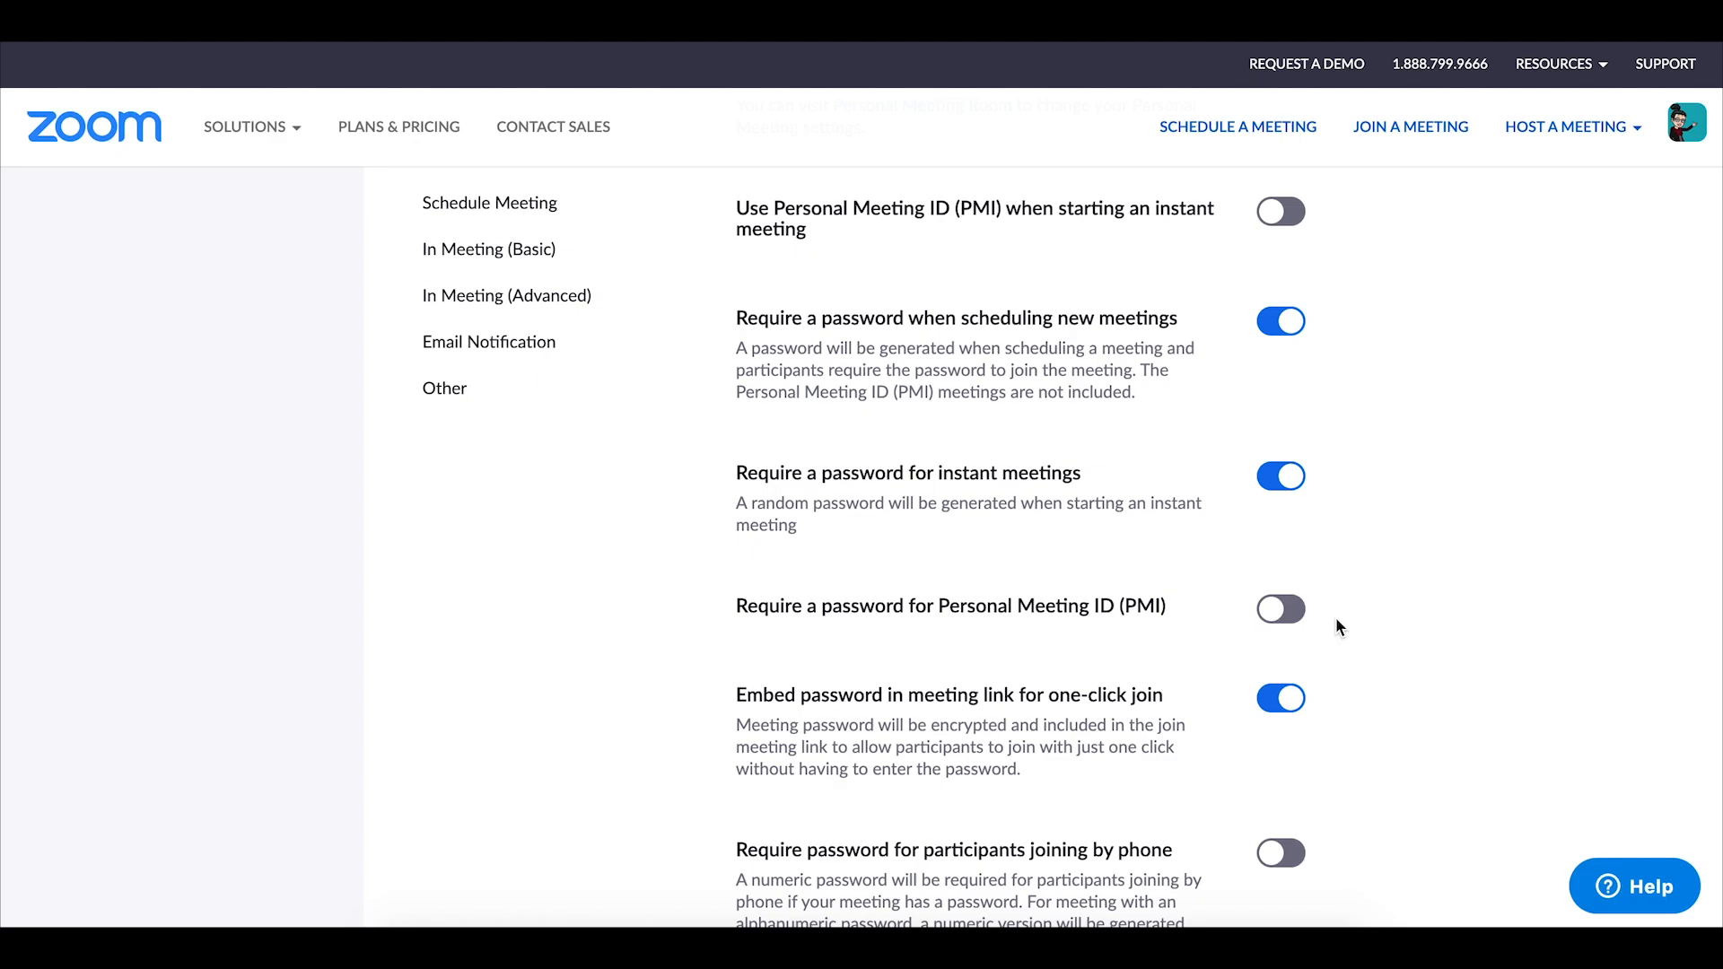
{"action": "scroll", "scroll_direction": "down", "scroll_amount": 3}
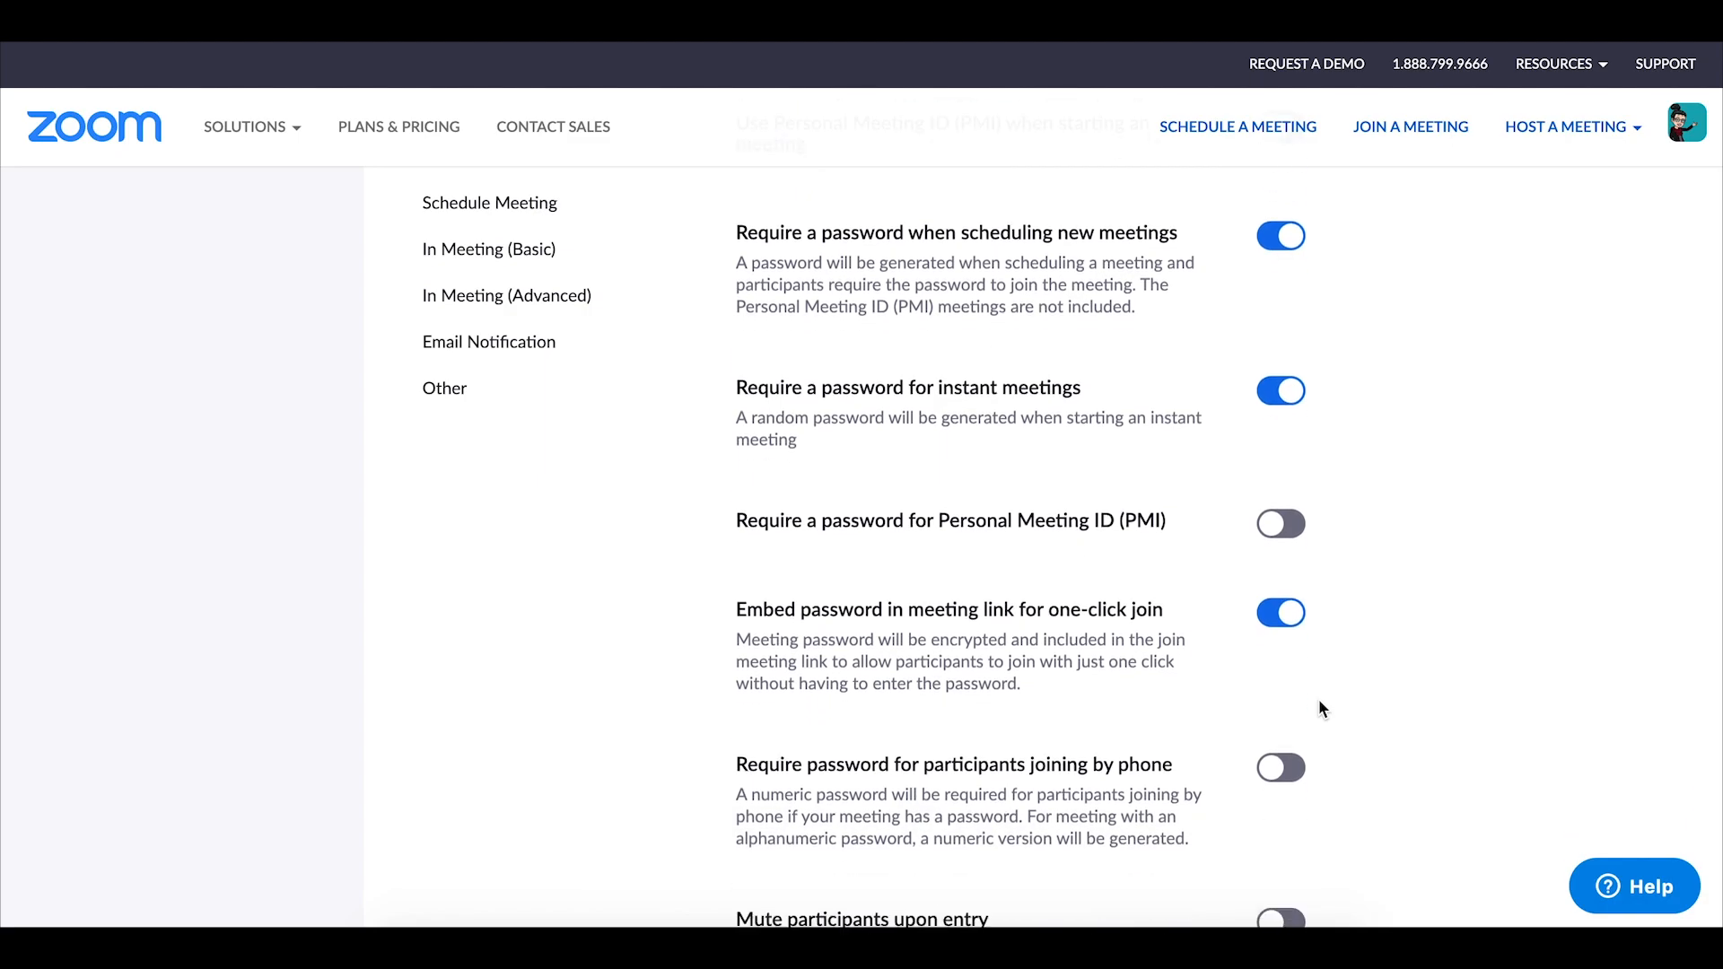
{"action": "scroll", "scroll_direction": "down", "scroll_amount": 3}
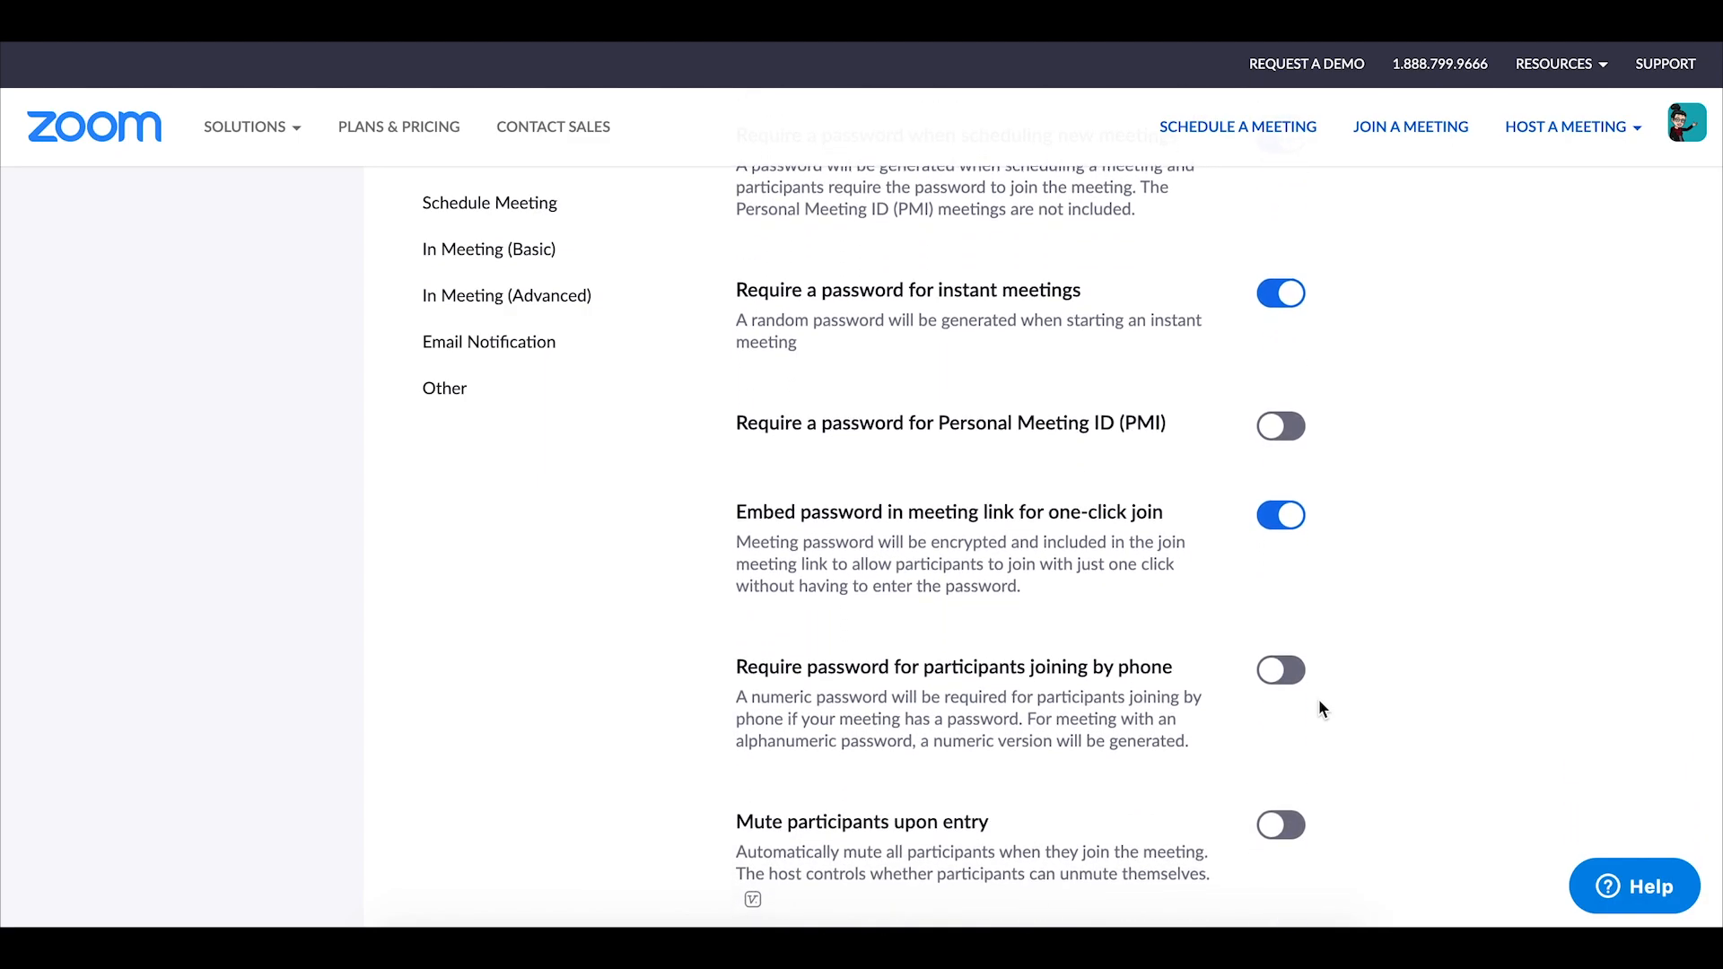
{"action": "scroll", "scroll_direction": "down", "scroll_amount": 3}
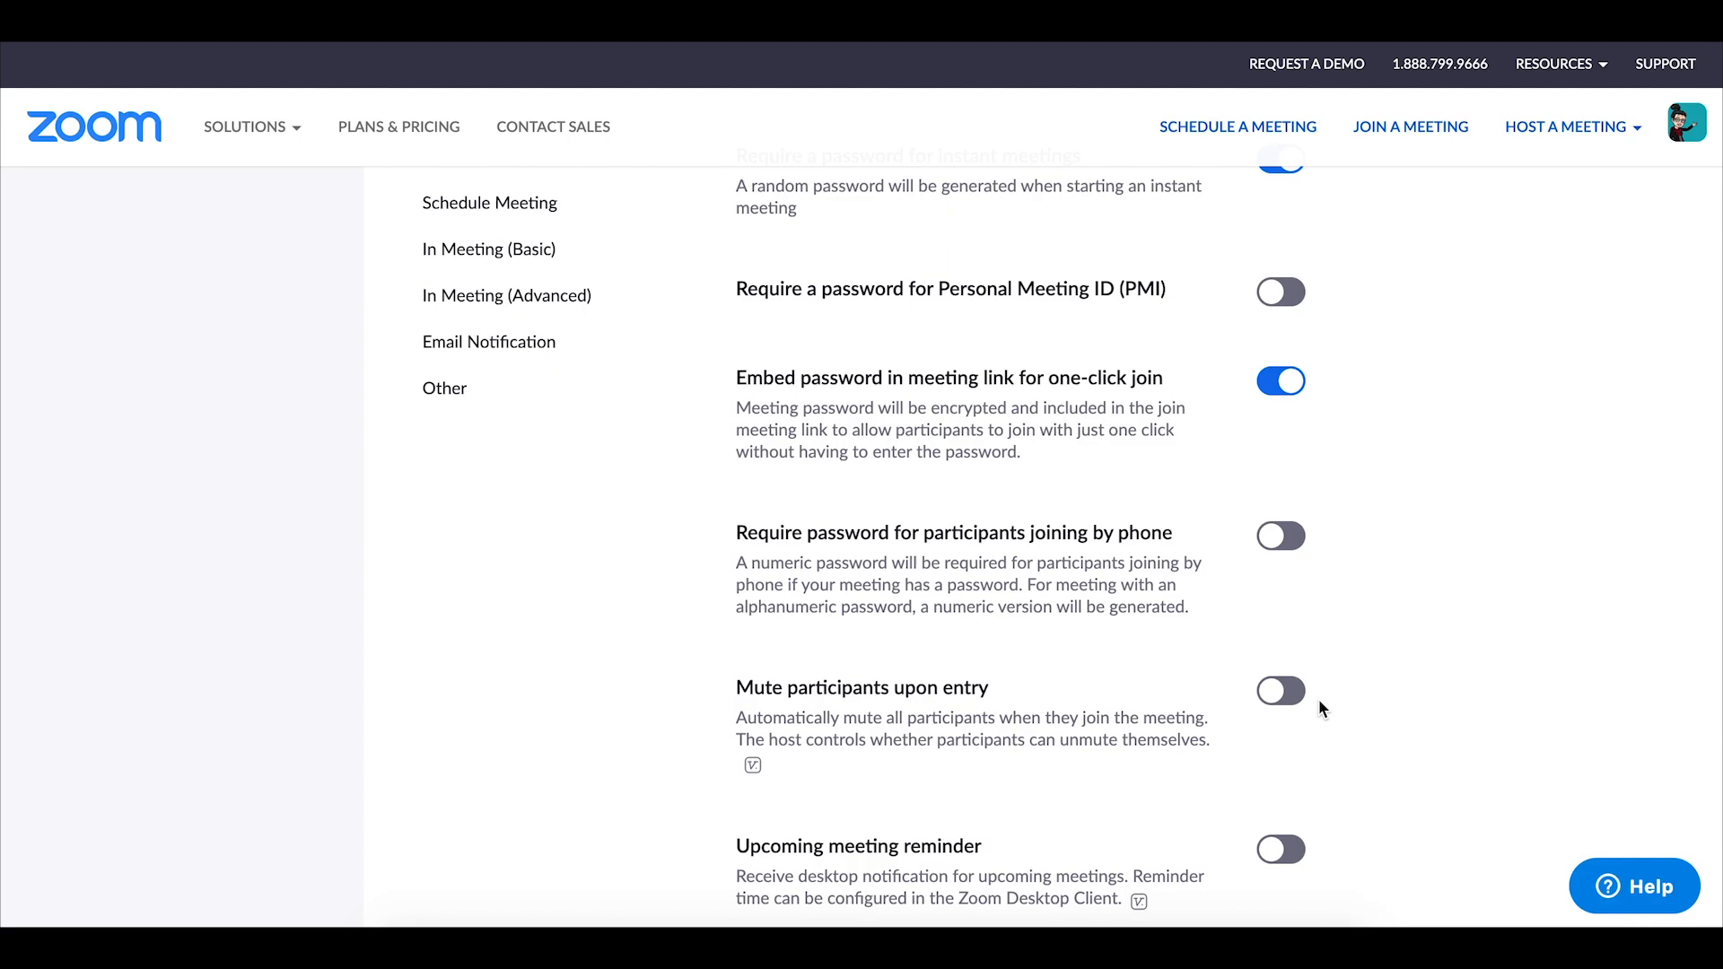
Step: Switch on 'Mute participants upon entry'
{"action": "left_click", "coordinate": [1280, 689]}
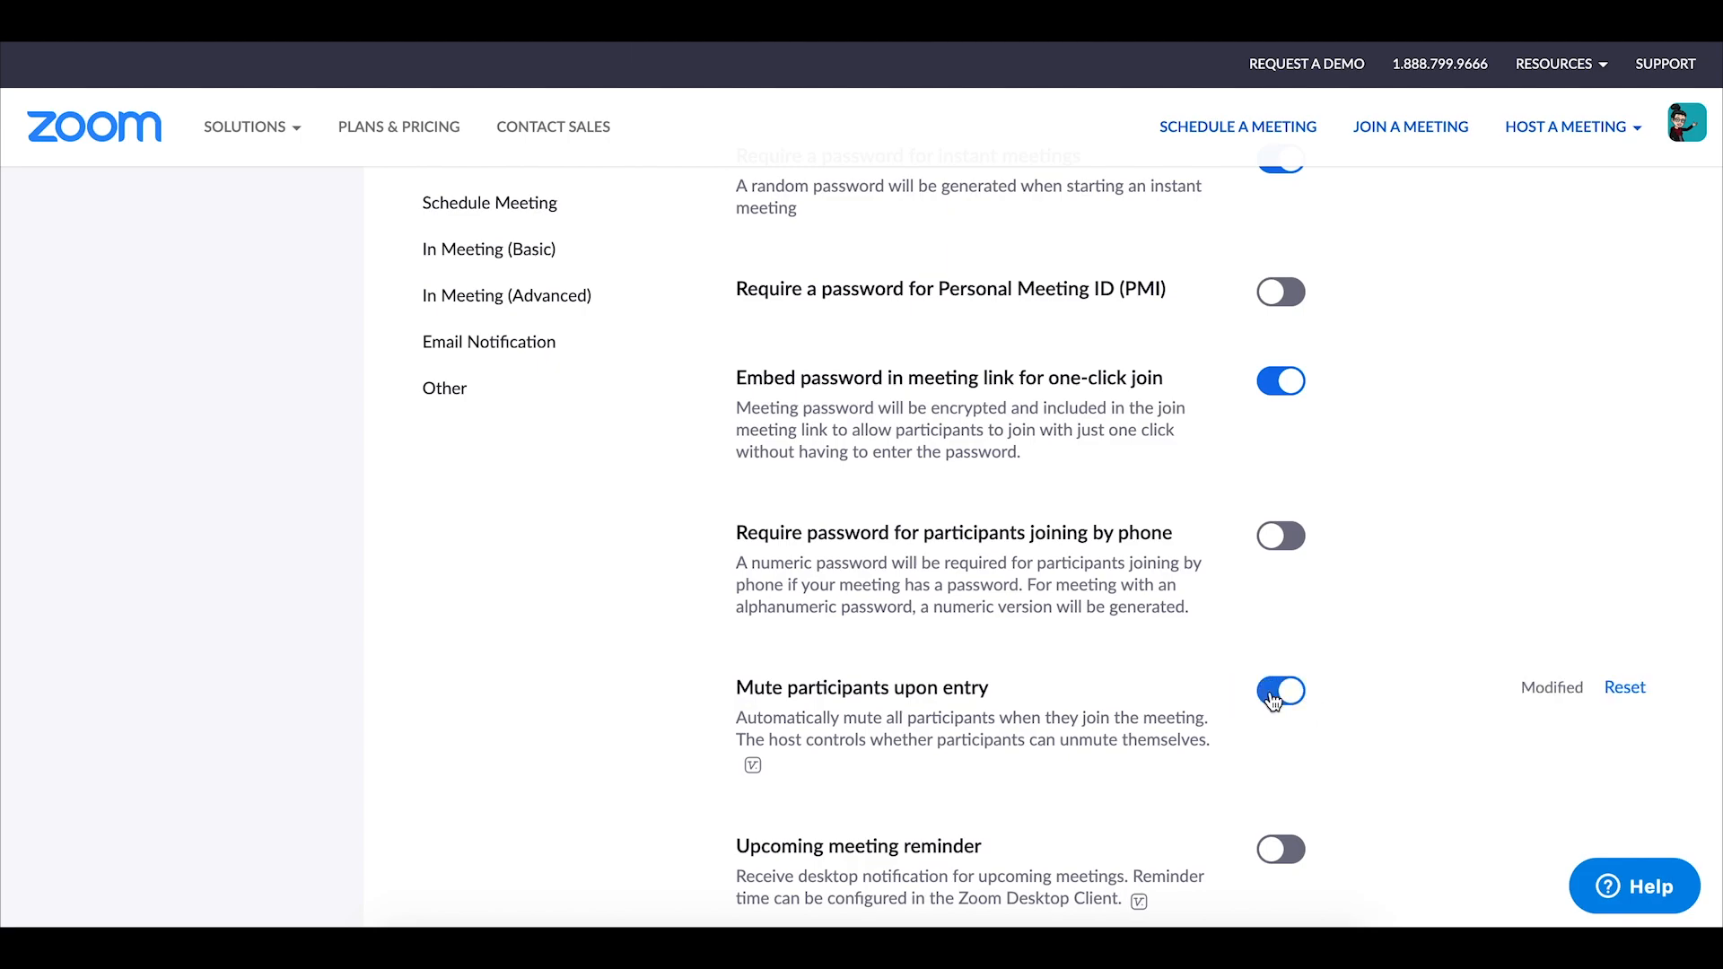
{"action": "left_click", "coordinate": [1280, 691]}
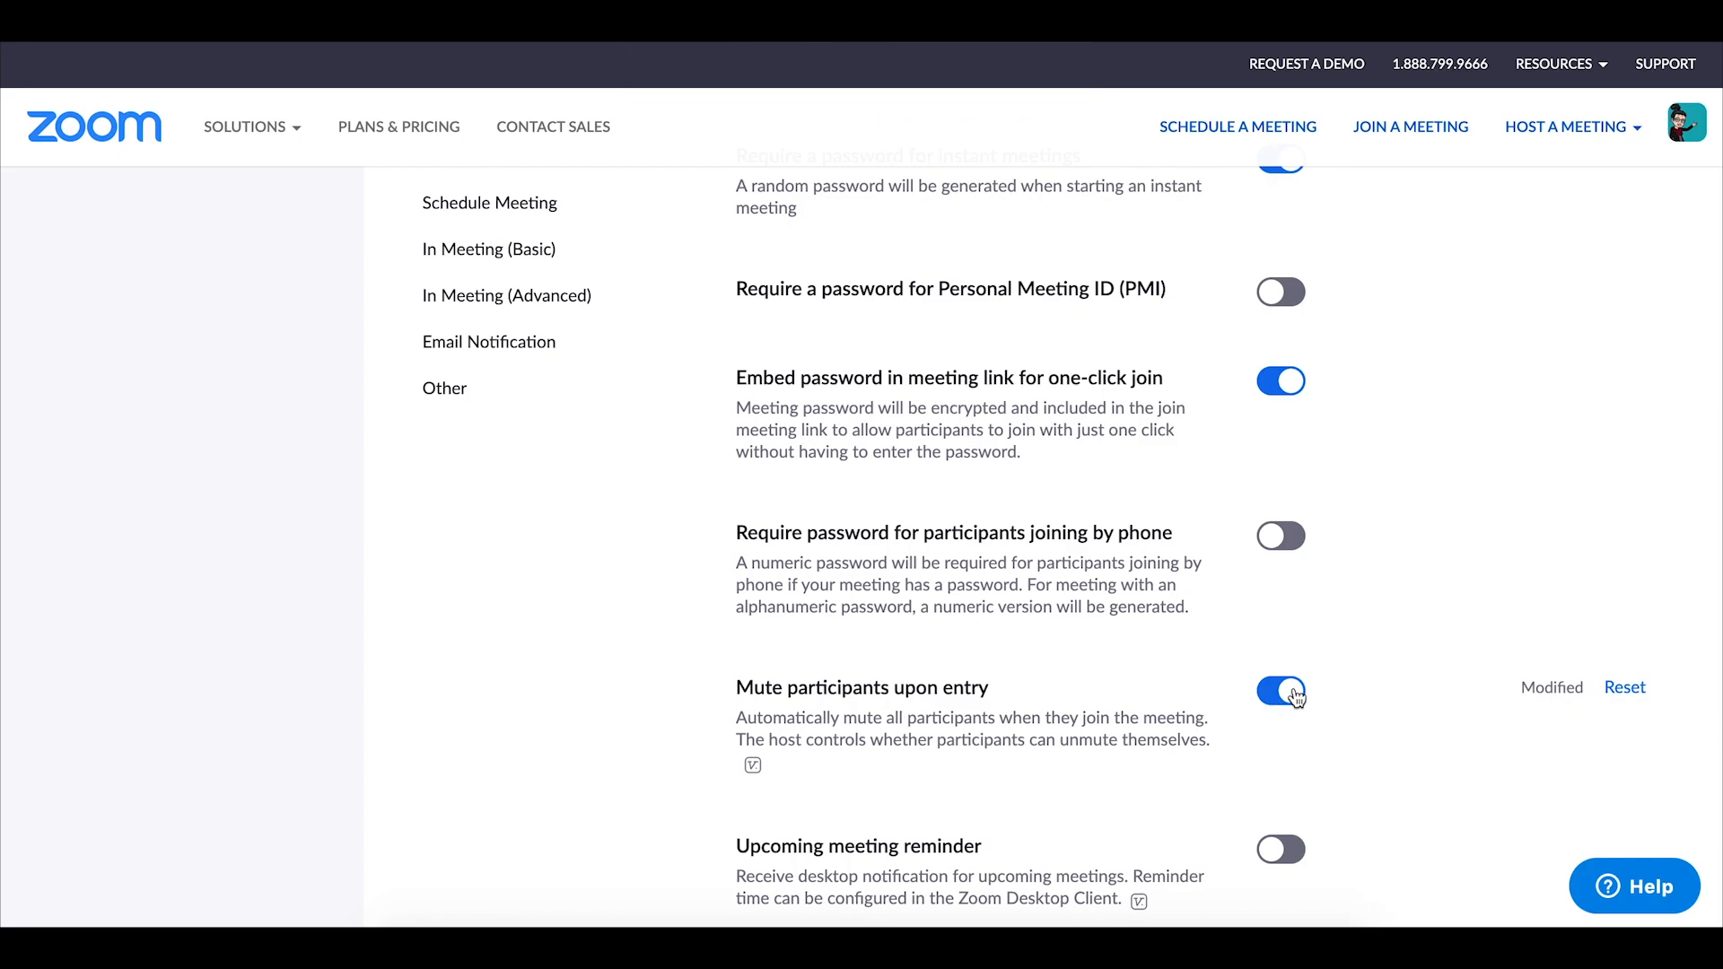
{"action": "mouse_move", "coordinate": [1319, 693]}
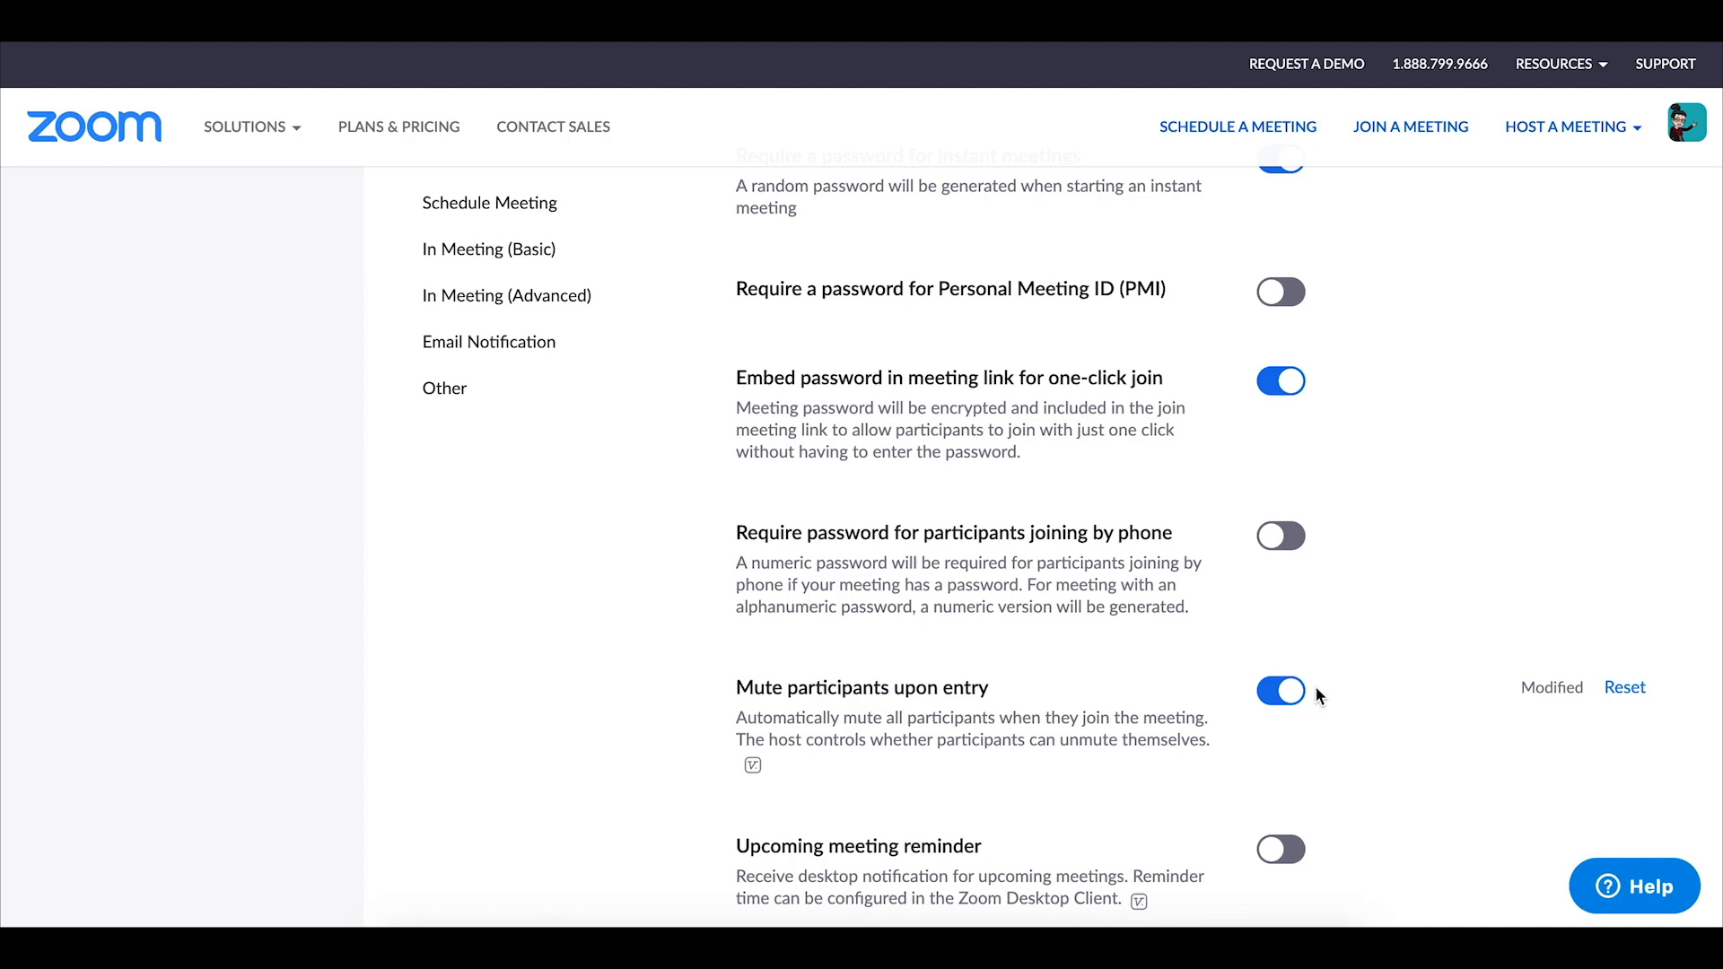
Step: Under In Meeting (Basic), switch Private chat off and Auto saving chats on
{"action": "scroll", "scroll_direction": "down", "scroll_amount": 3}
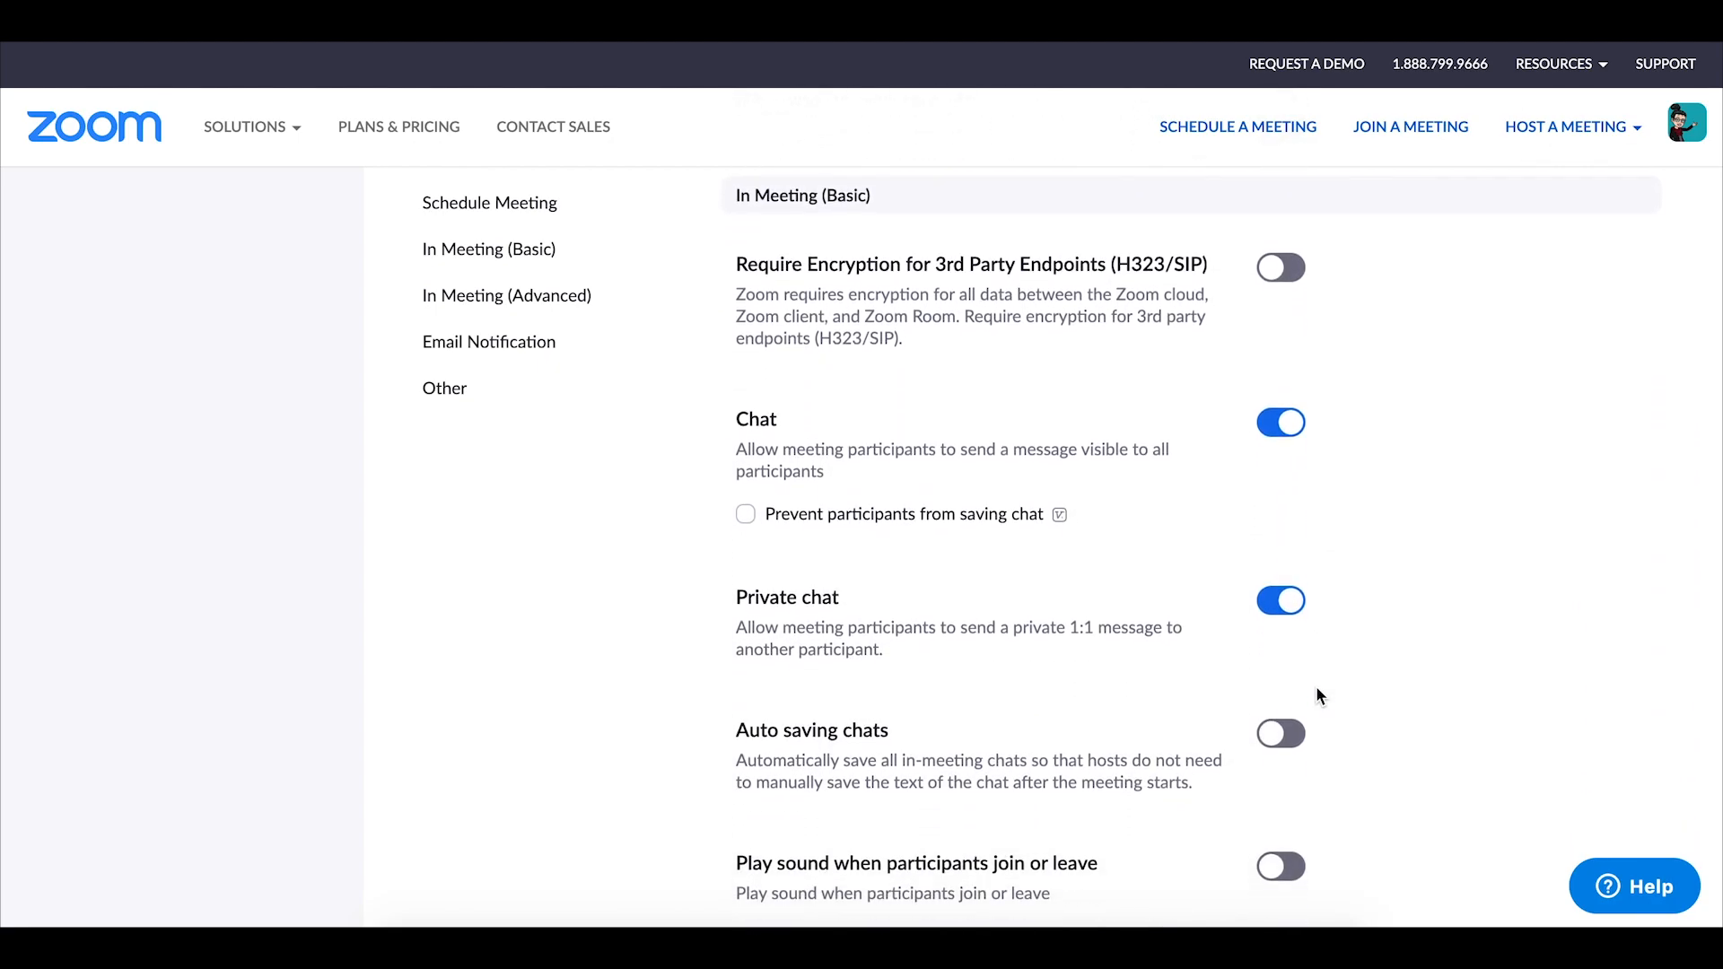
{"action": "scroll", "scroll_direction": "down", "scroll_amount": 3}
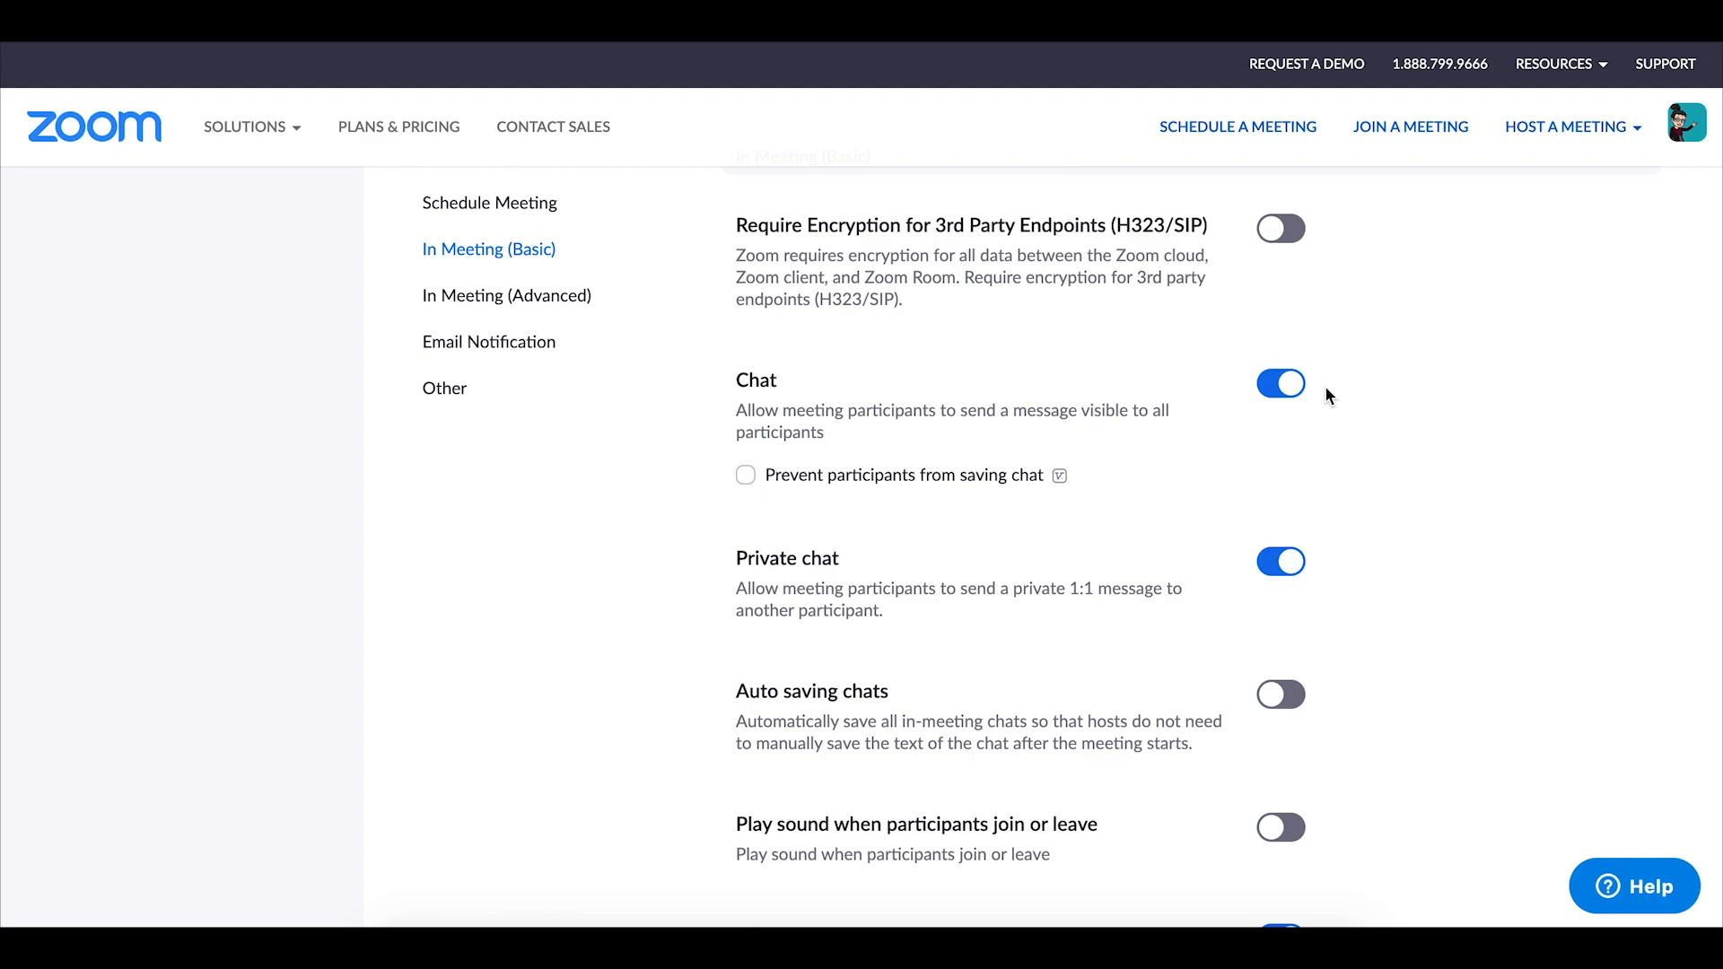
{"action": "mouse_move", "coordinate": [1318, 570]}
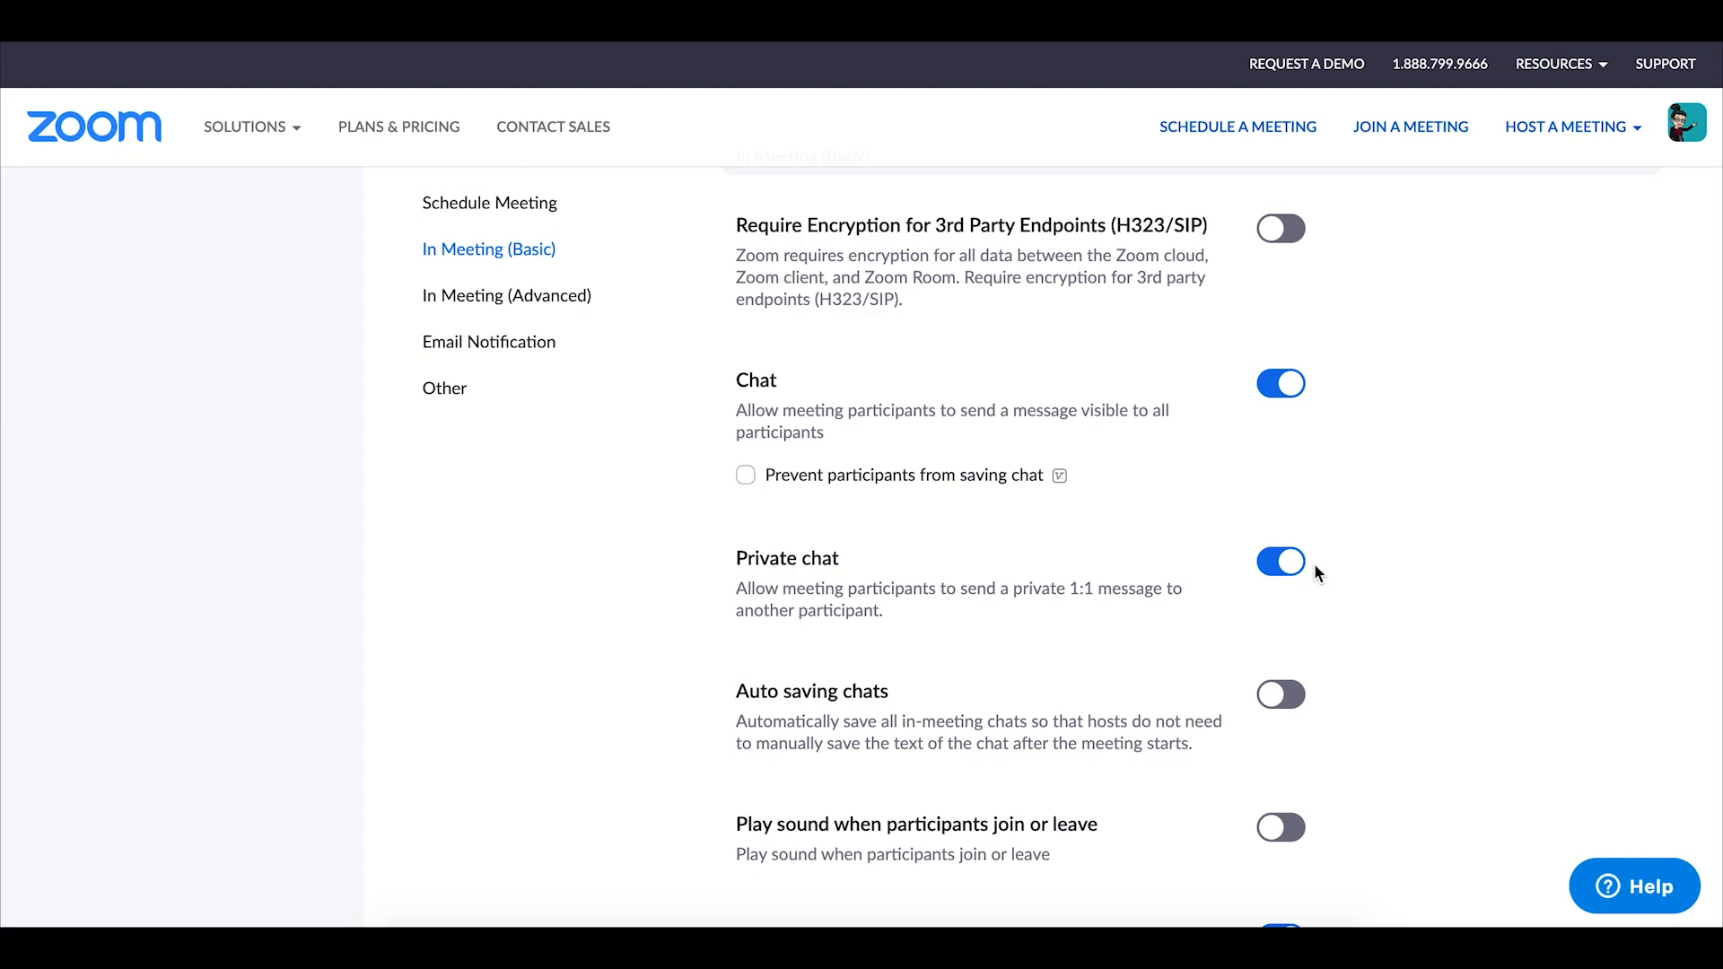
{"action": "left_click", "coordinate": [1280, 562]}
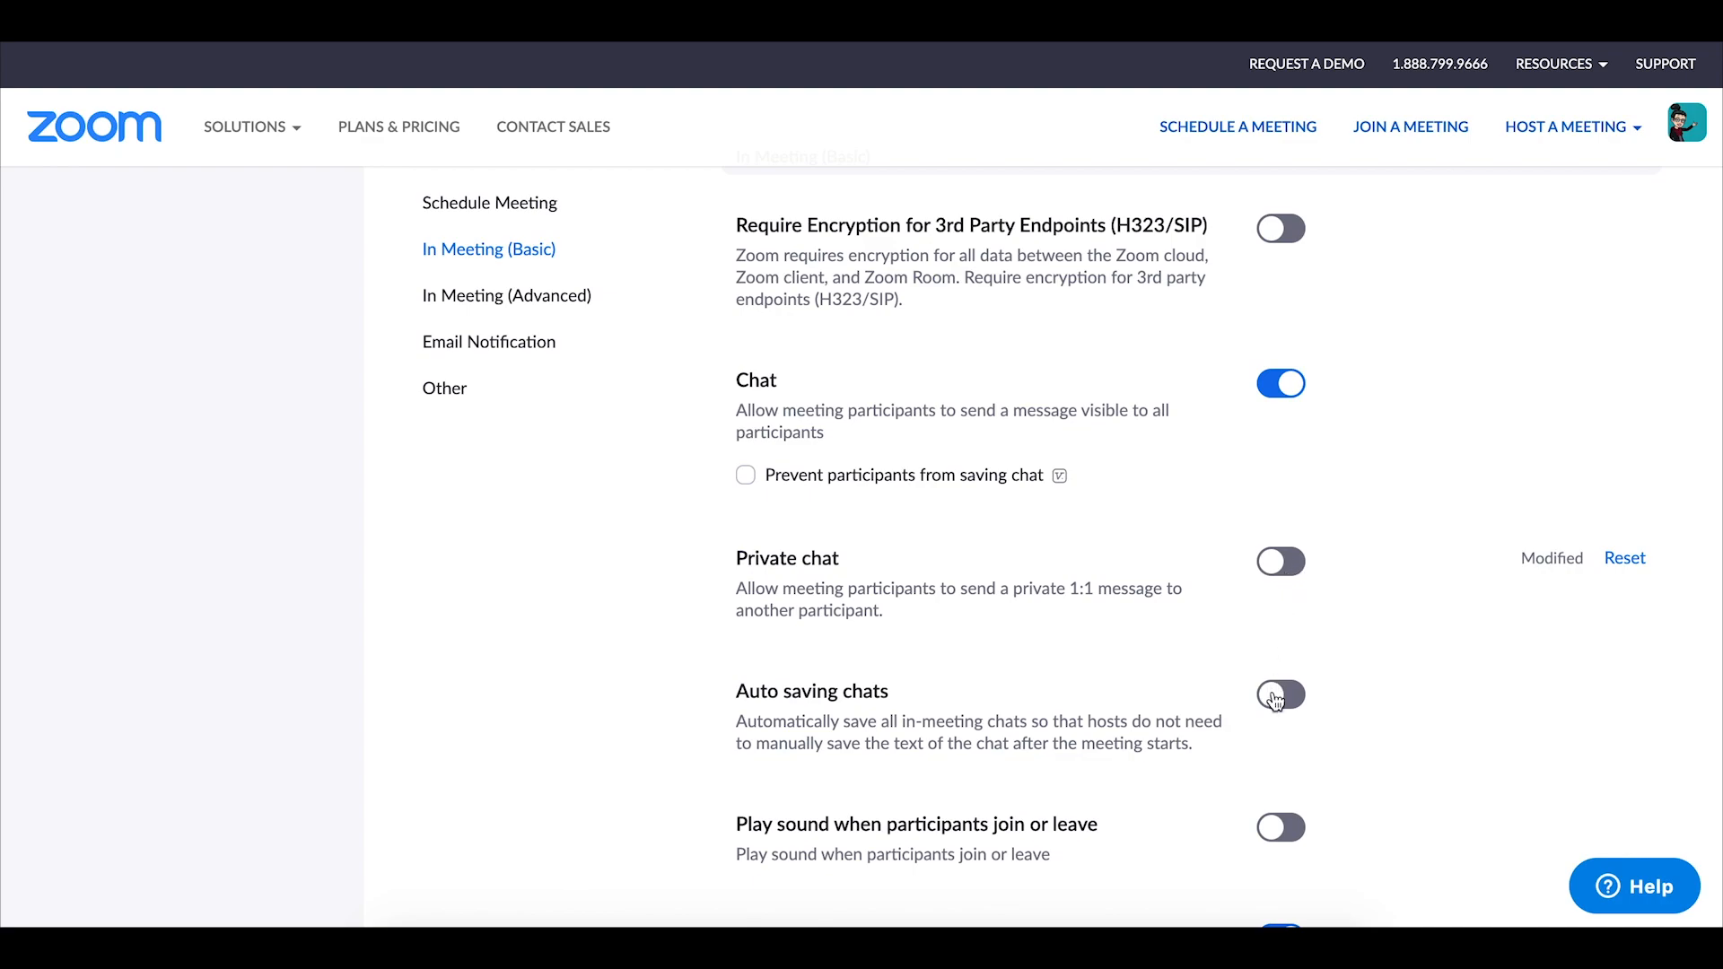
{"action": "left_click", "coordinate": [1280, 695]}
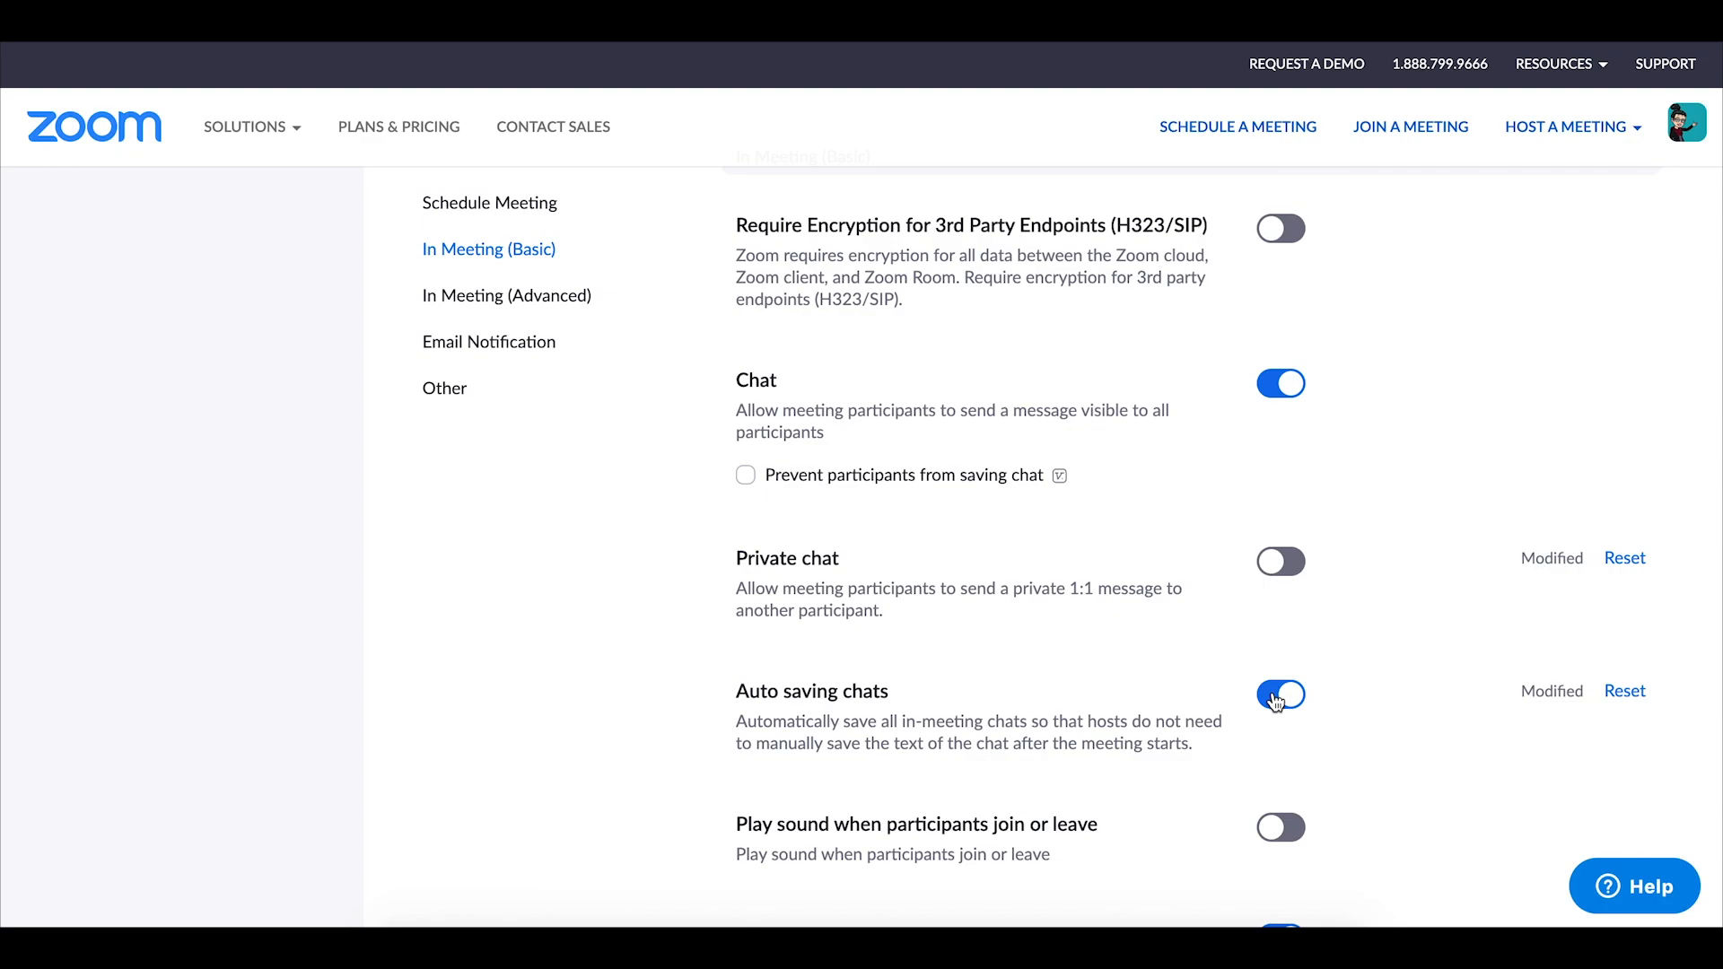
Step: Switch off File transfer in the in-meeting settings
{"action": "scroll", "scroll_direction": "down", "scroll_amount": 3}
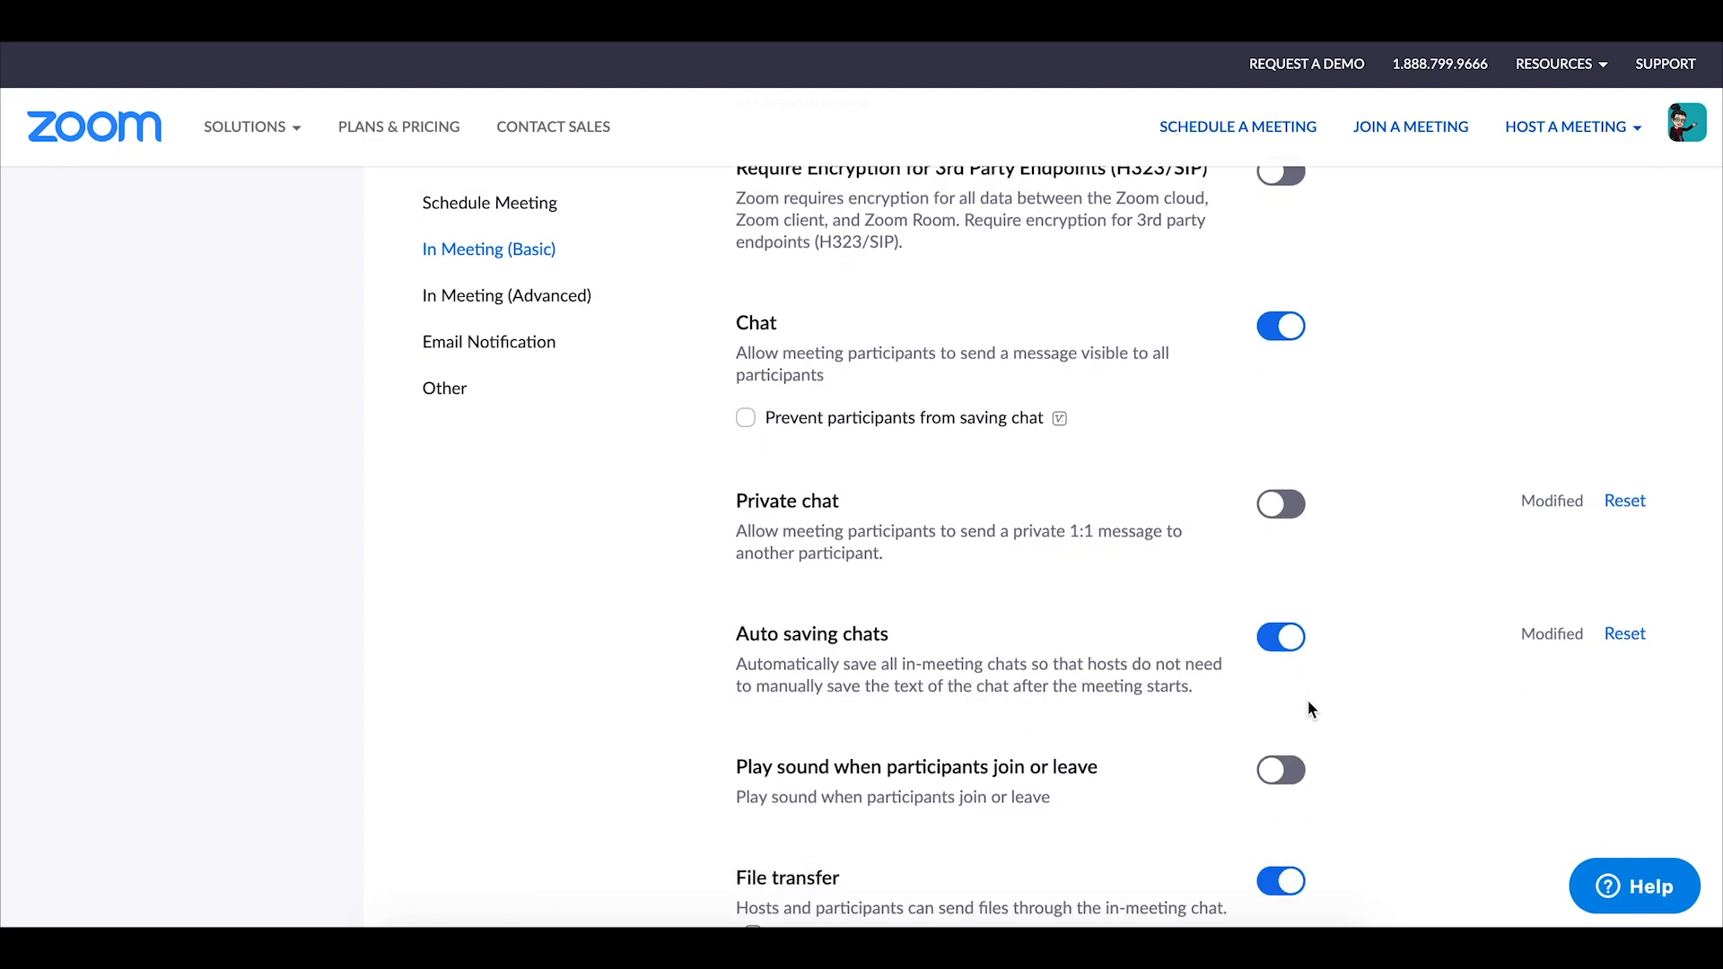
{"action": "scroll", "scroll_direction": "down", "scroll_amount": 3}
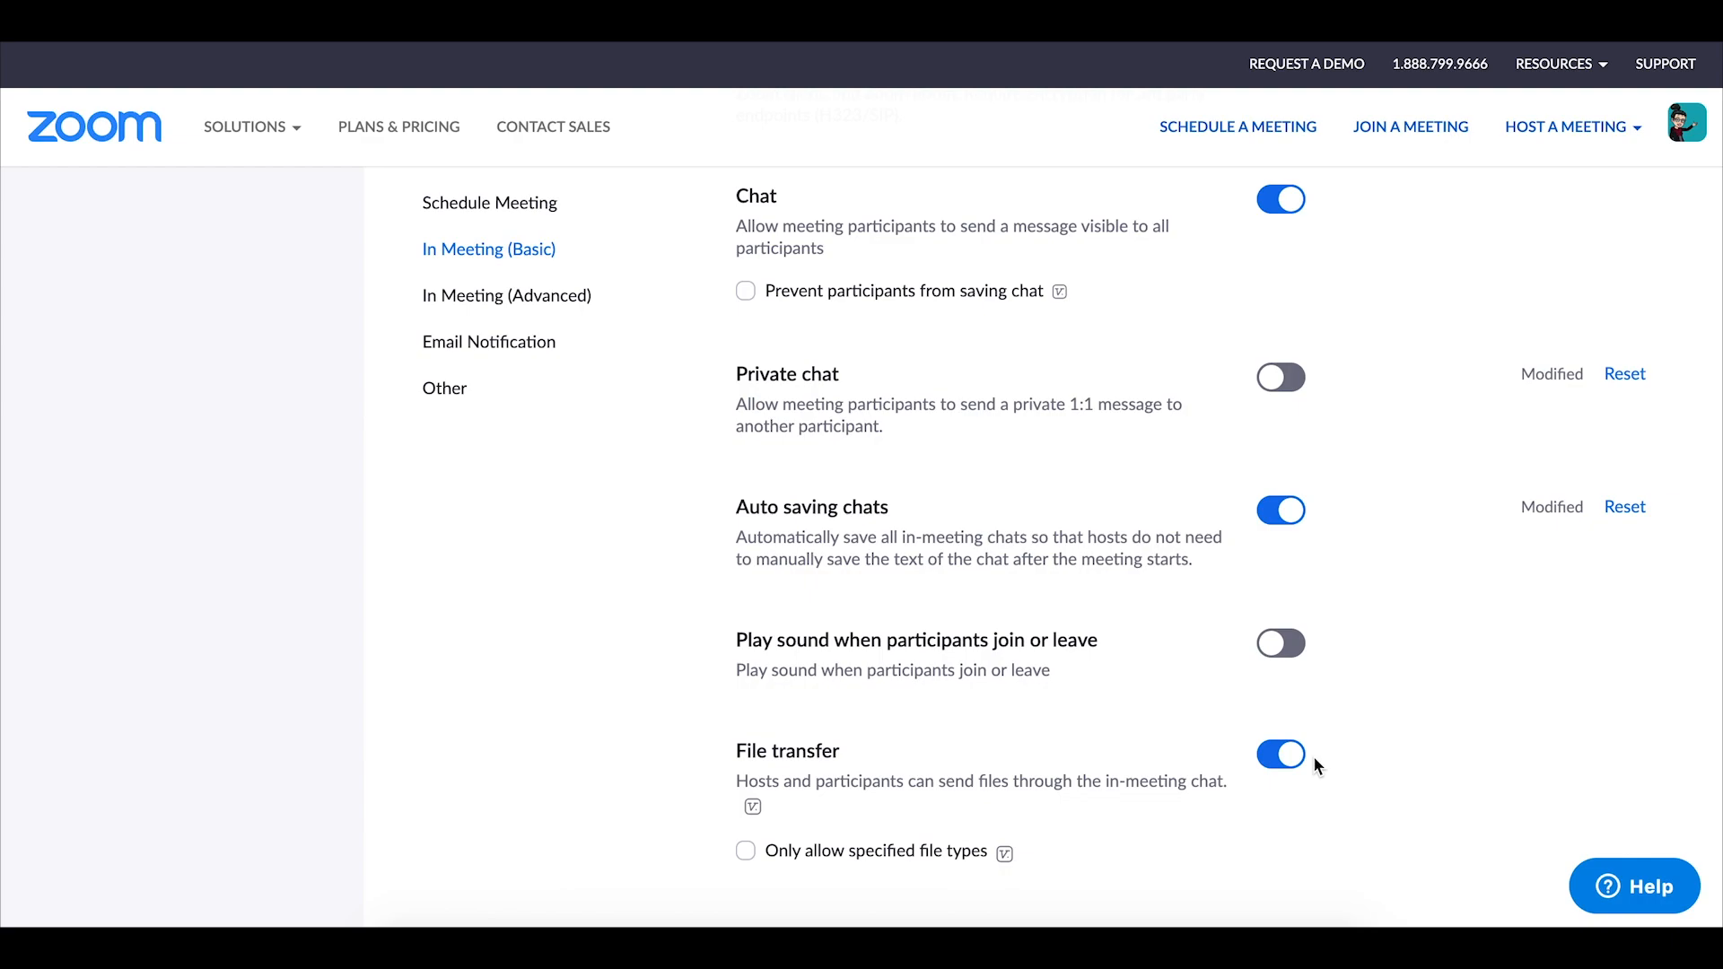
{"action": "left_click", "coordinate": [1280, 756]}
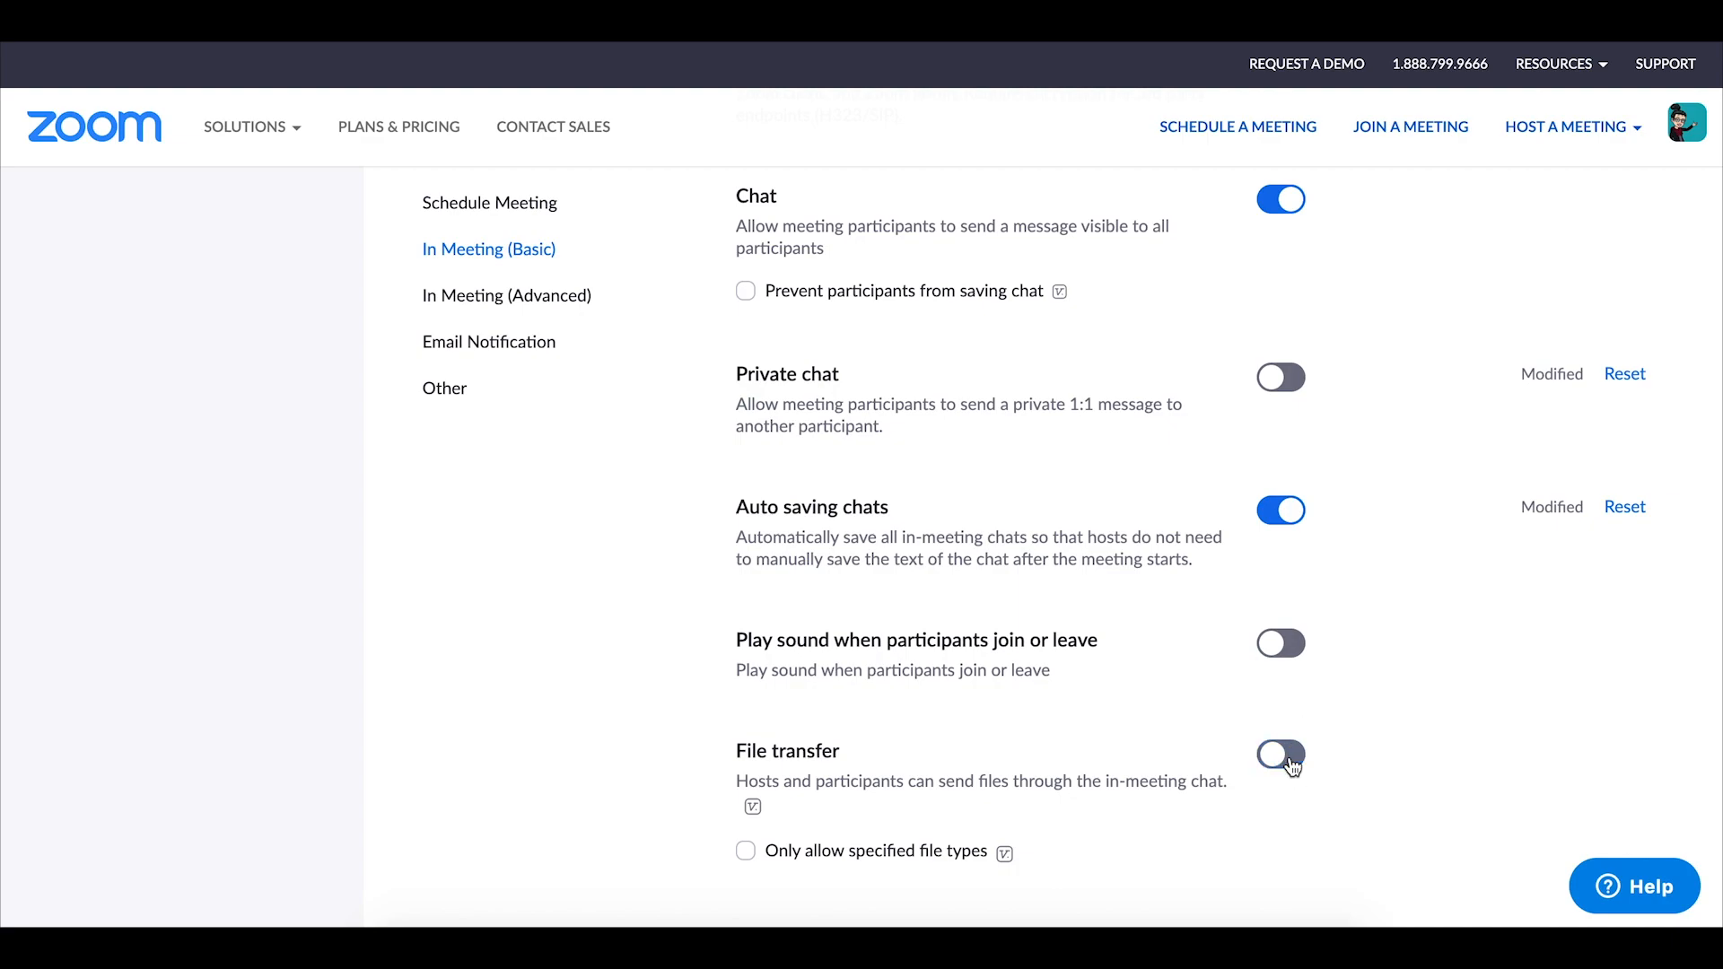
{"action": "left_click", "coordinate": [1280, 756]}
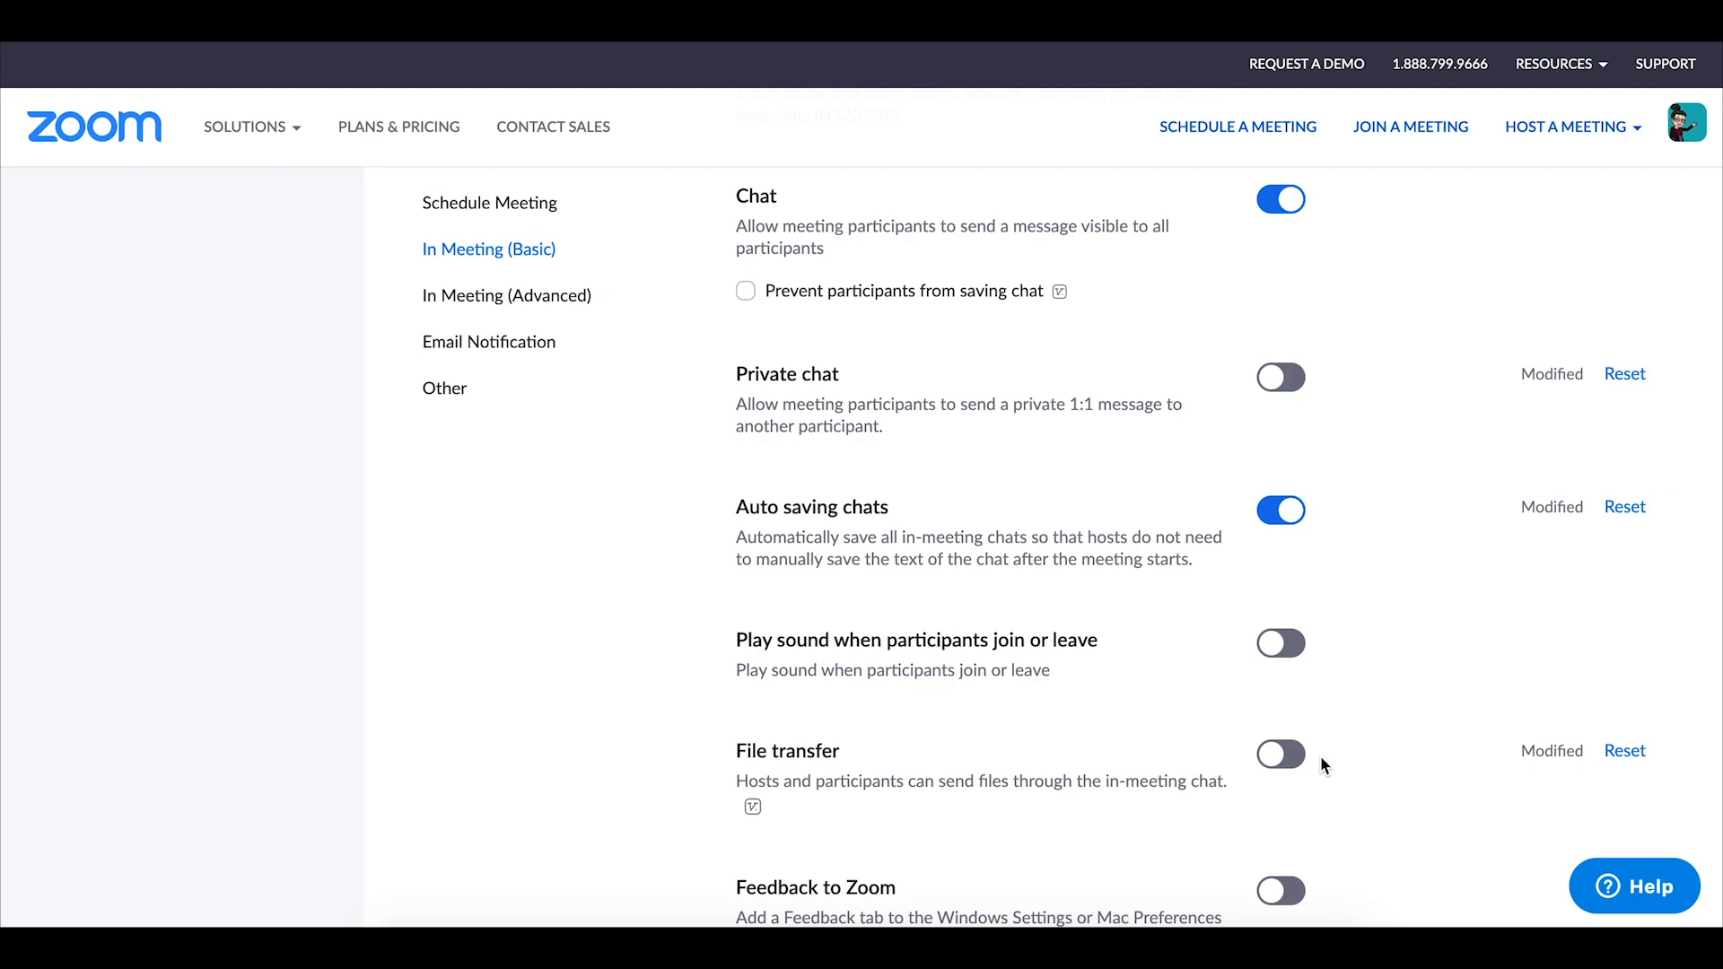
Step: Switch on attendee hold, always-visible meeting toolbar and Zoom windows during screen share
{"action": "scroll", "scroll_direction": "down", "scroll_amount": 3}
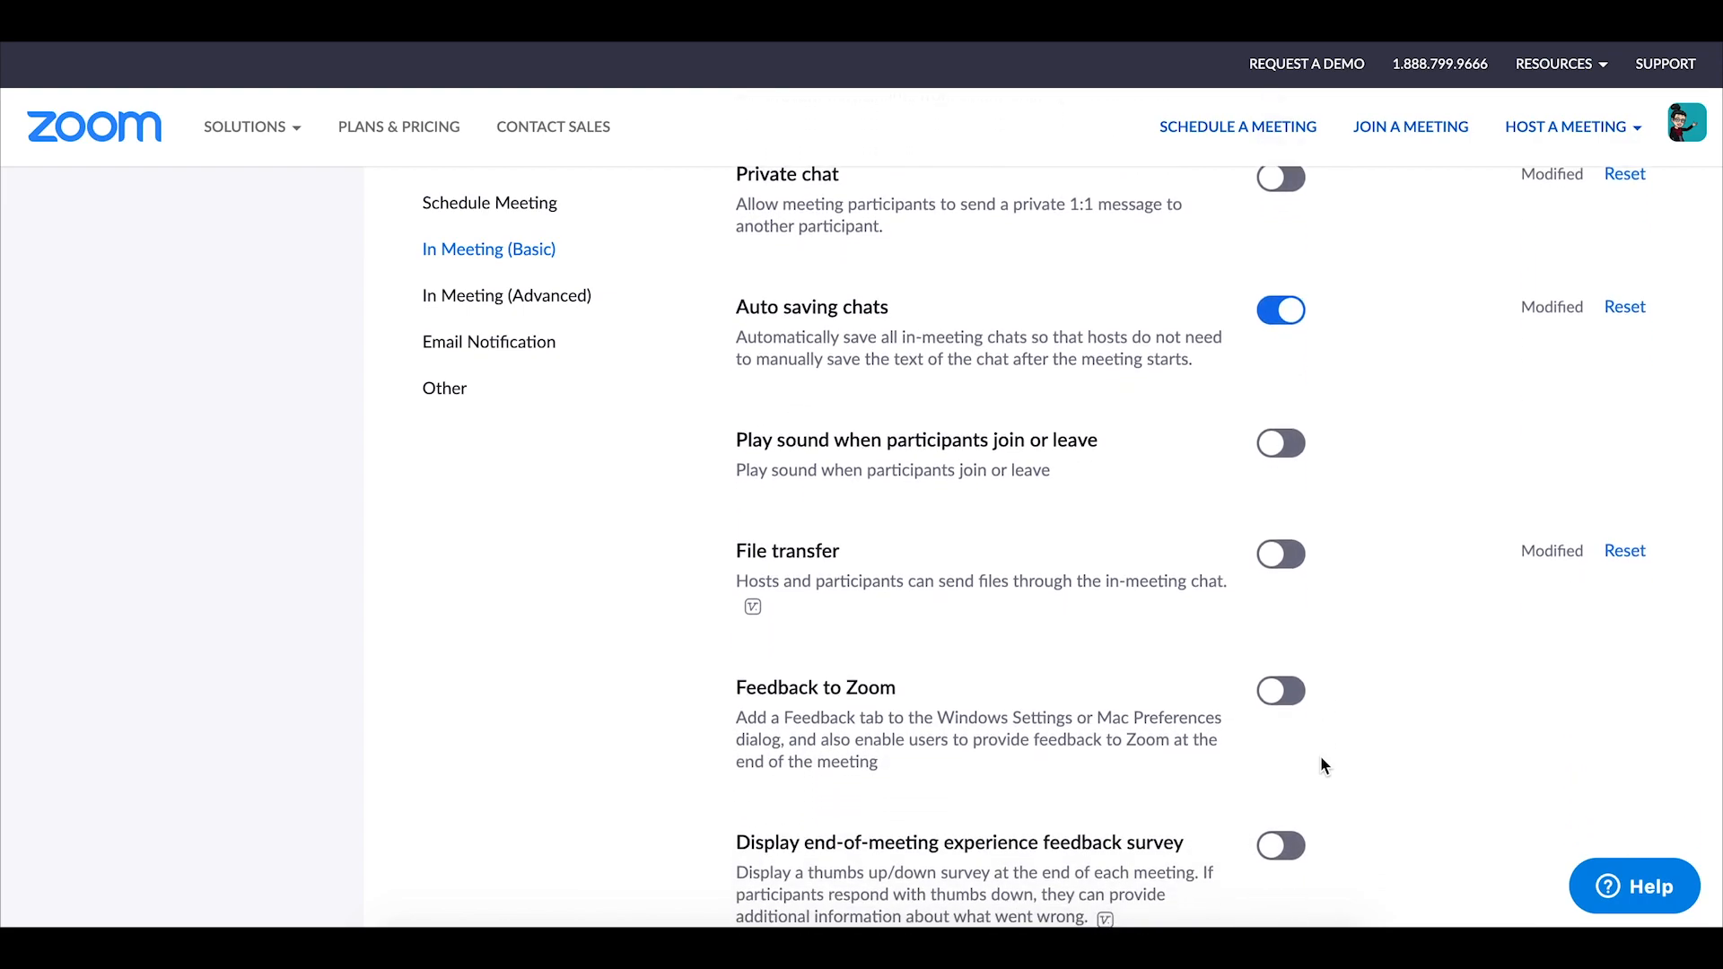
{"action": "scroll", "scroll_direction": "down", "scroll_amount": 3}
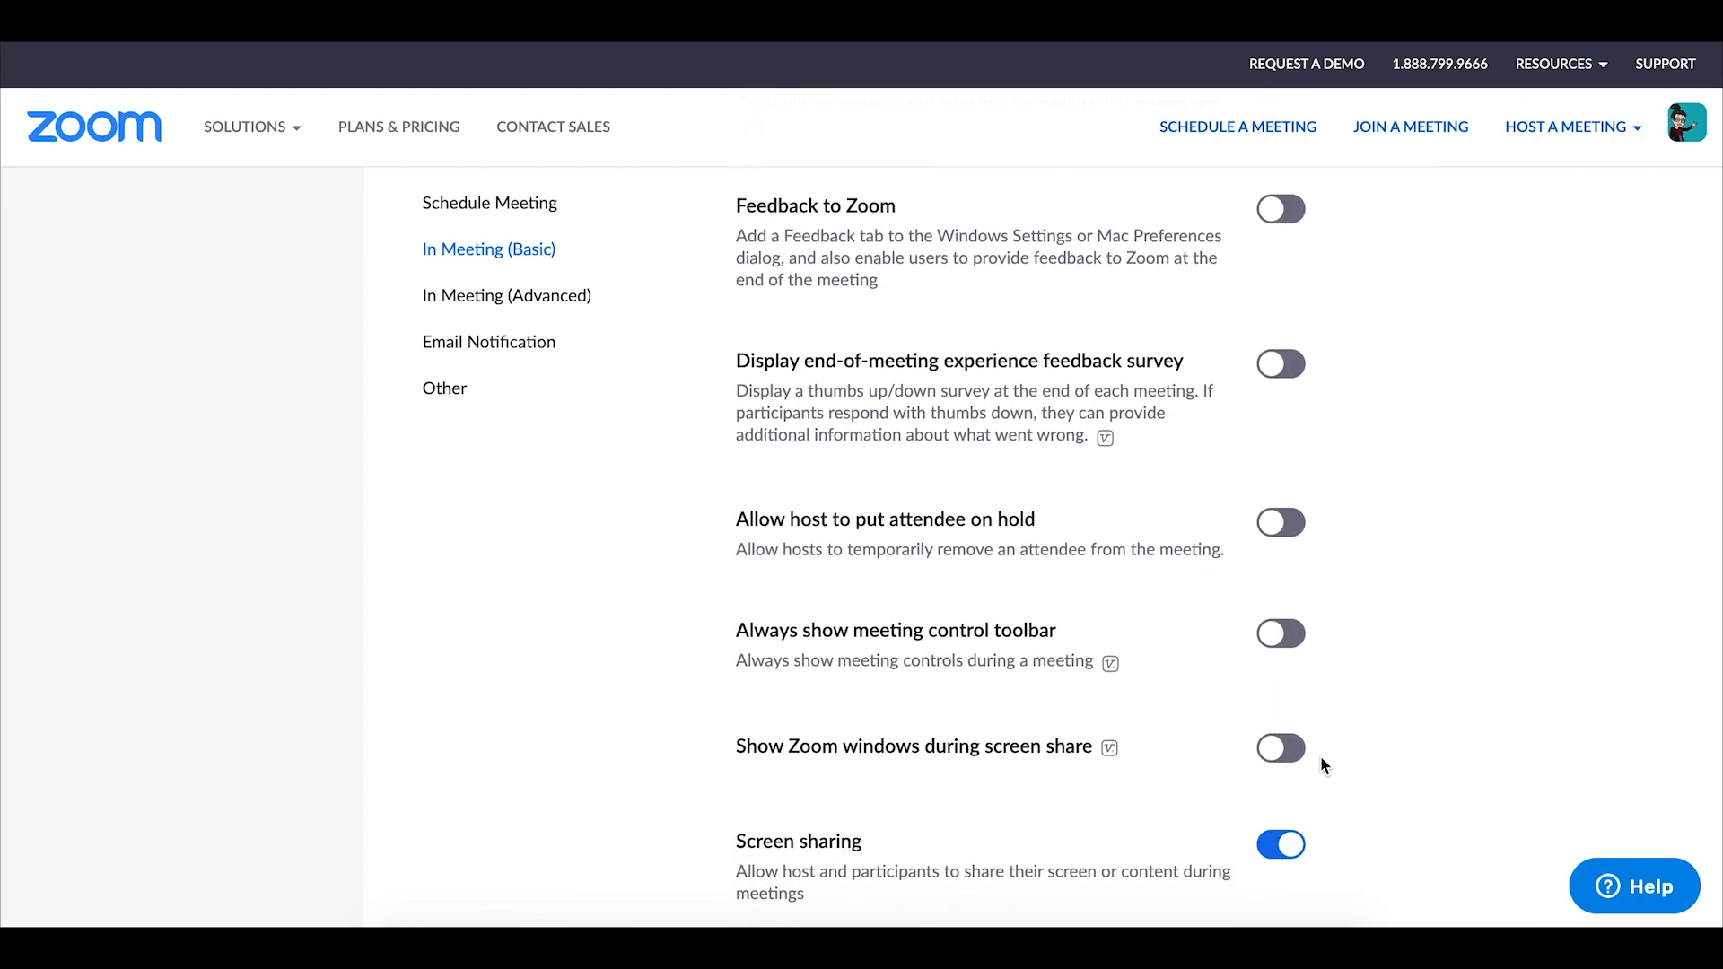
{"action": "mouse_move", "coordinate": [1340, 253]}
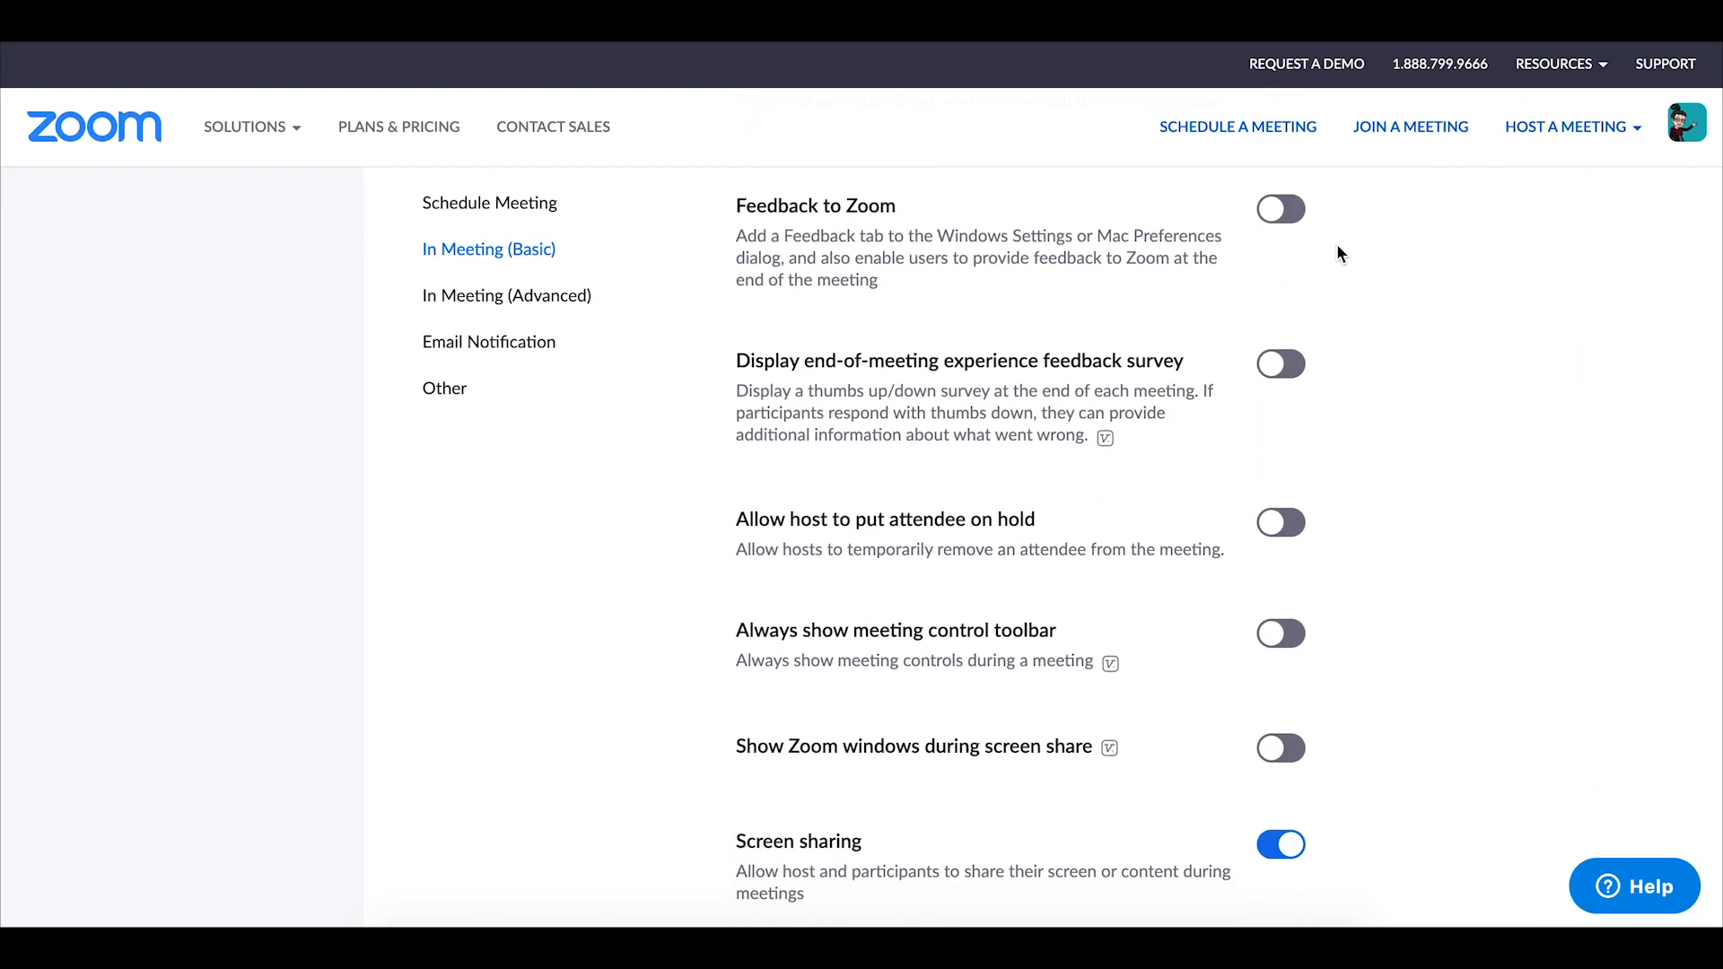
{"action": "mouse_move", "coordinate": [1334, 468]}
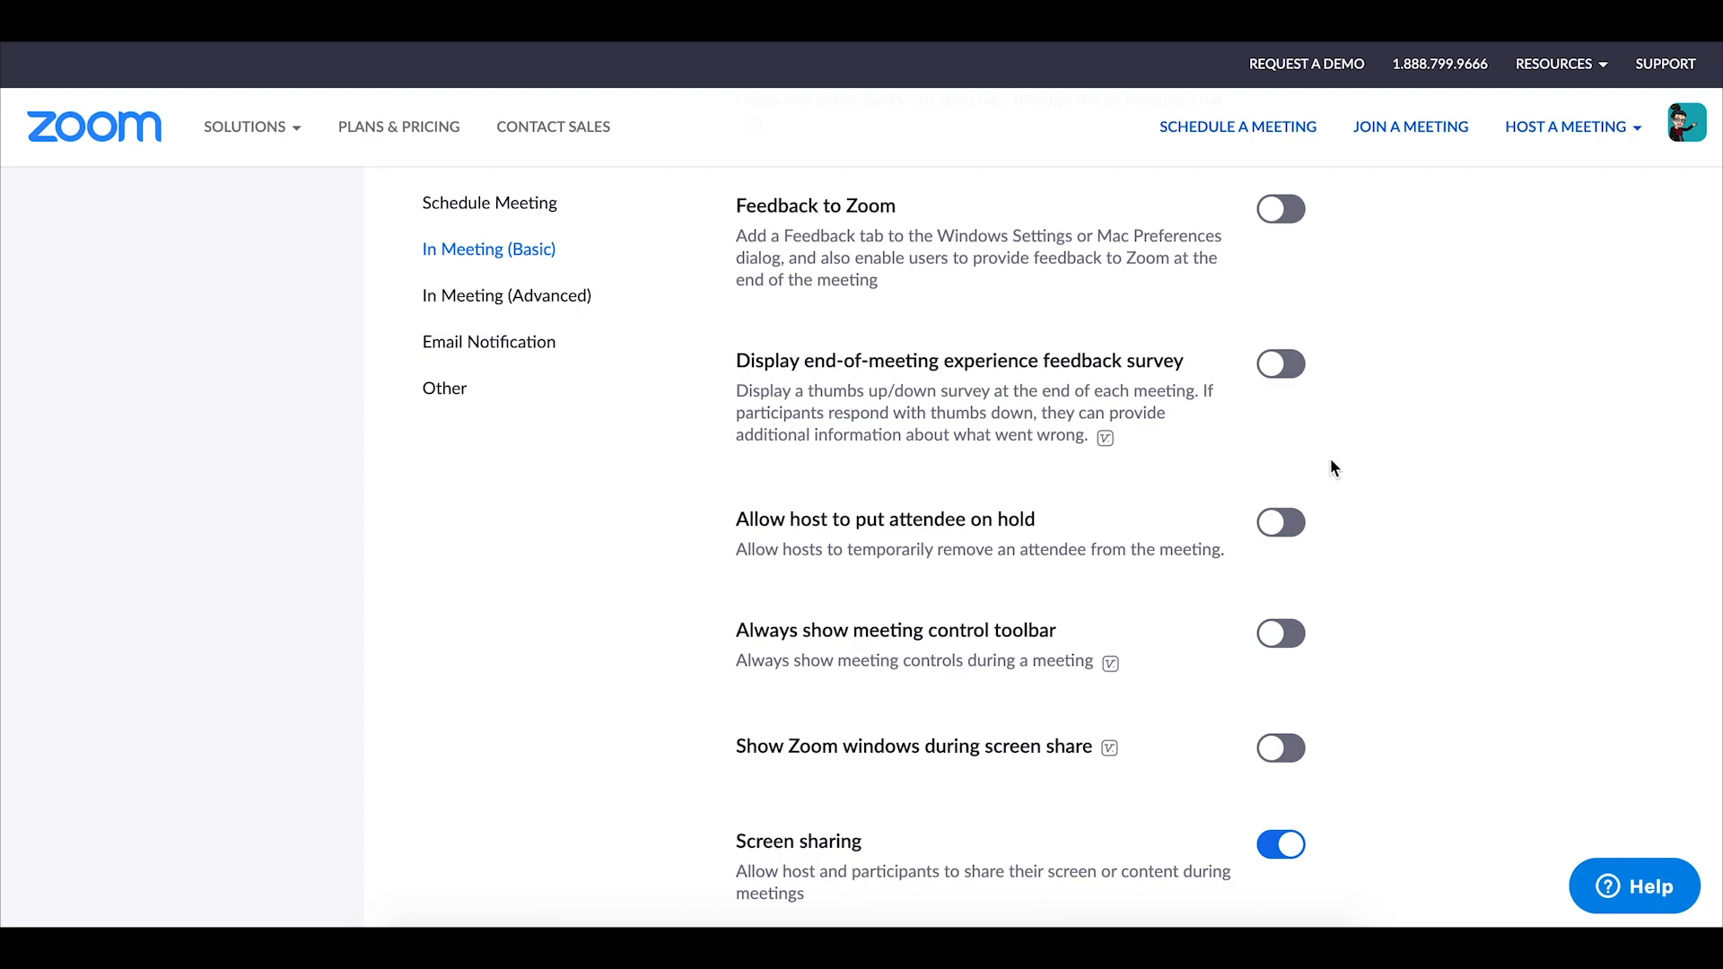
{"action": "mouse_move", "coordinate": [1318, 537]}
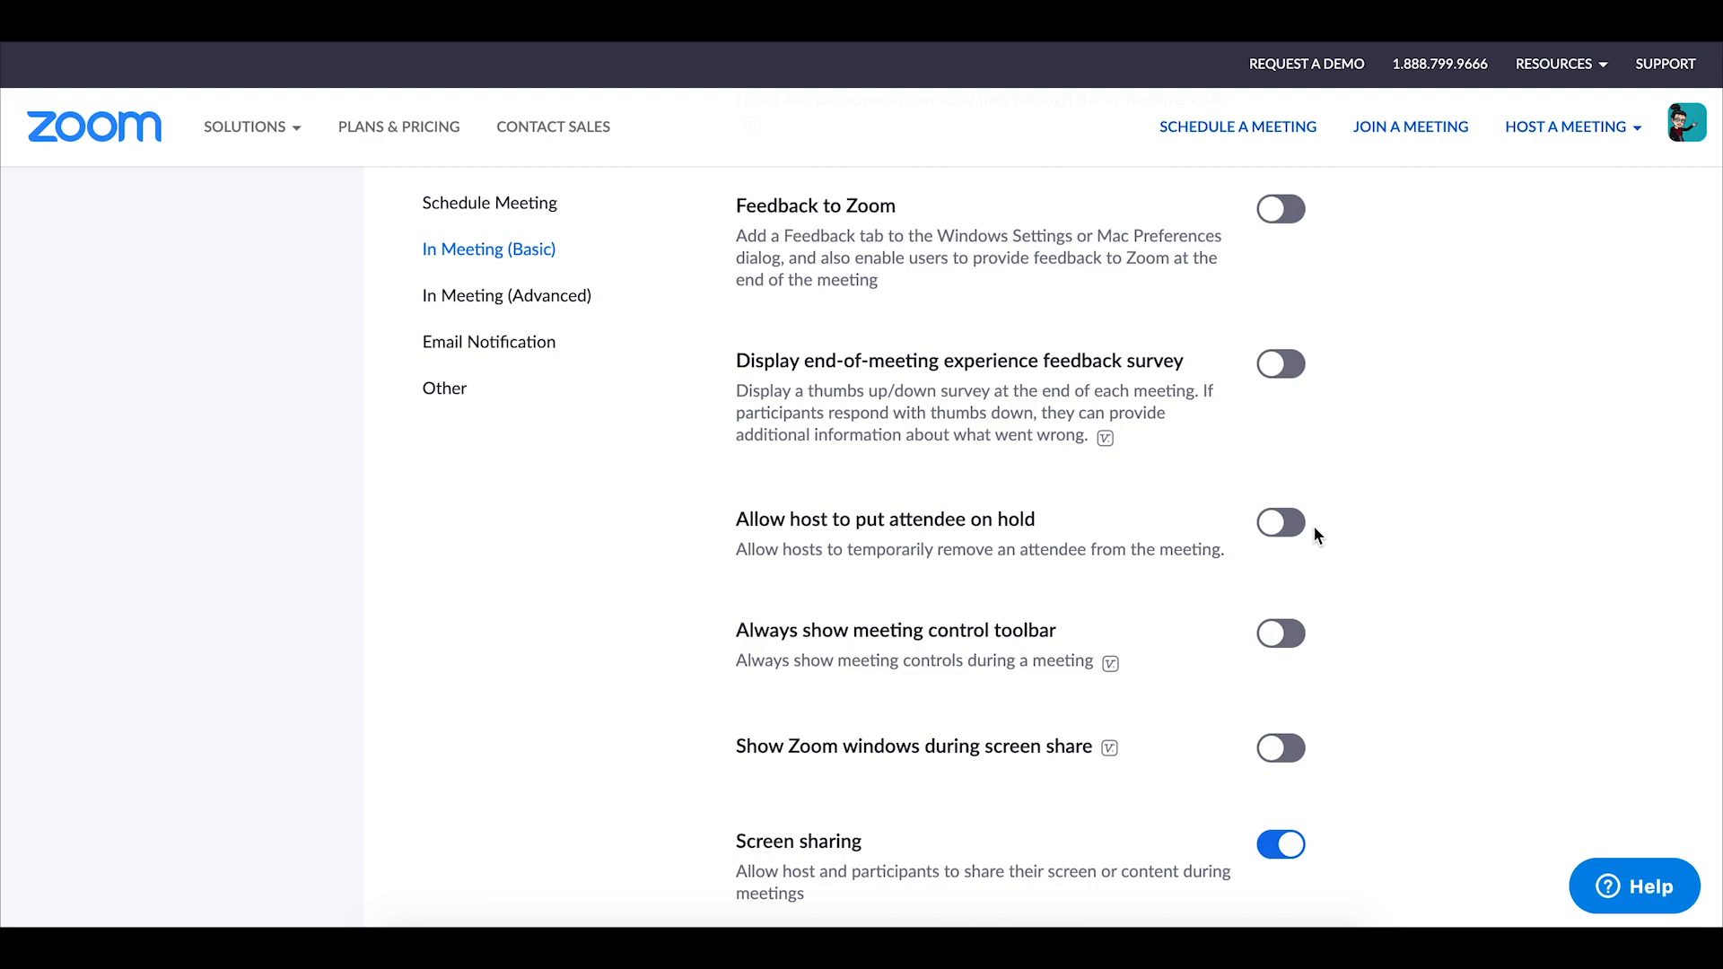
{"action": "left_click", "coordinate": [1280, 524]}
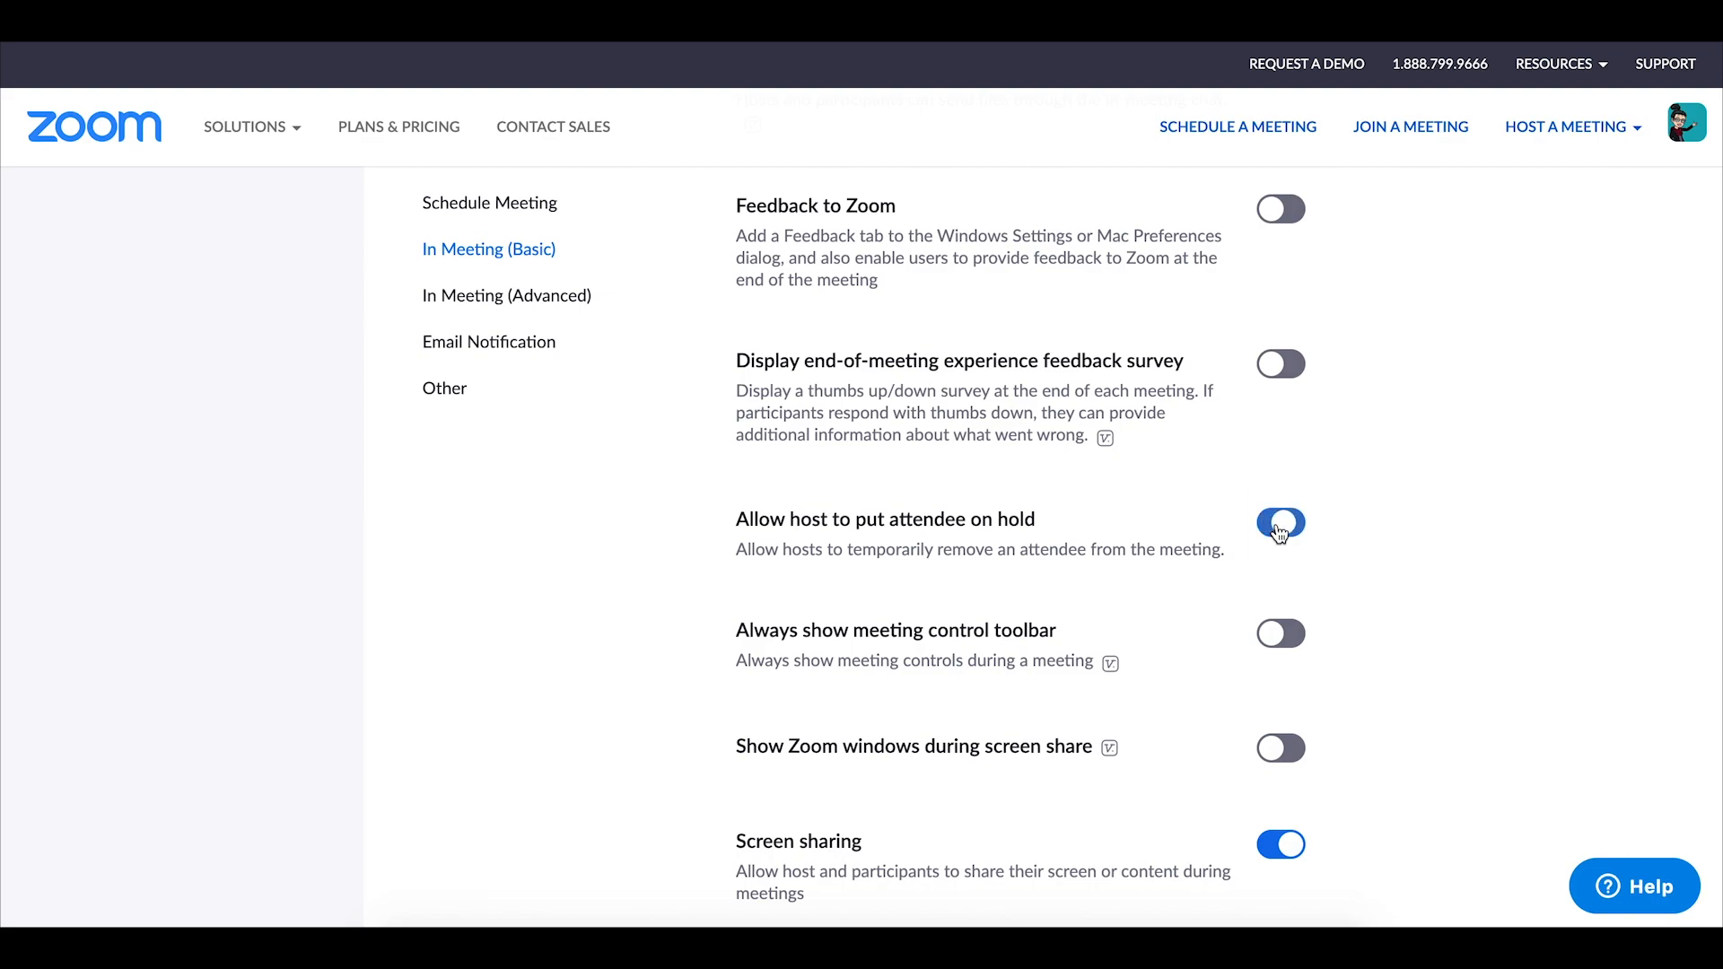
{"action": "left_click", "coordinate": [1280, 525]}
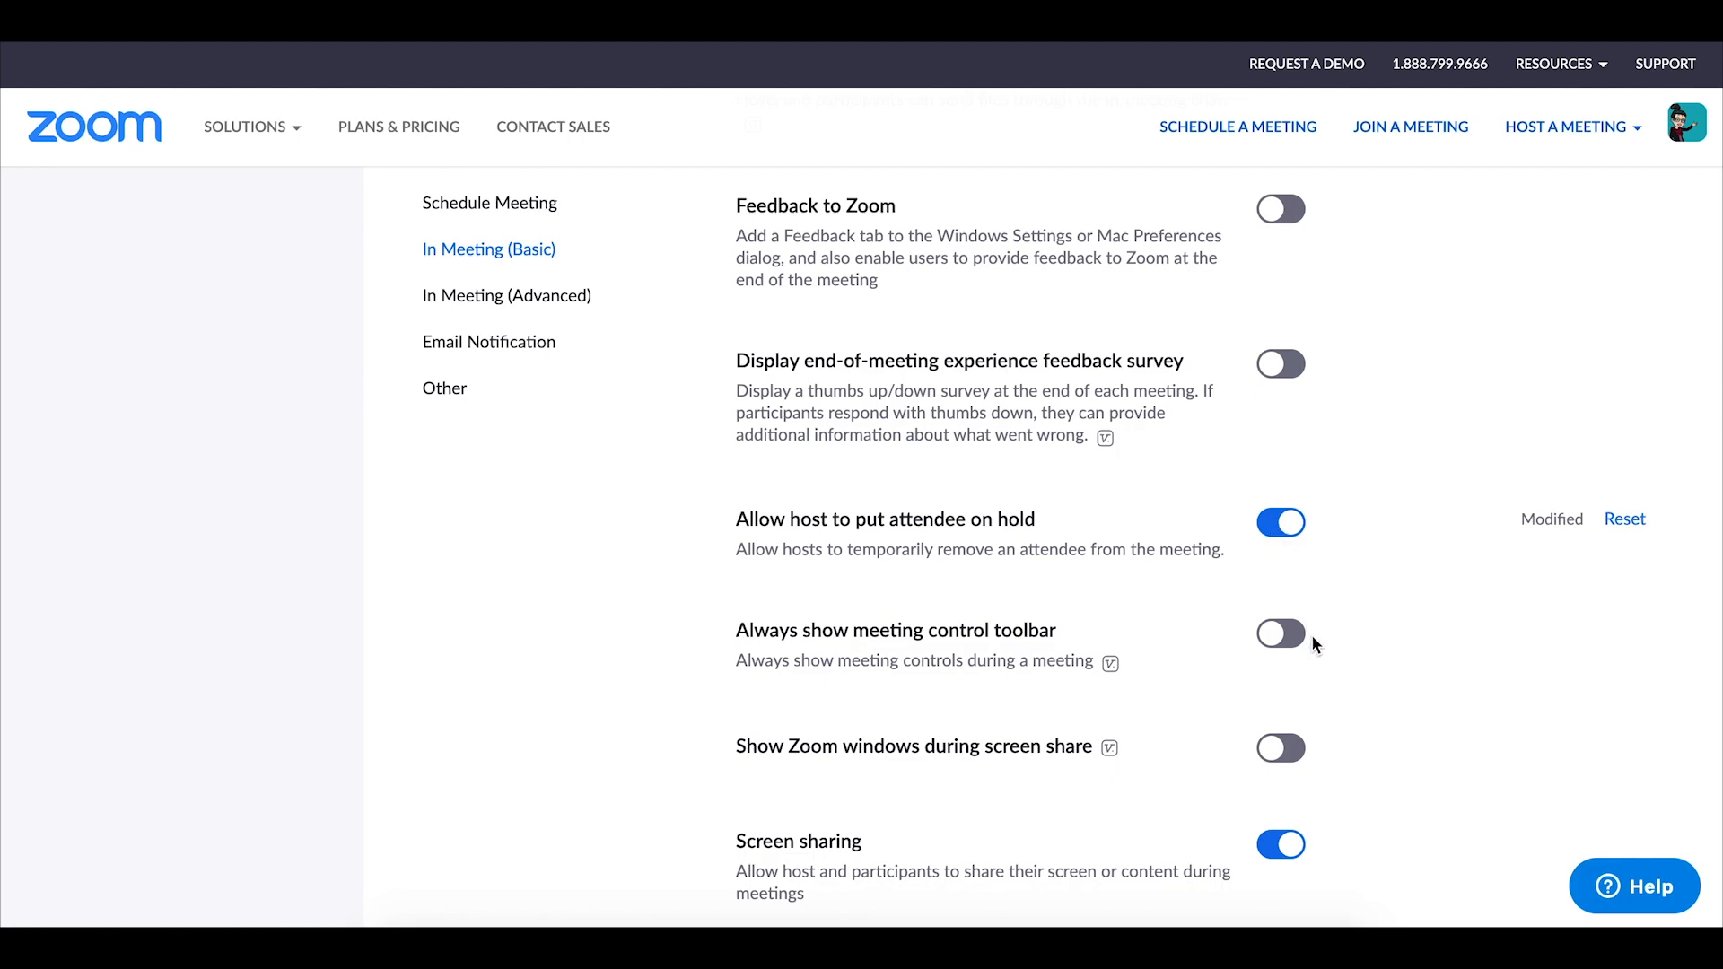
{"action": "mouse_move", "coordinate": [1280, 635]}
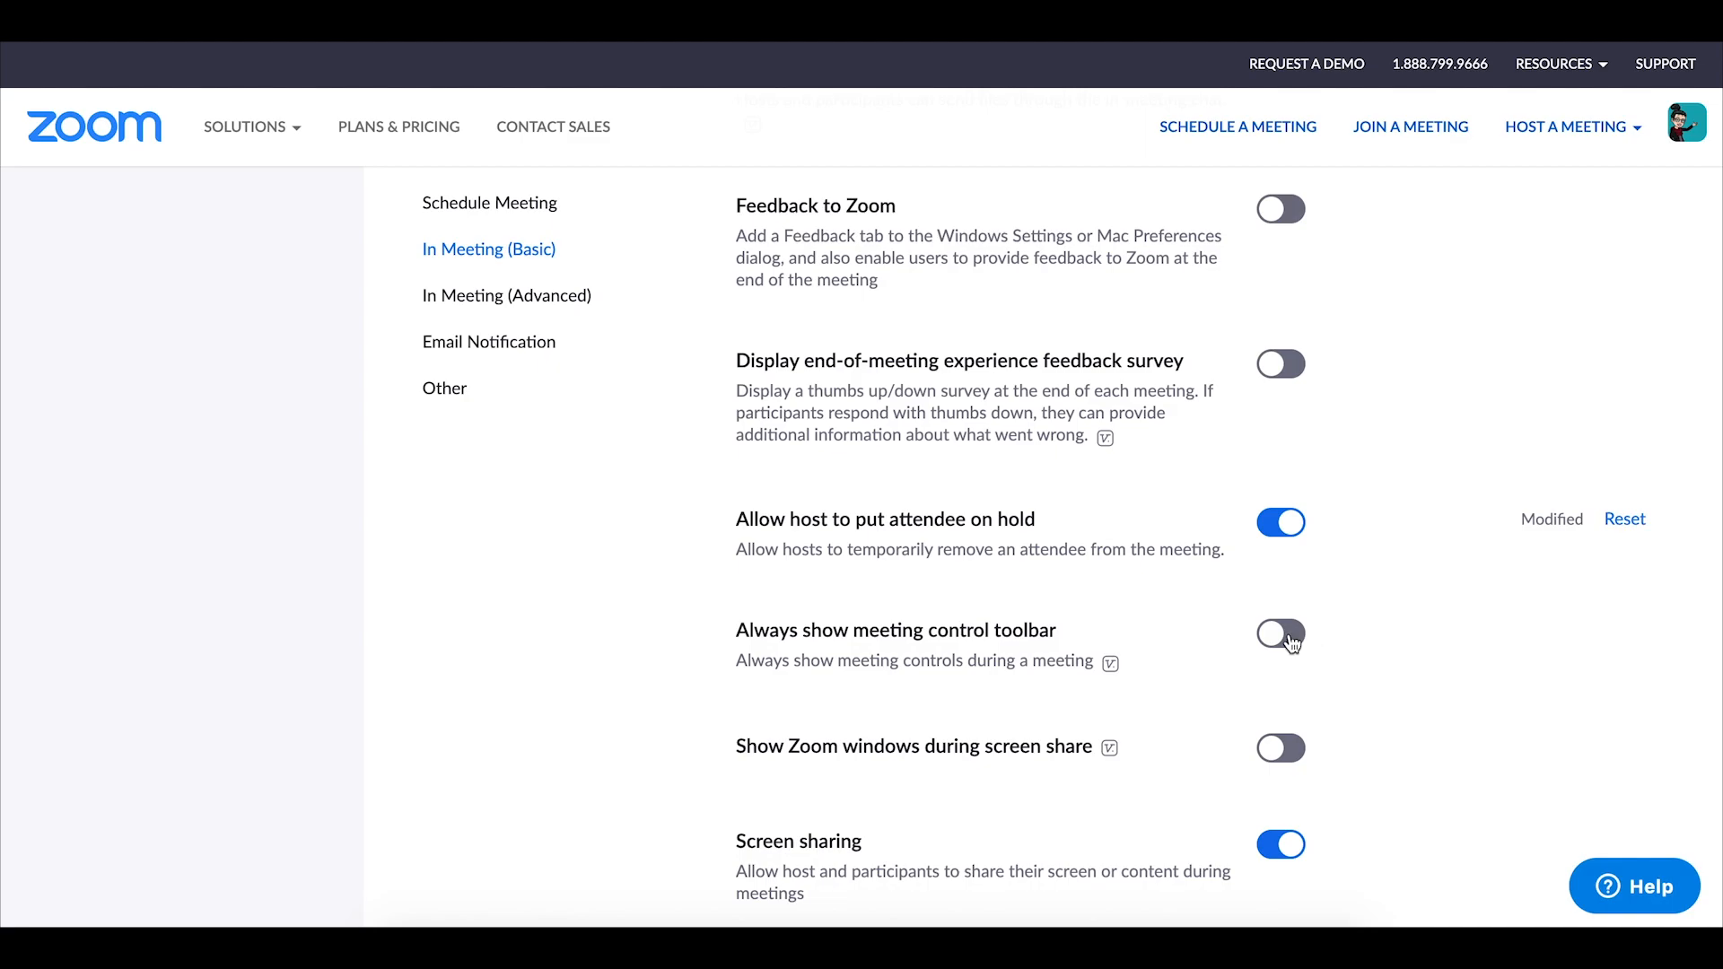
{"action": "left_click", "coordinate": [1280, 636]}
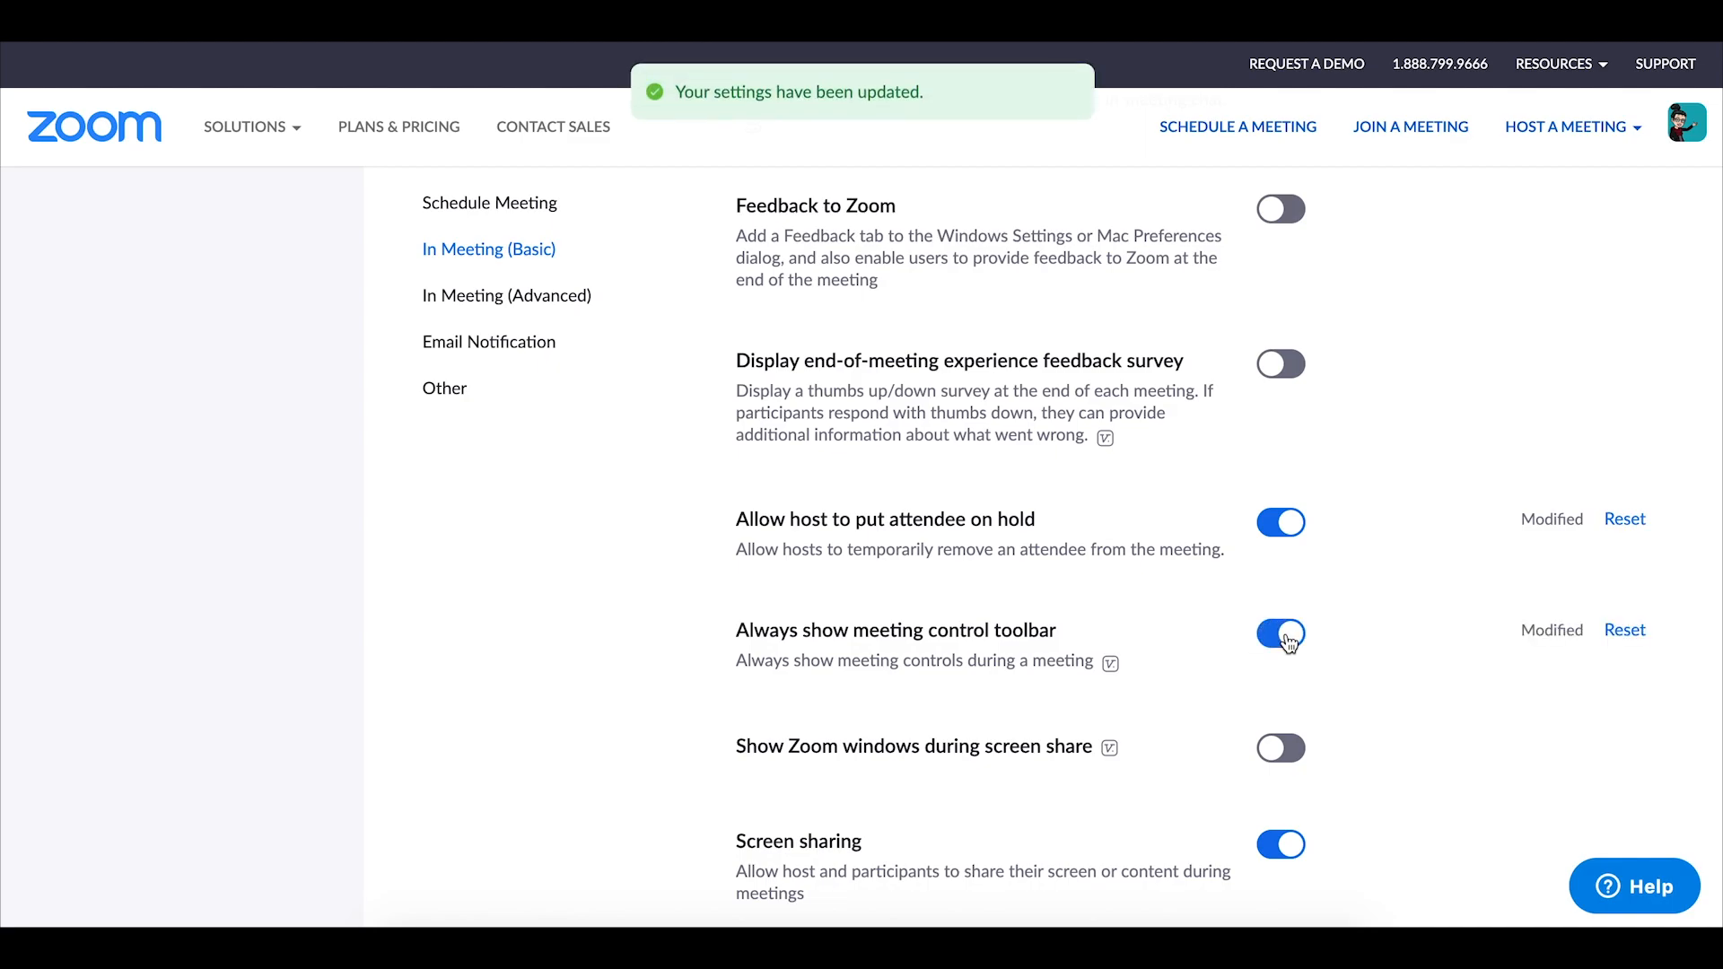
{"action": "scroll", "scroll_direction": "down", "scroll_amount": 3}
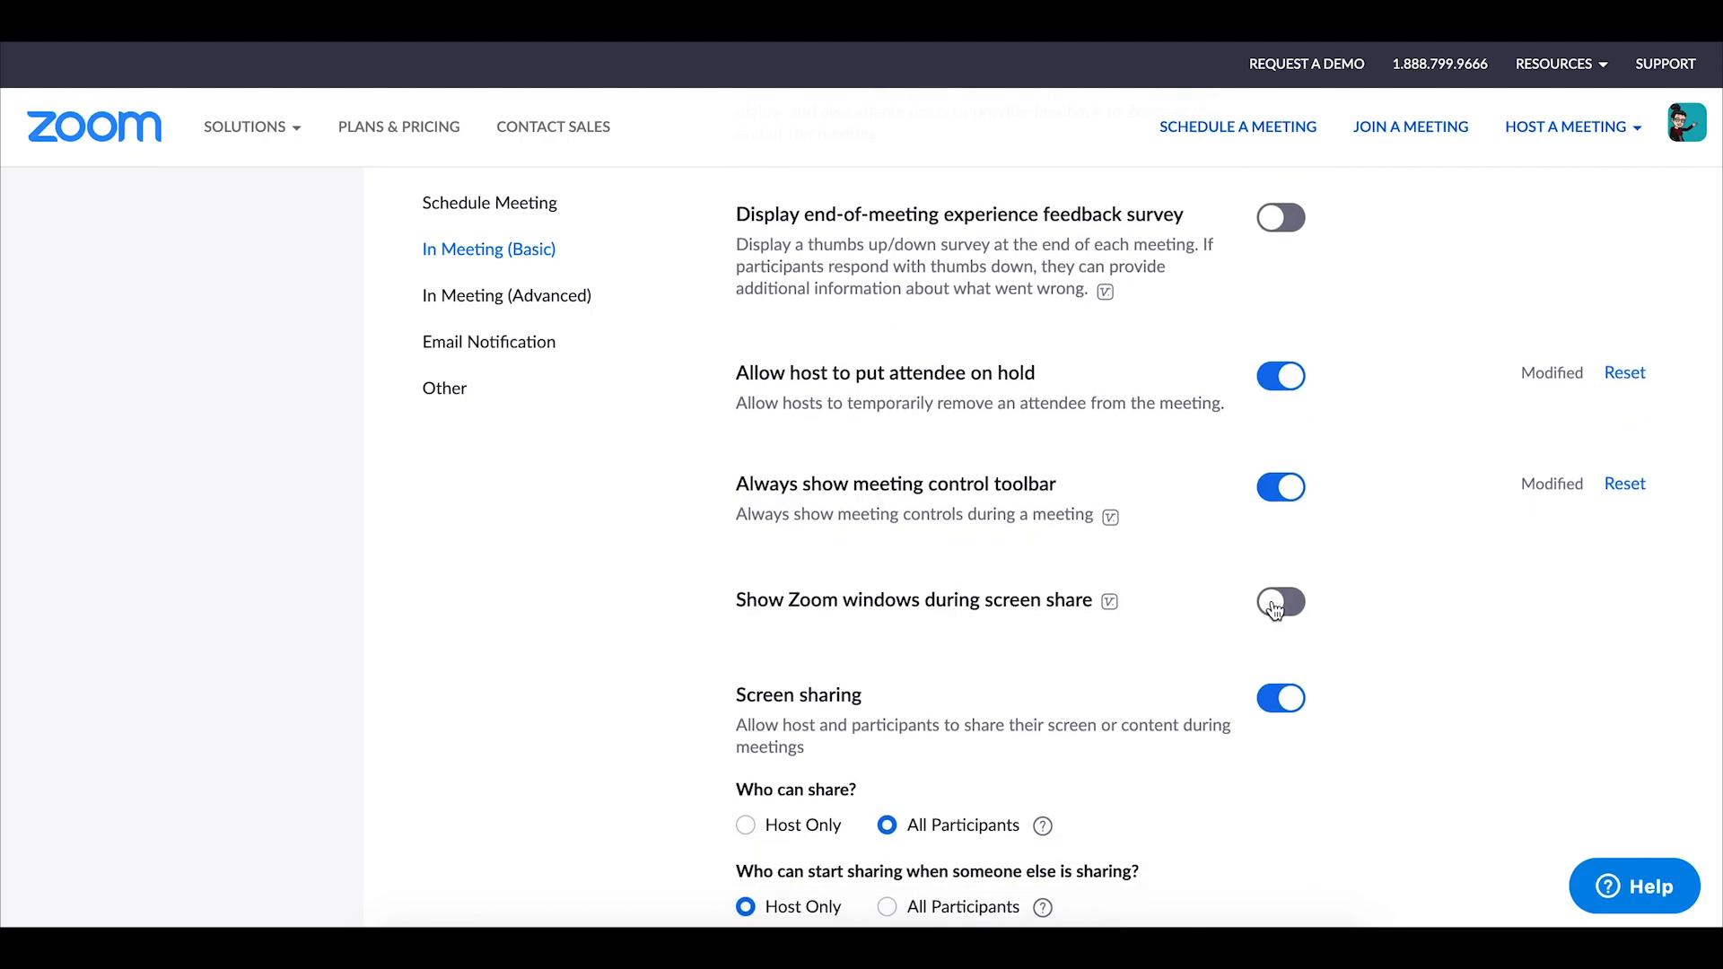
{"action": "left_click", "coordinate": [1280, 602]}
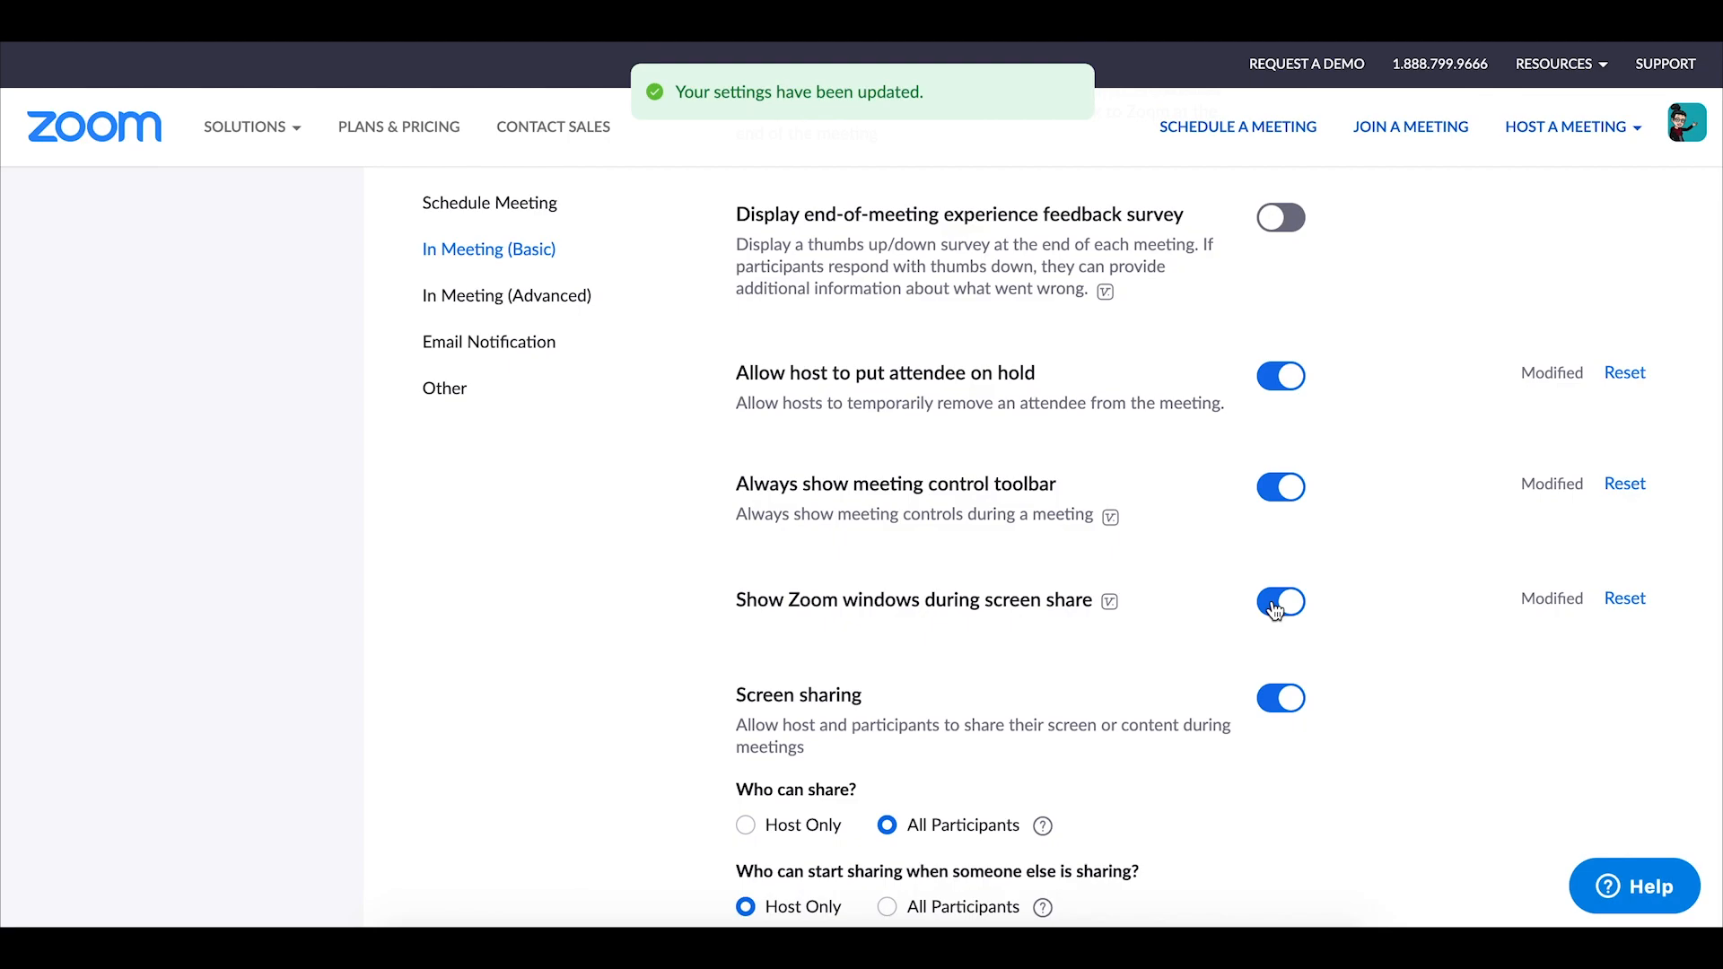
{"action": "scroll", "scroll_direction": "down", "scroll_amount": 3}
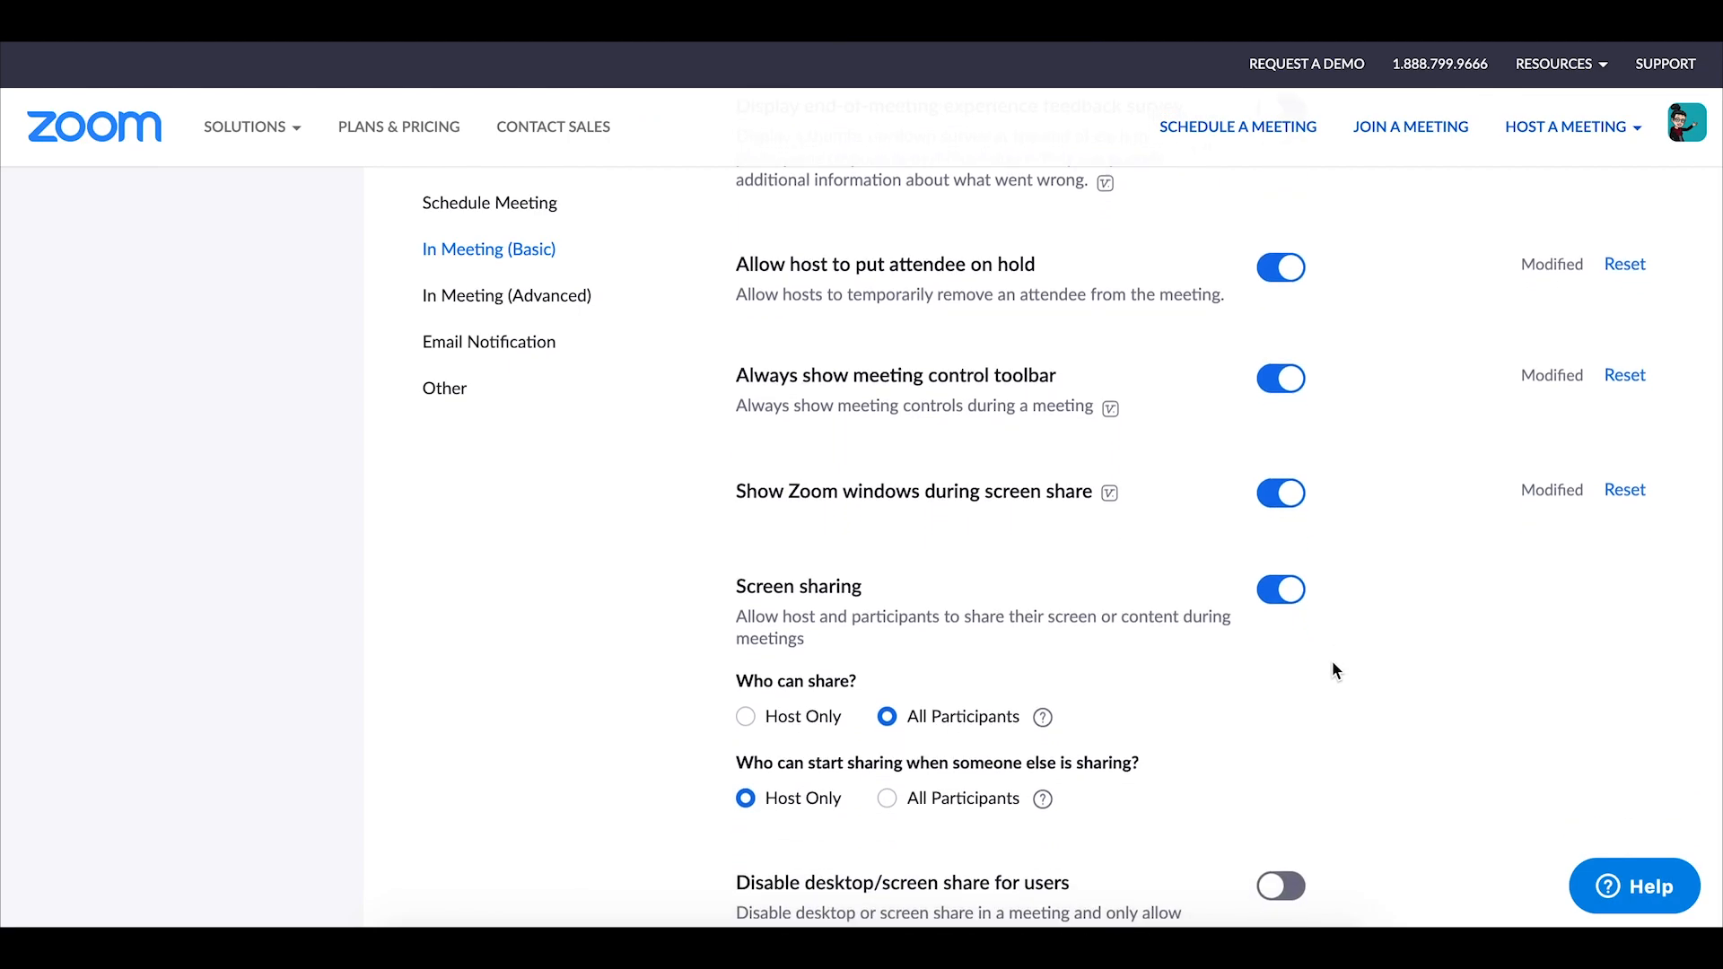
{"action": "scroll", "scroll_direction": "down", "scroll_amount": 3}
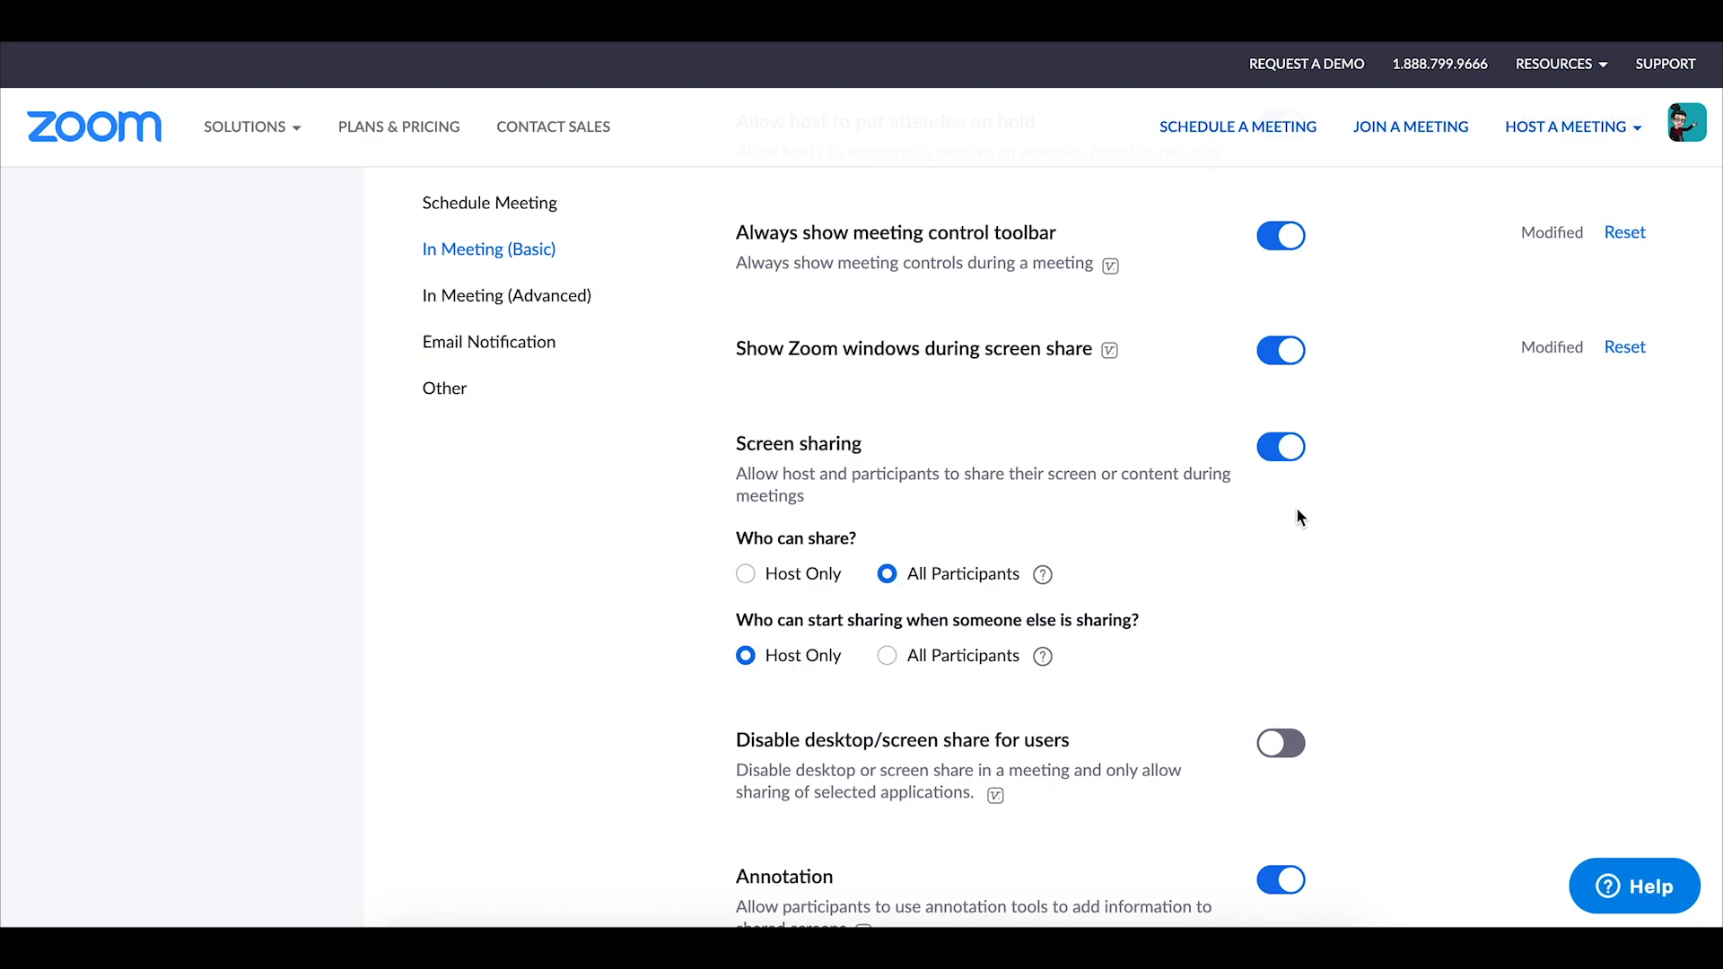
Step: Tick 'Auto save whiteboard content when sharing is stopped' and save it
{"action": "scroll", "scroll_direction": "down", "scroll_amount": 3}
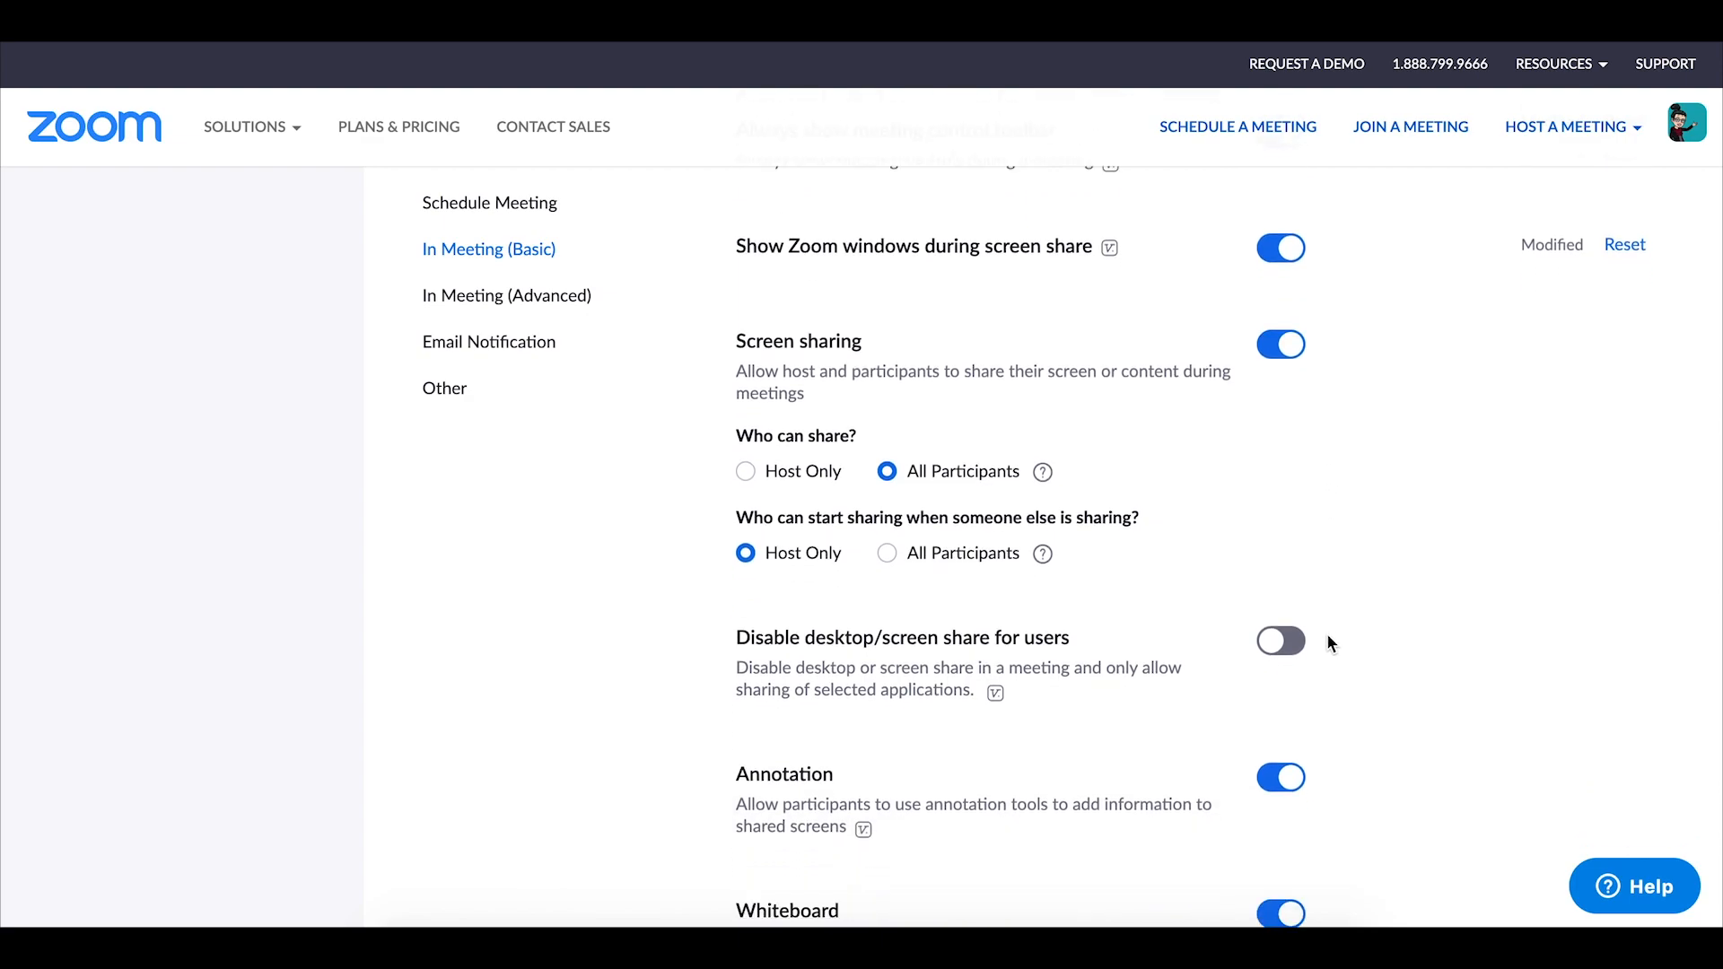
{"action": "scroll", "scroll_direction": "down", "scroll_amount": 3}
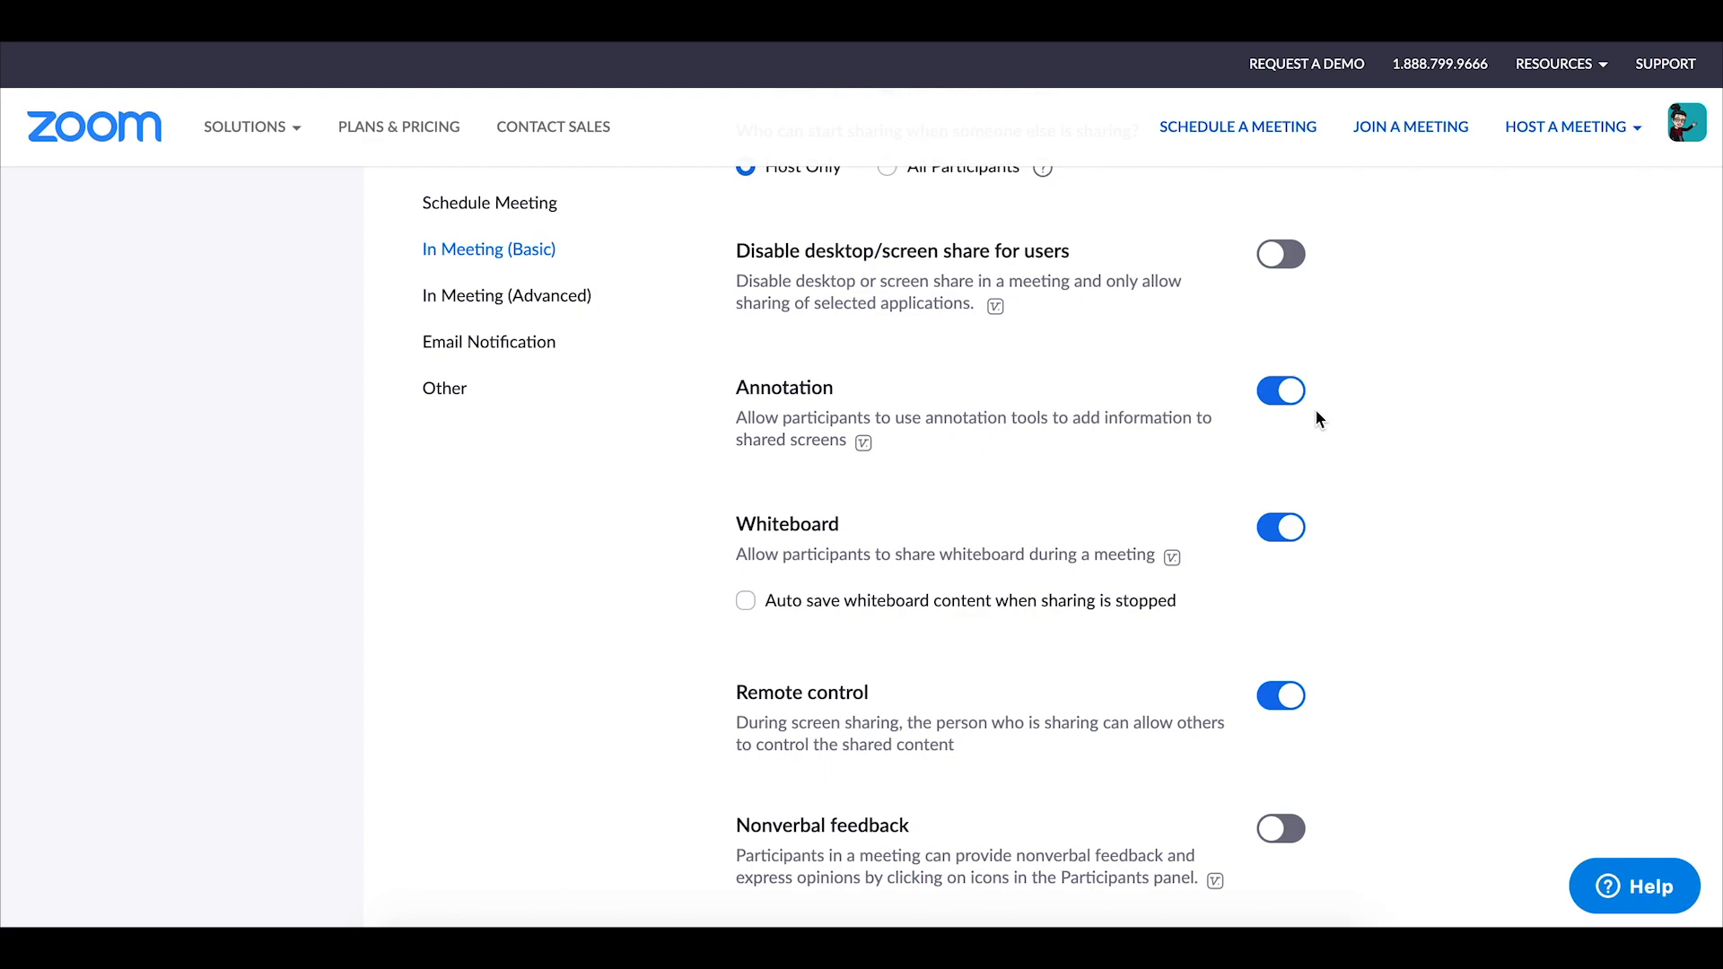
{"action": "mouse_move", "coordinate": [1322, 575]}
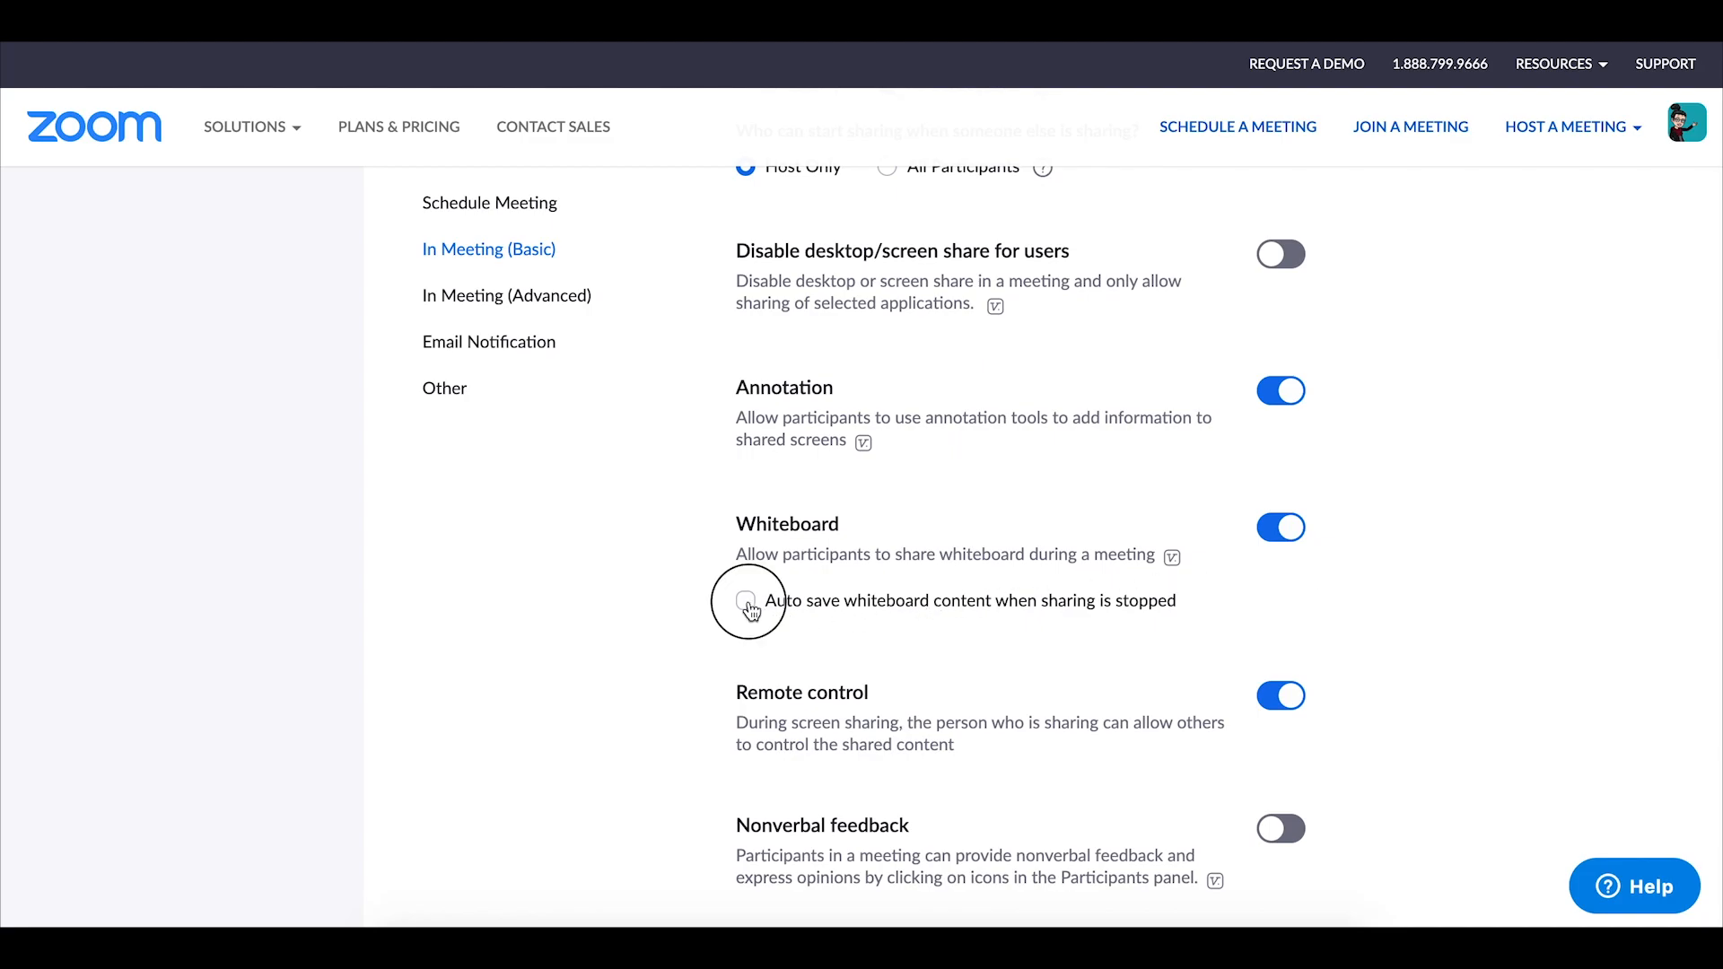
{"action": "left_click", "coordinate": [745, 599]}
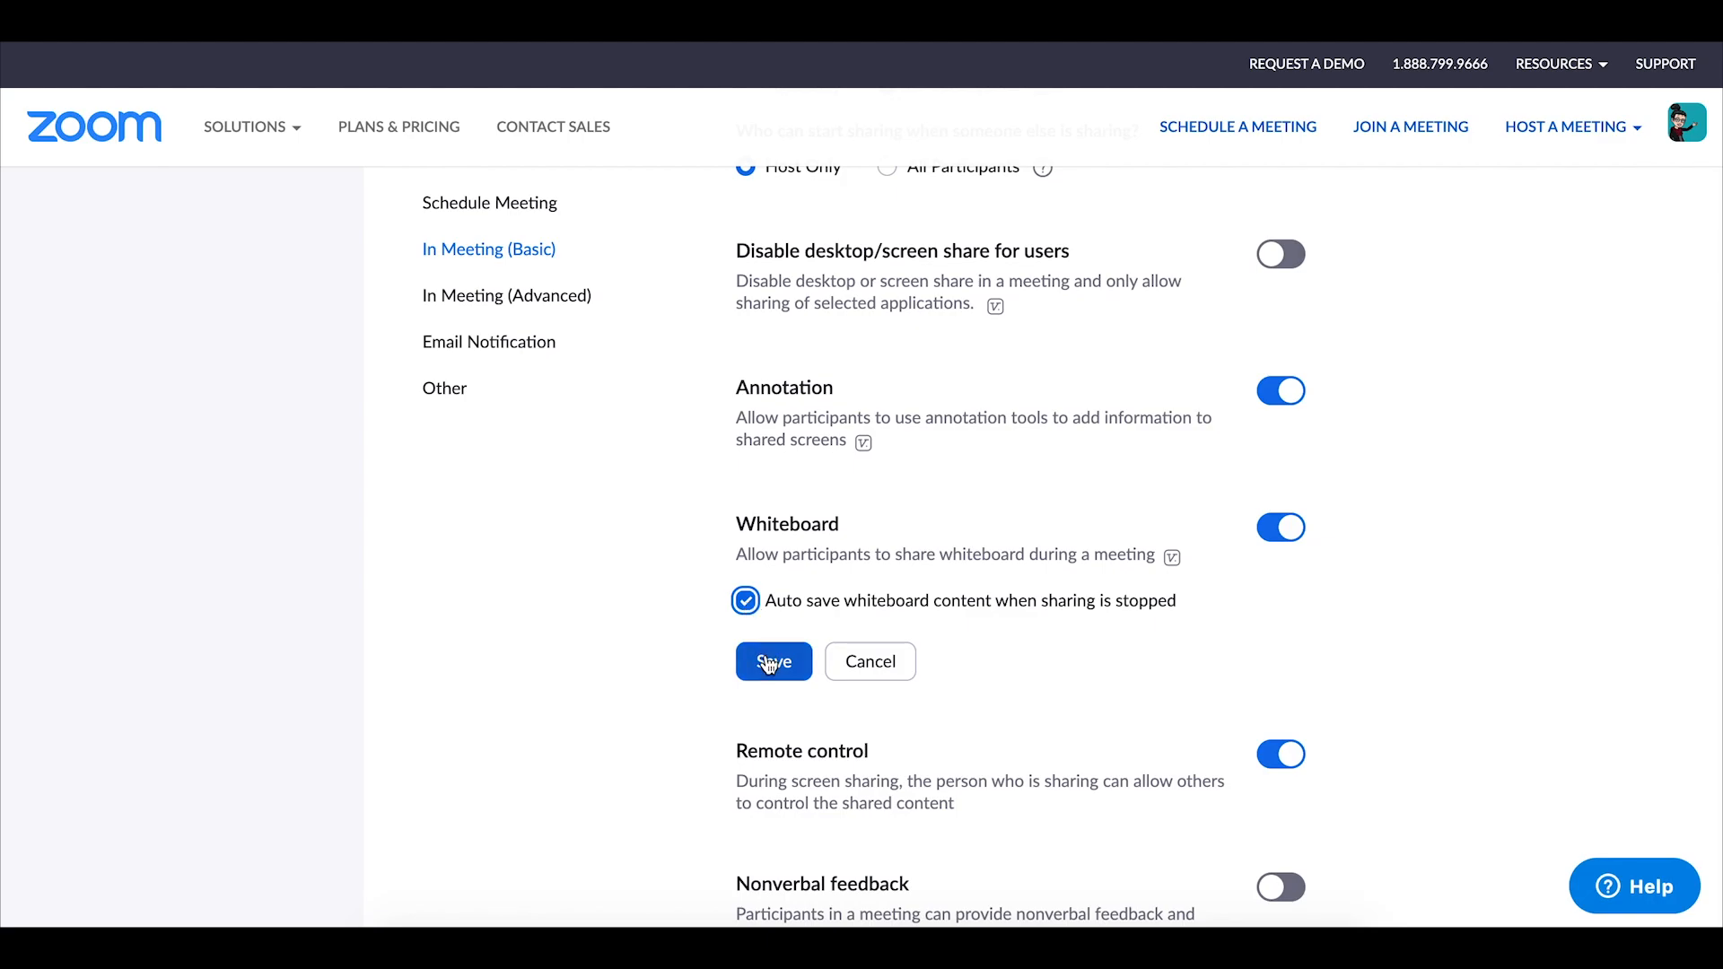
{"action": "left_click", "coordinate": [772, 663]}
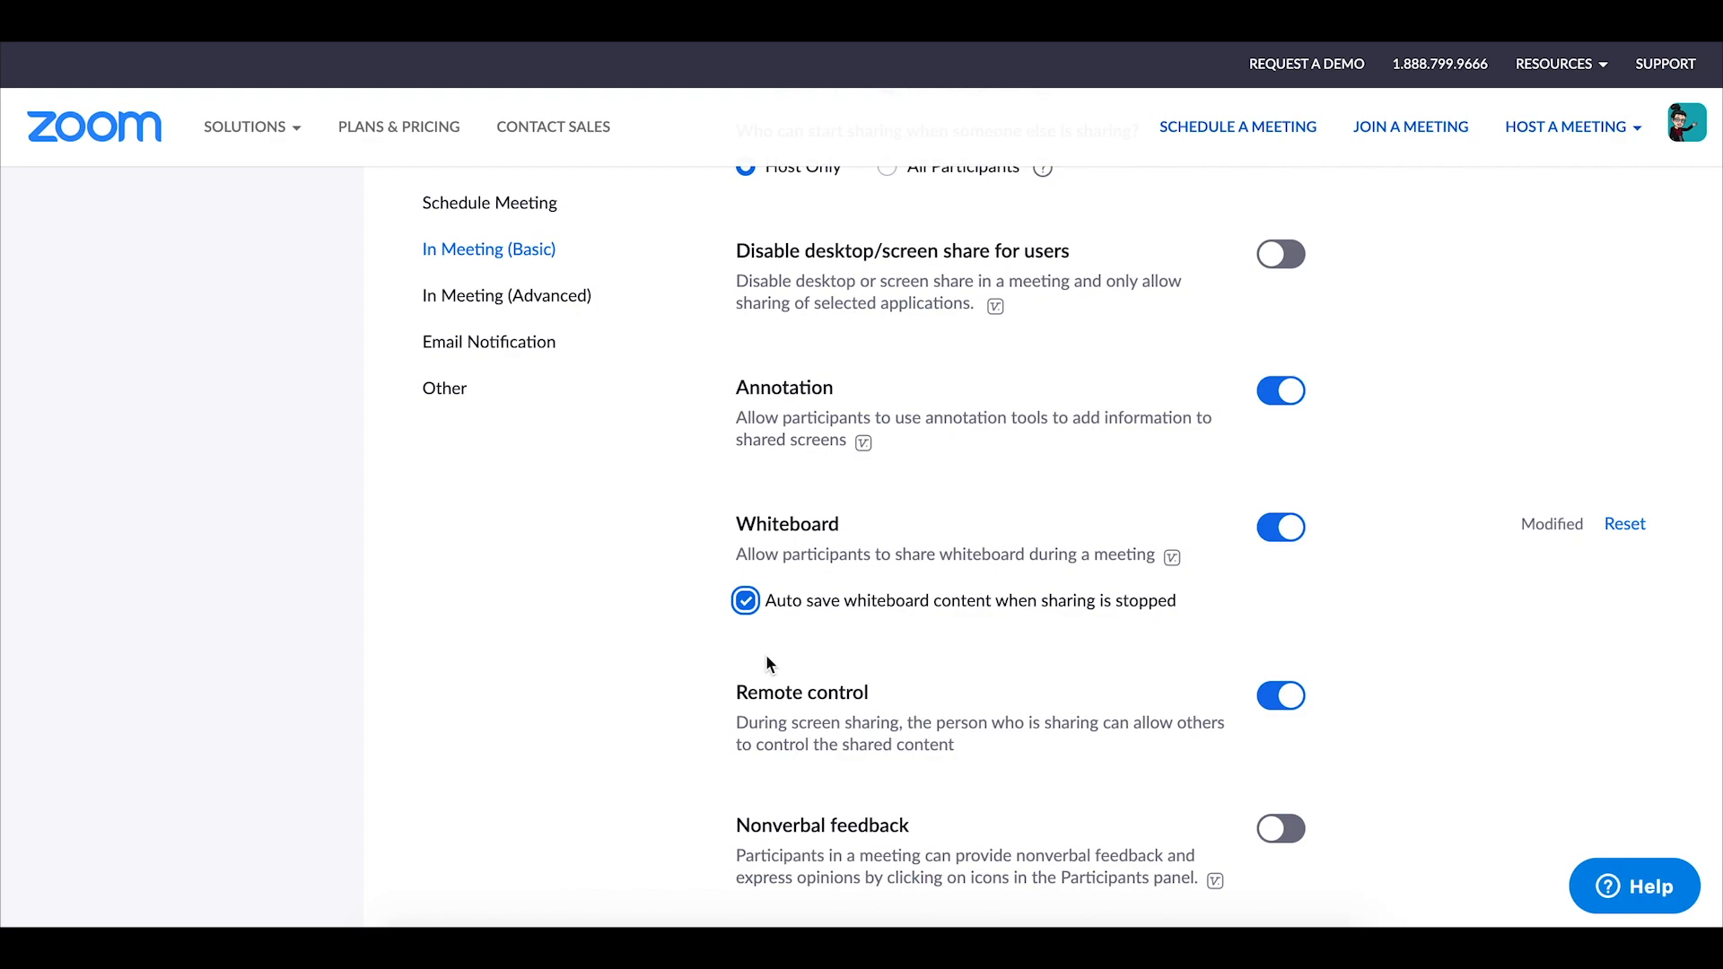
Step: Switch on Nonverbal feedback and 'Allow removed participants to rejoin'
{"action": "scroll", "scroll_direction": "down", "scroll_amount": 3}
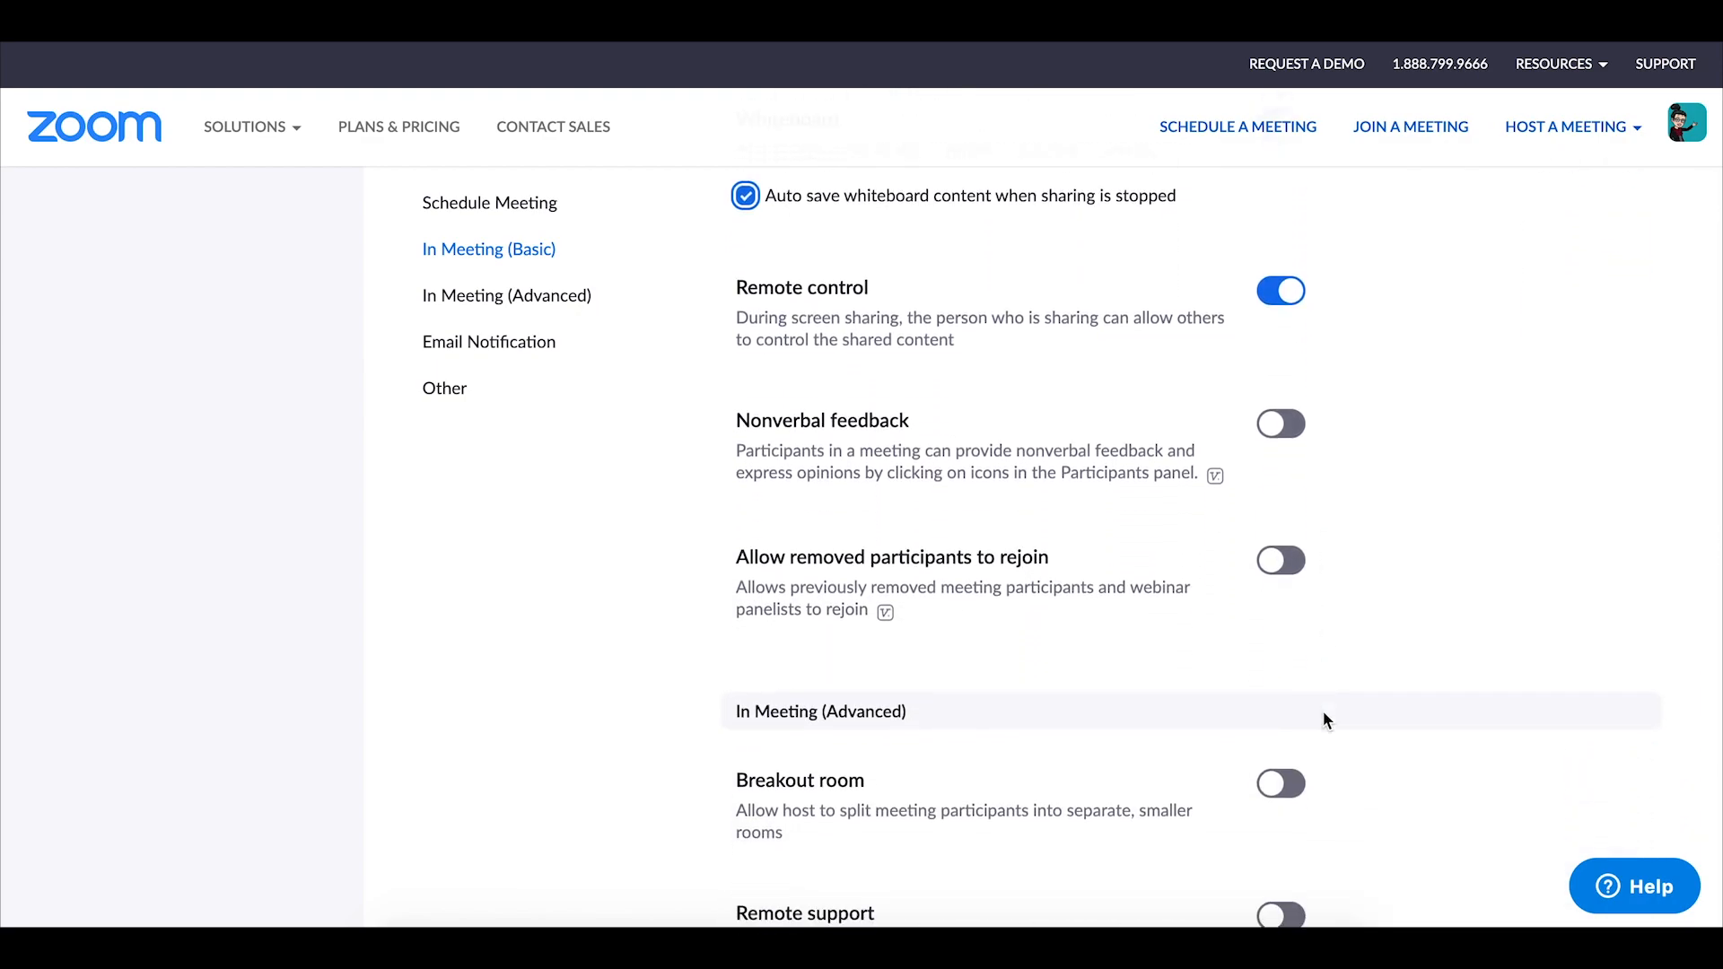
{"action": "scroll", "scroll_direction": "down", "scroll_amount": 3}
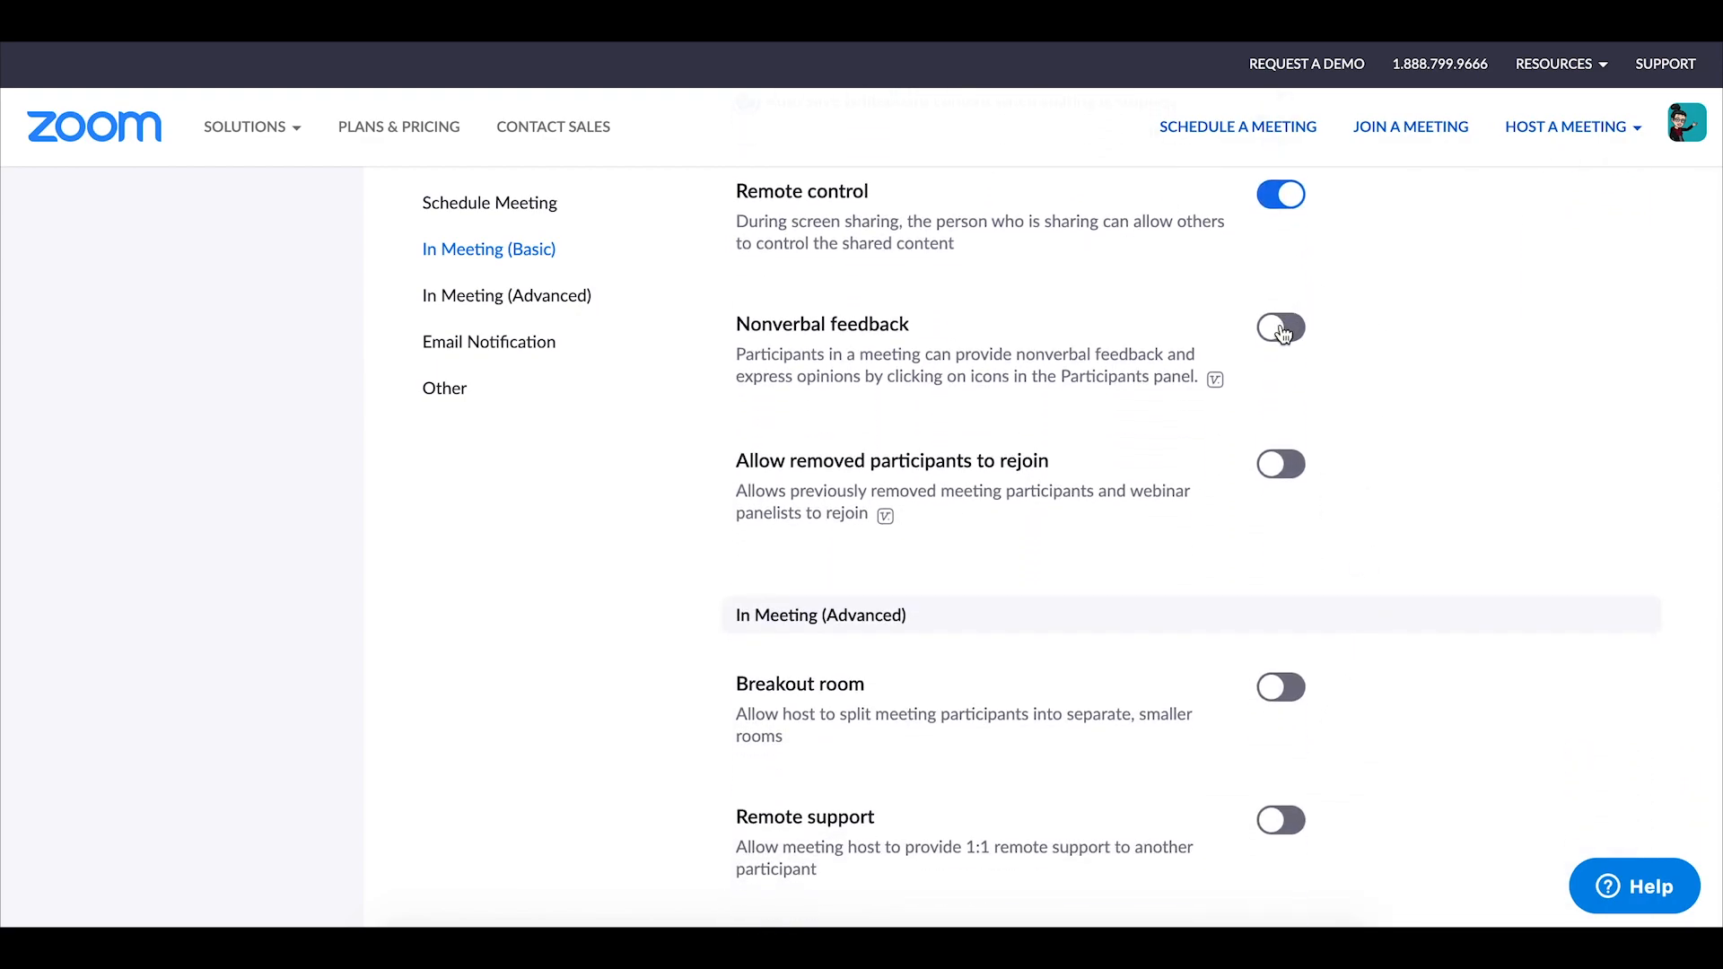
{"action": "left_click", "coordinate": [1280, 327]}
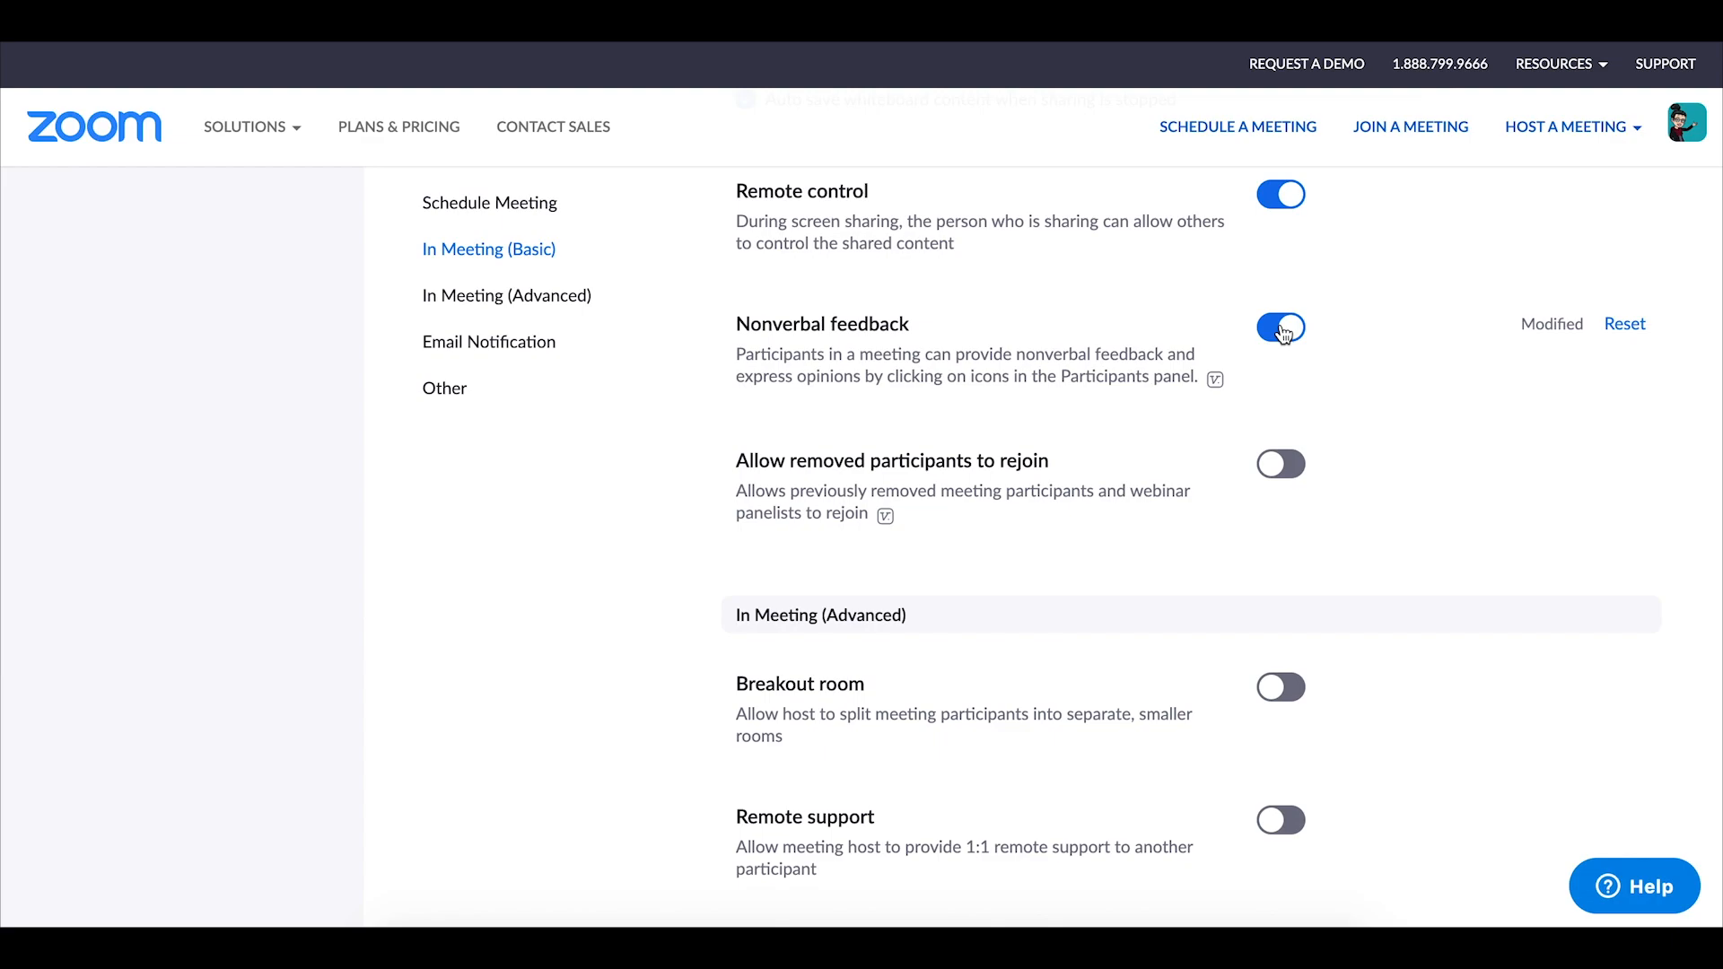
{"action": "left_click", "coordinate": [1280, 463]}
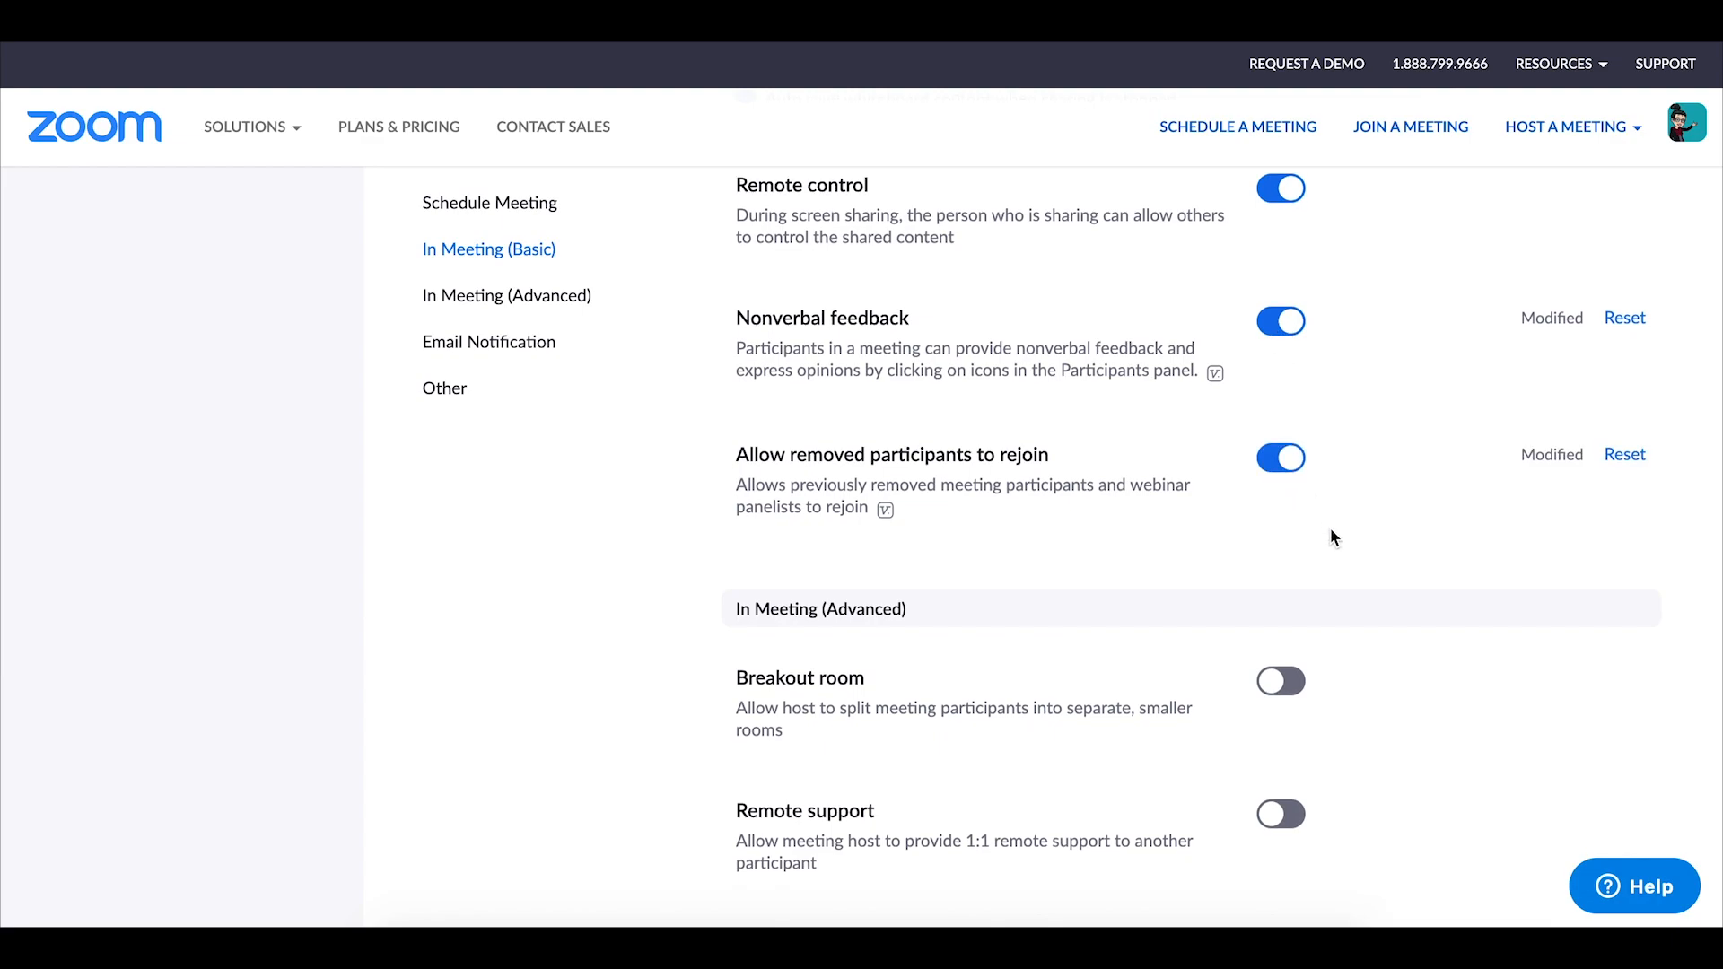
Step: Switch on Breakout room with host assignment of participants when scheduling, and save
{"action": "left_click", "coordinate": [506, 295]}
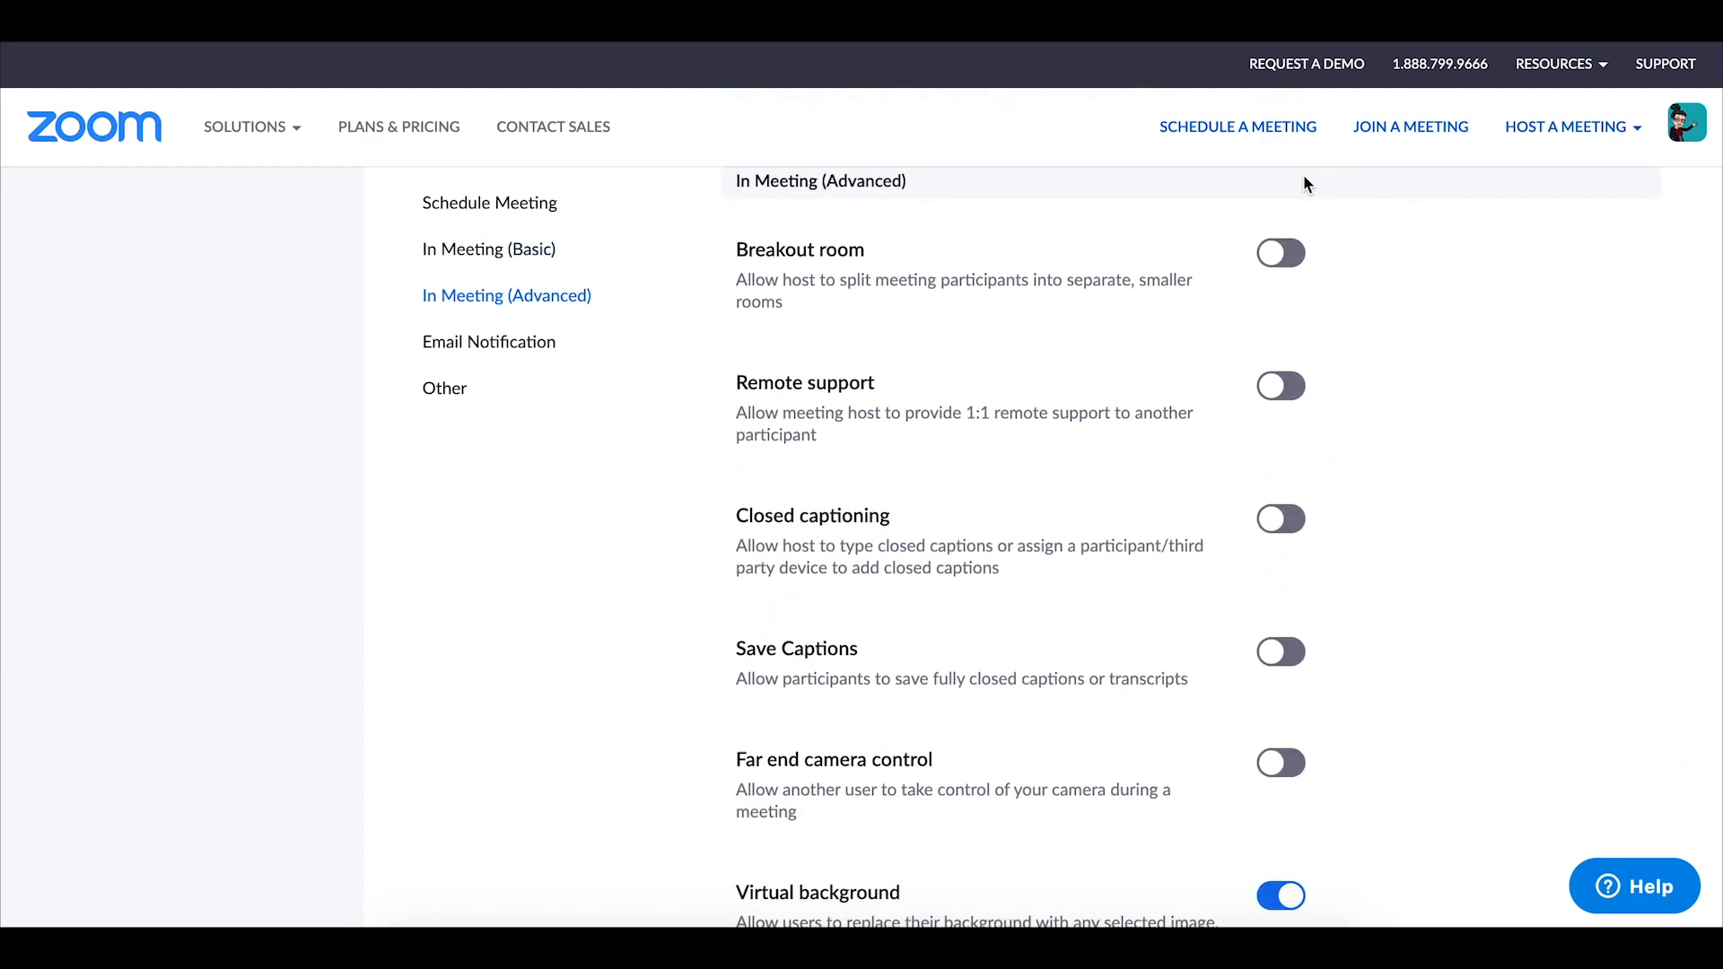
{"action": "left_click", "coordinate": [1280, 253]}
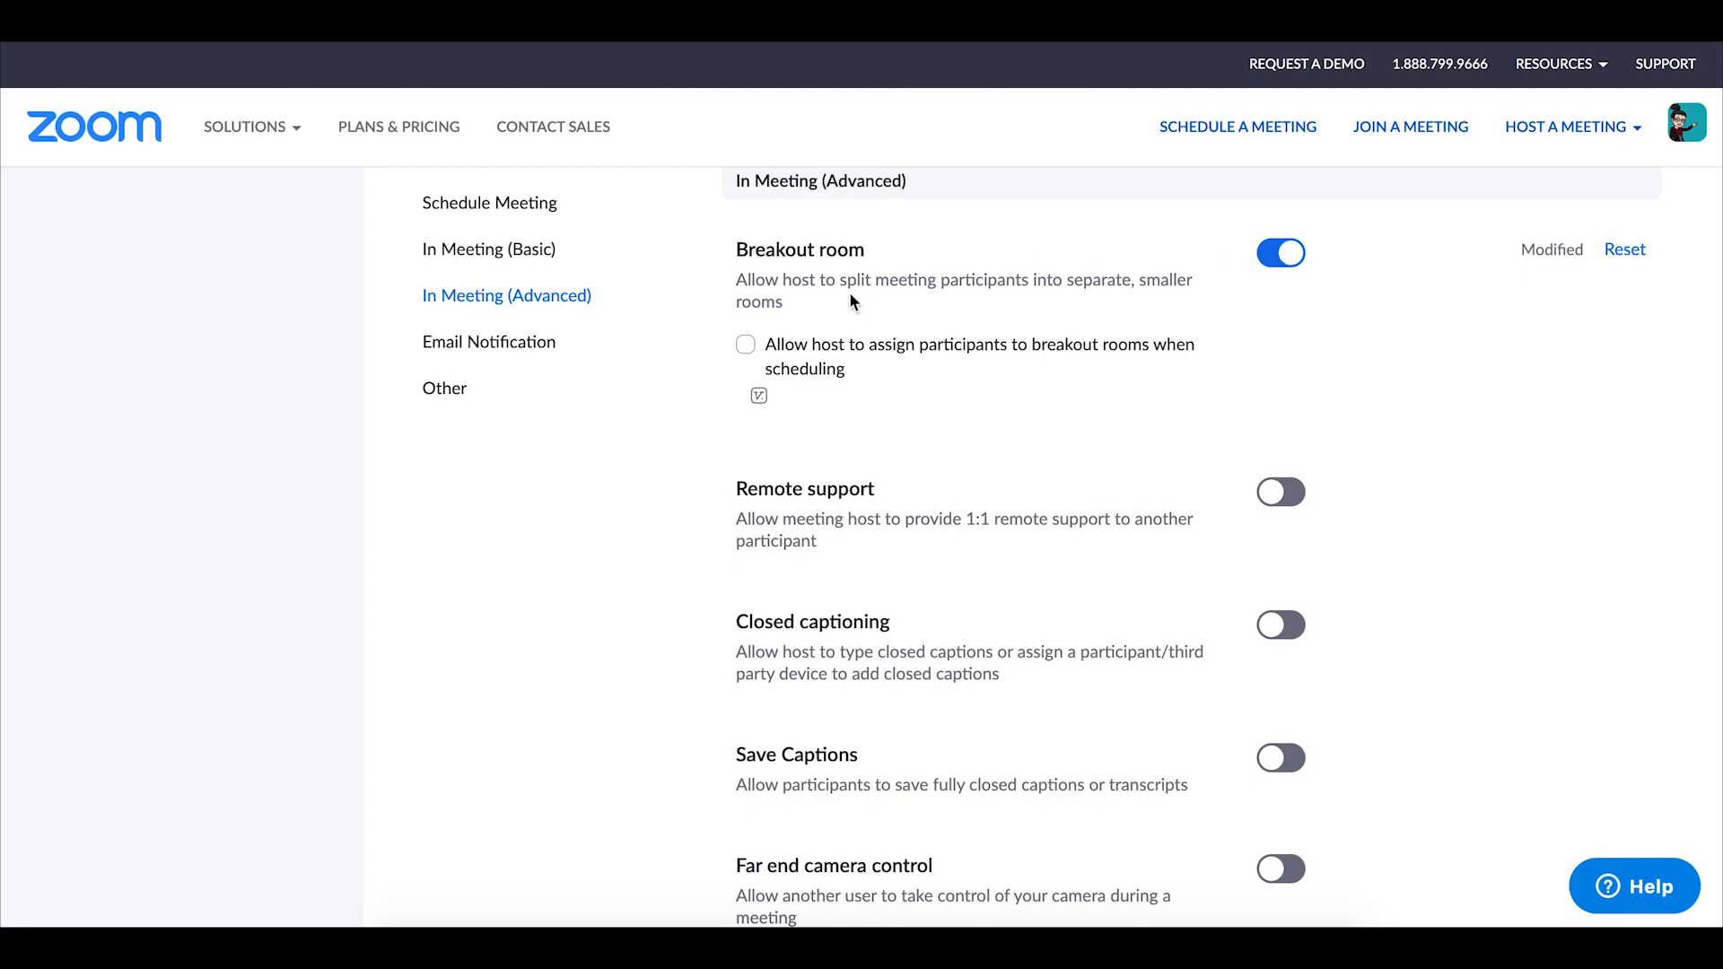
{"action": "left_click", "coordinate": [745, 344]}
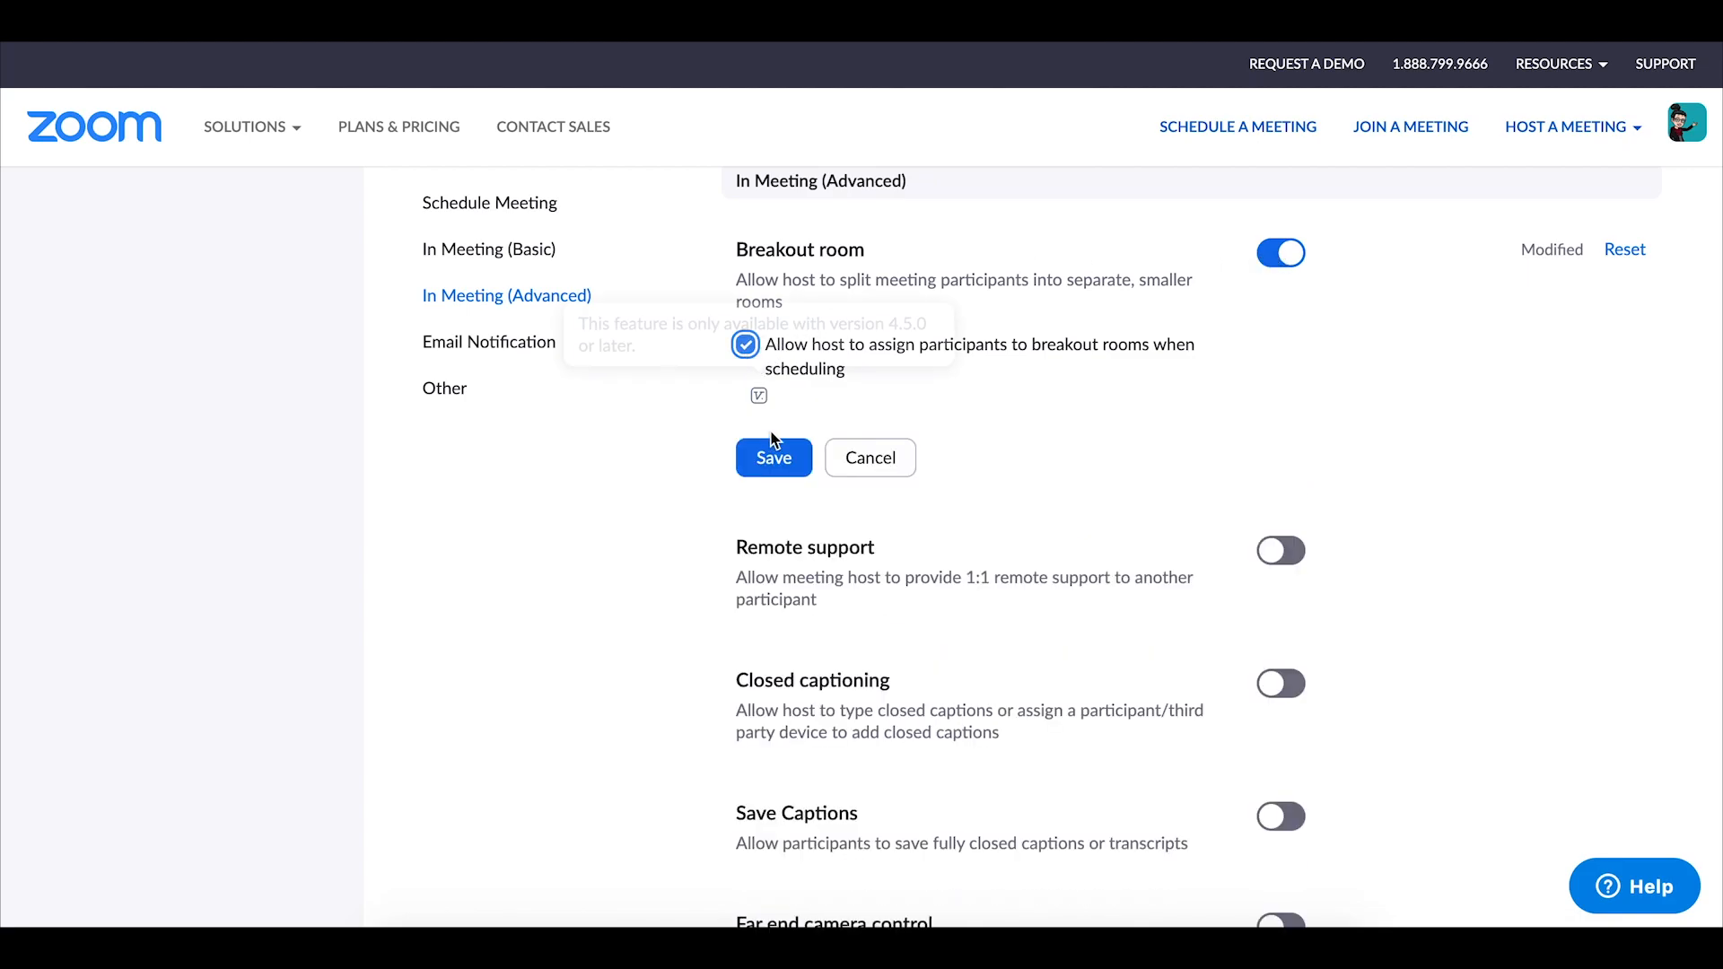
{"action": "left_click", "coordinate": [772, 458]}
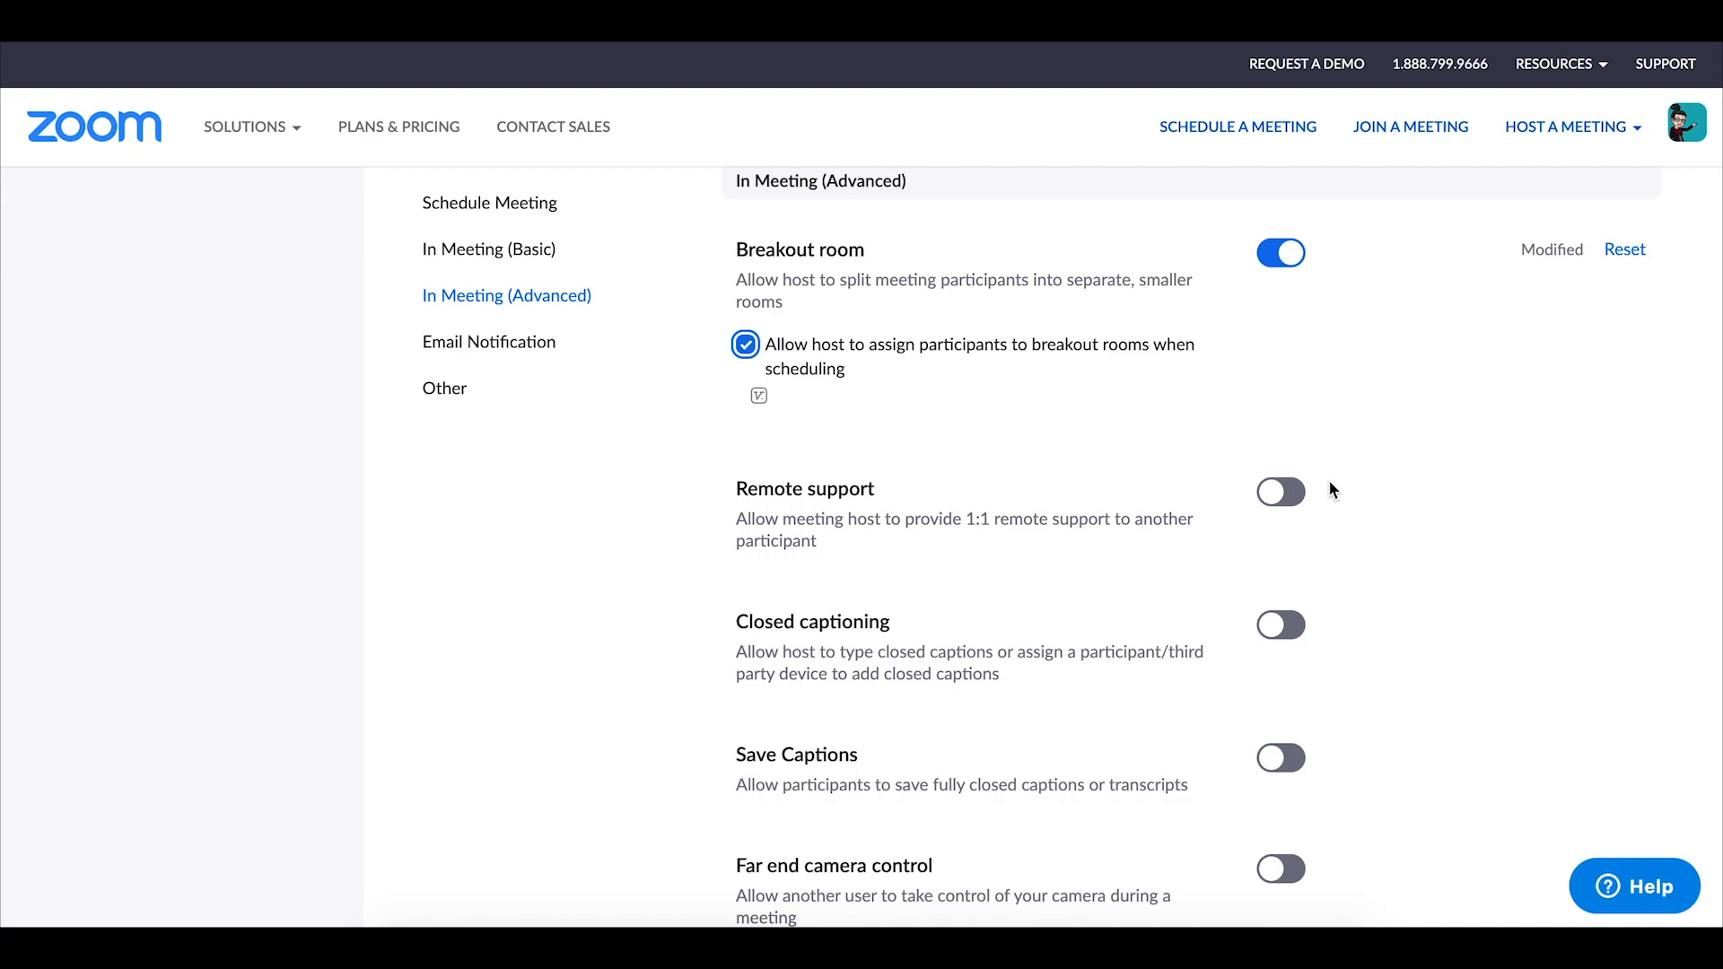
Step: Switch the Virtual background option off for meeting participants
{"action": "scroll", "scroll_direction": "down", "scroll_amount": 3}
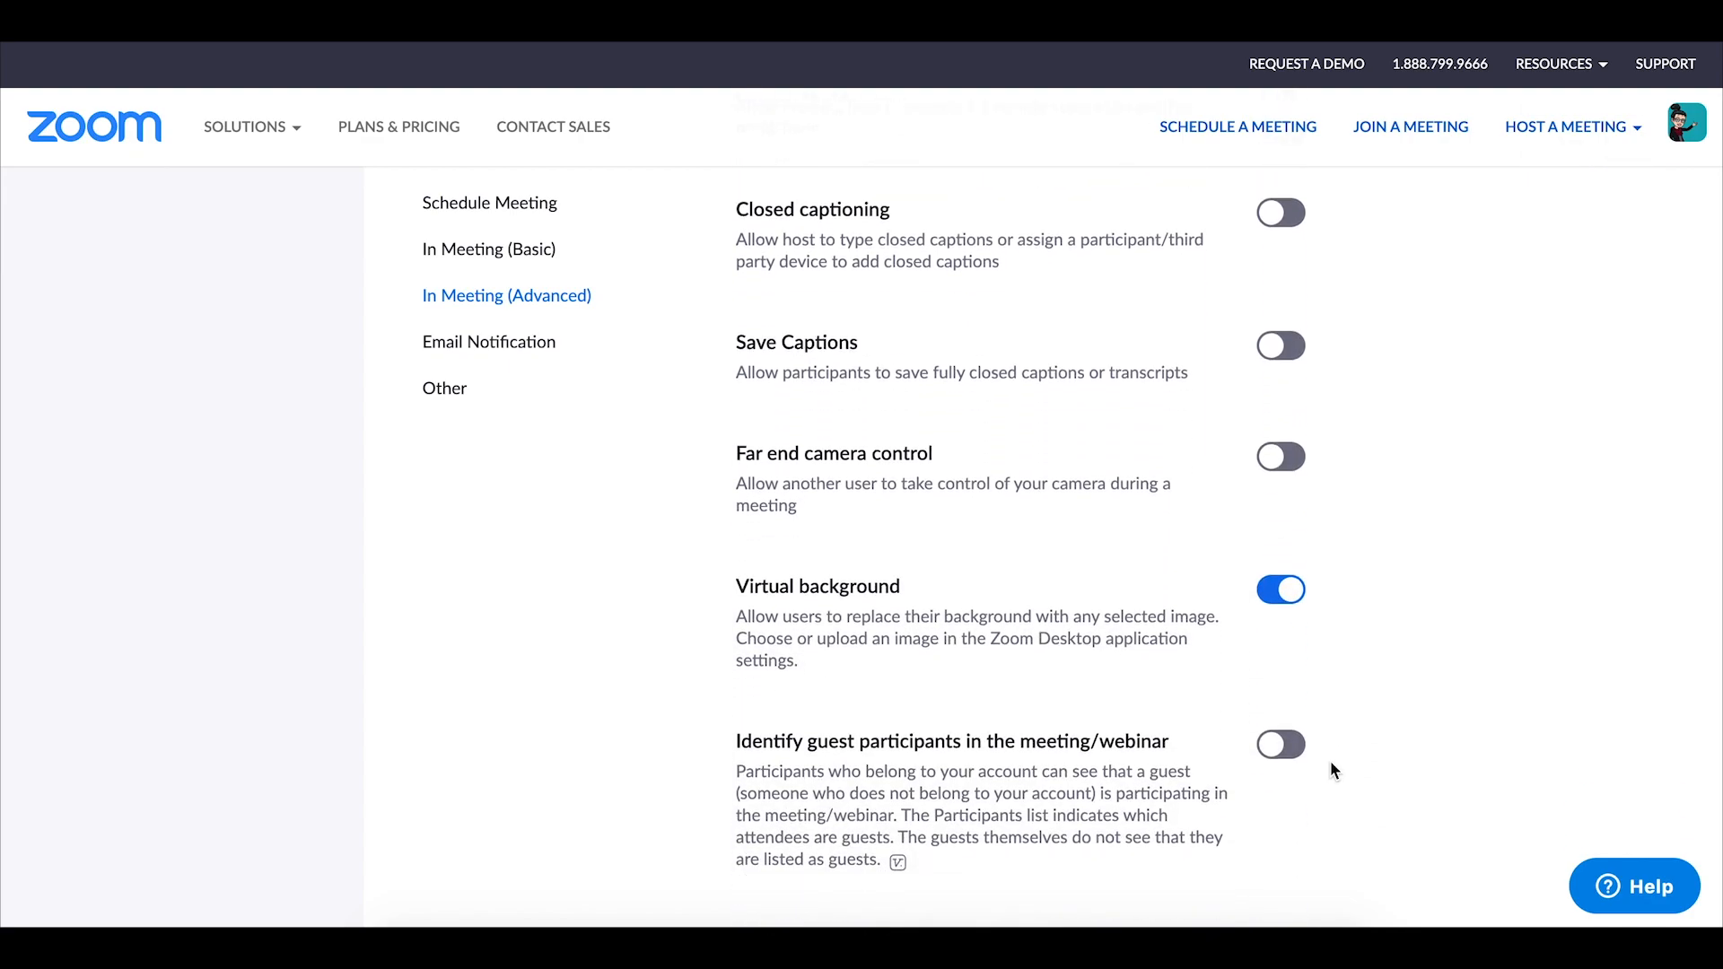
{"action": "scroll", "scroll_direction": "down", "scroll_amount": 3}
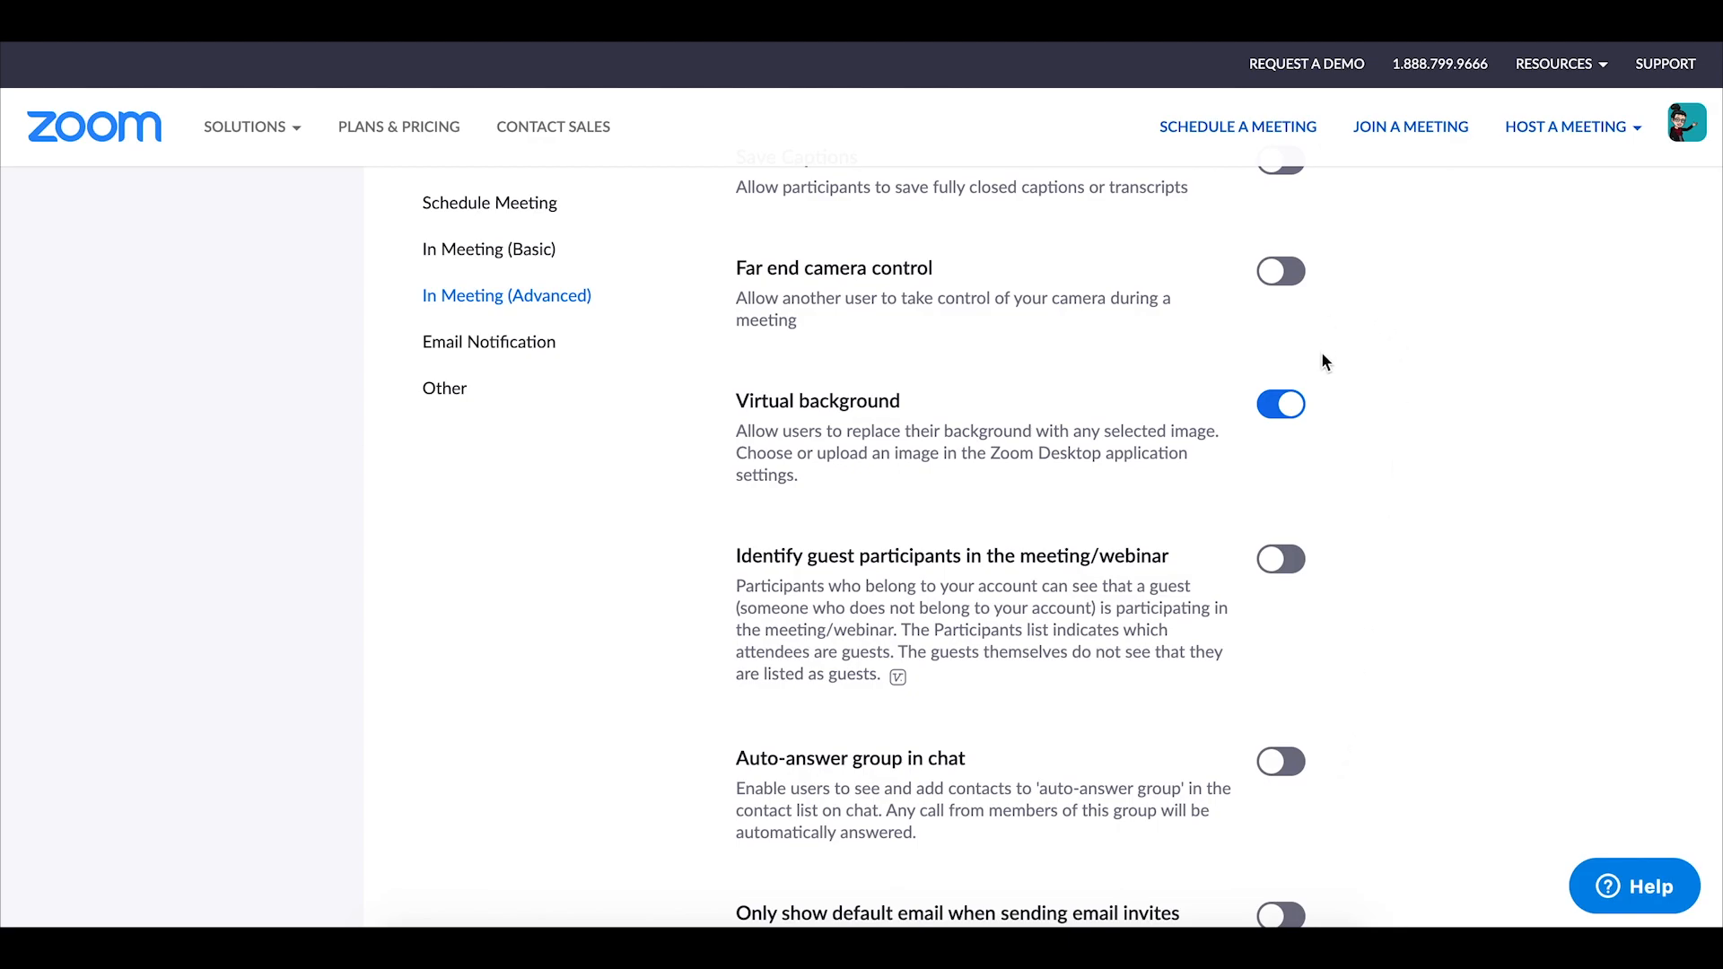
{"action": "mouse_move", "coordinate": [1326, 415]}
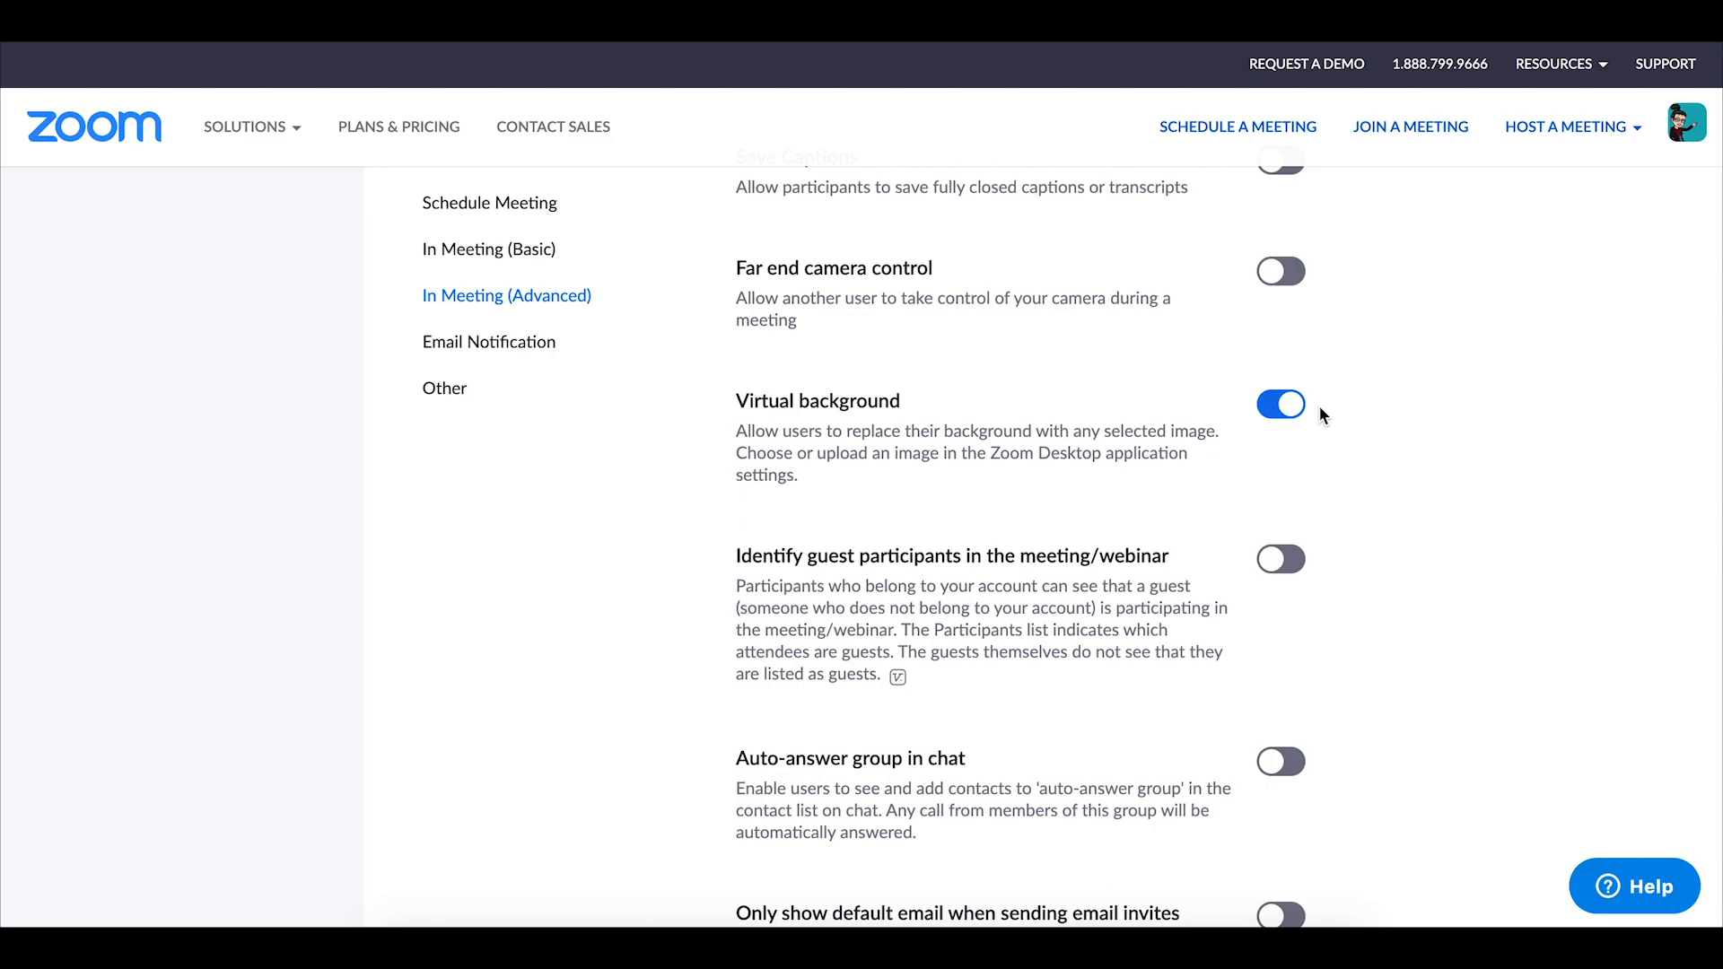
{"action": "left_click", "coordinate": [1280, 404]}
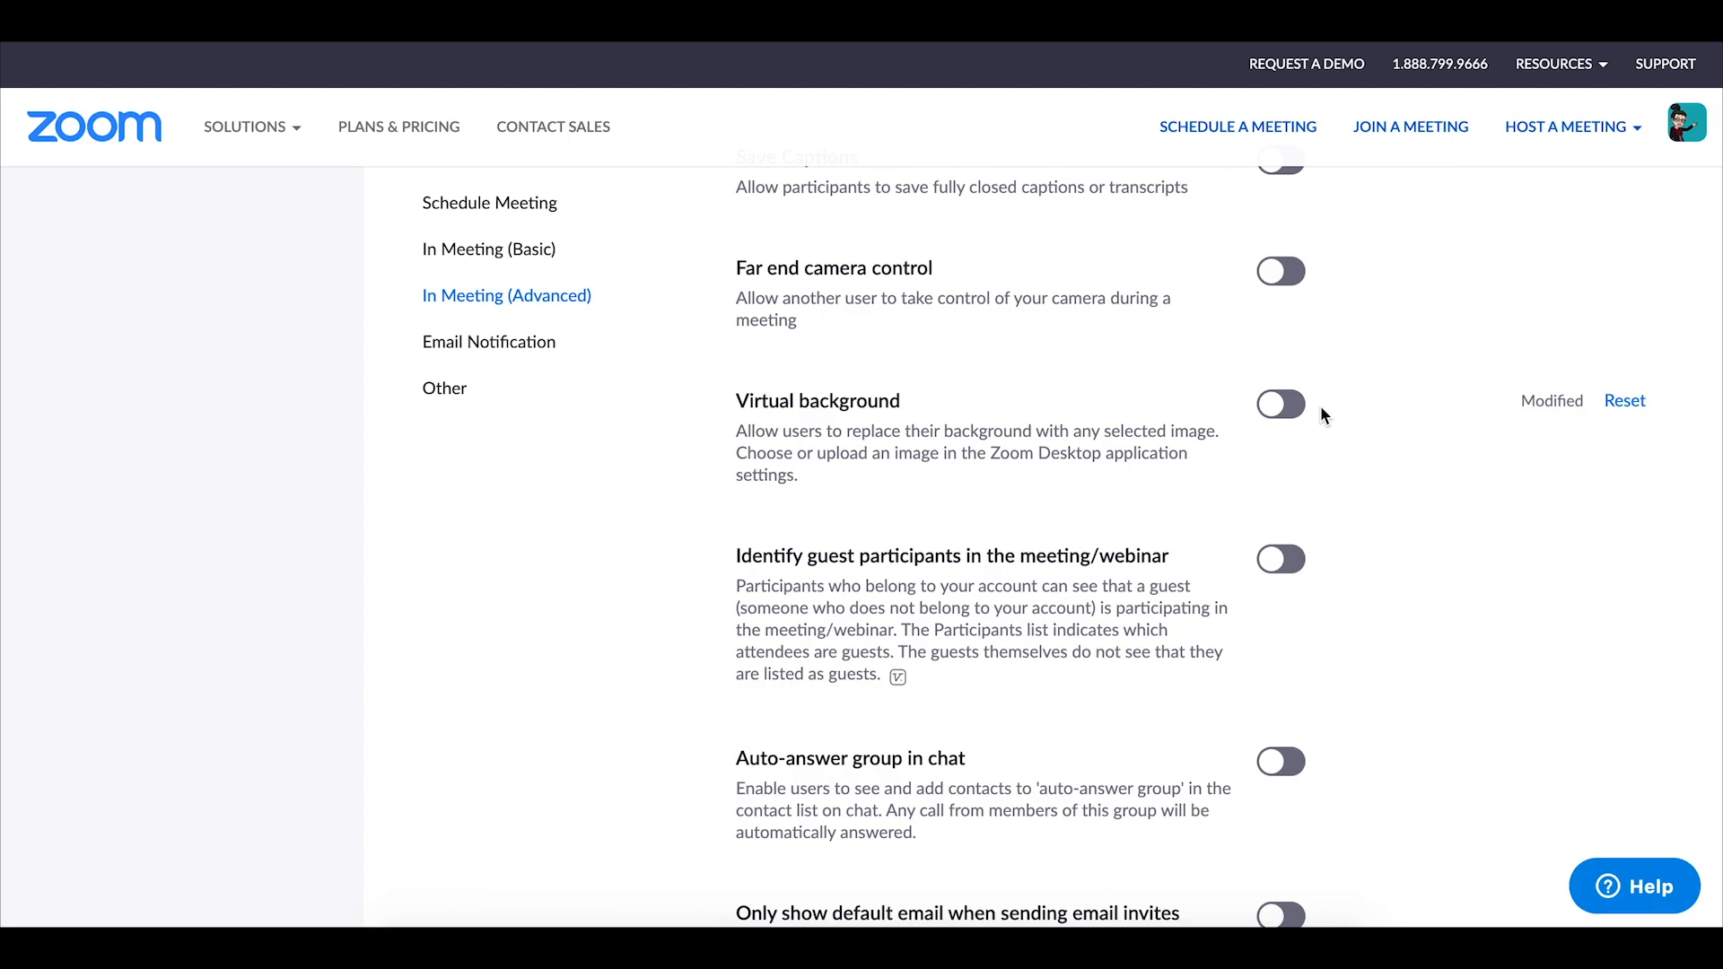
Step: Switch Attention tracking on so the host sees who lacks Zoom focus during sharing
{"action": "scroll", "scroll_direction": "down", "scroll_amount": 3}
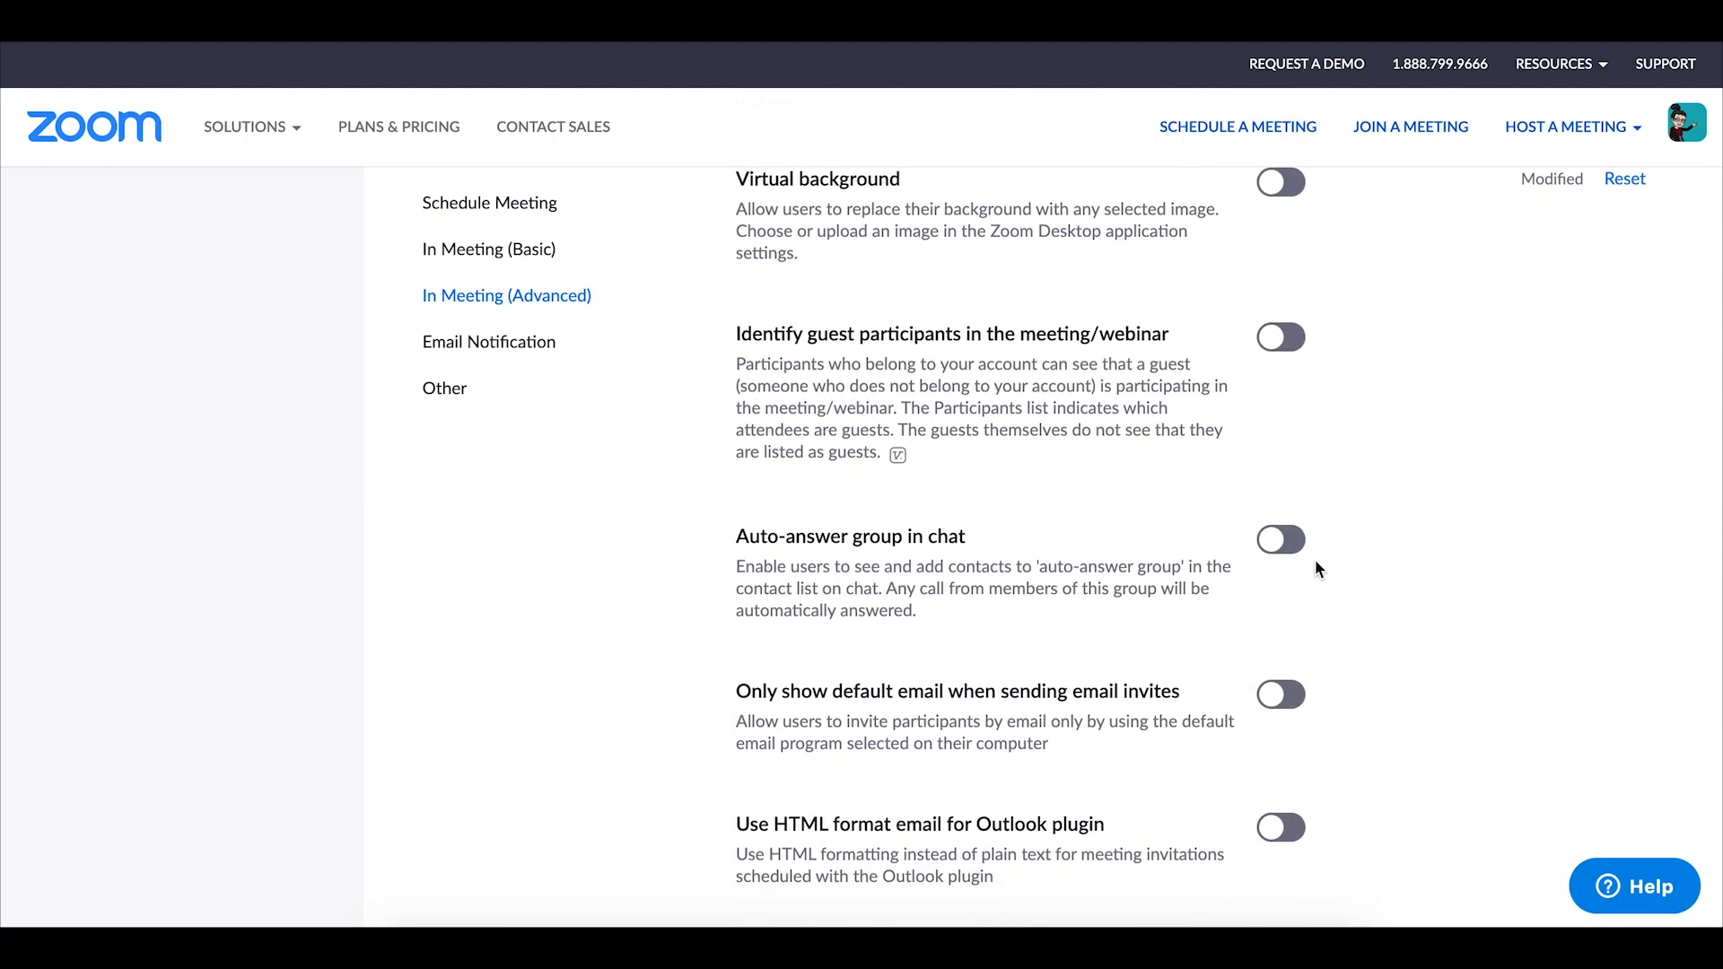
{"action": "mouse_move", "coordinate": [1323, 839]}
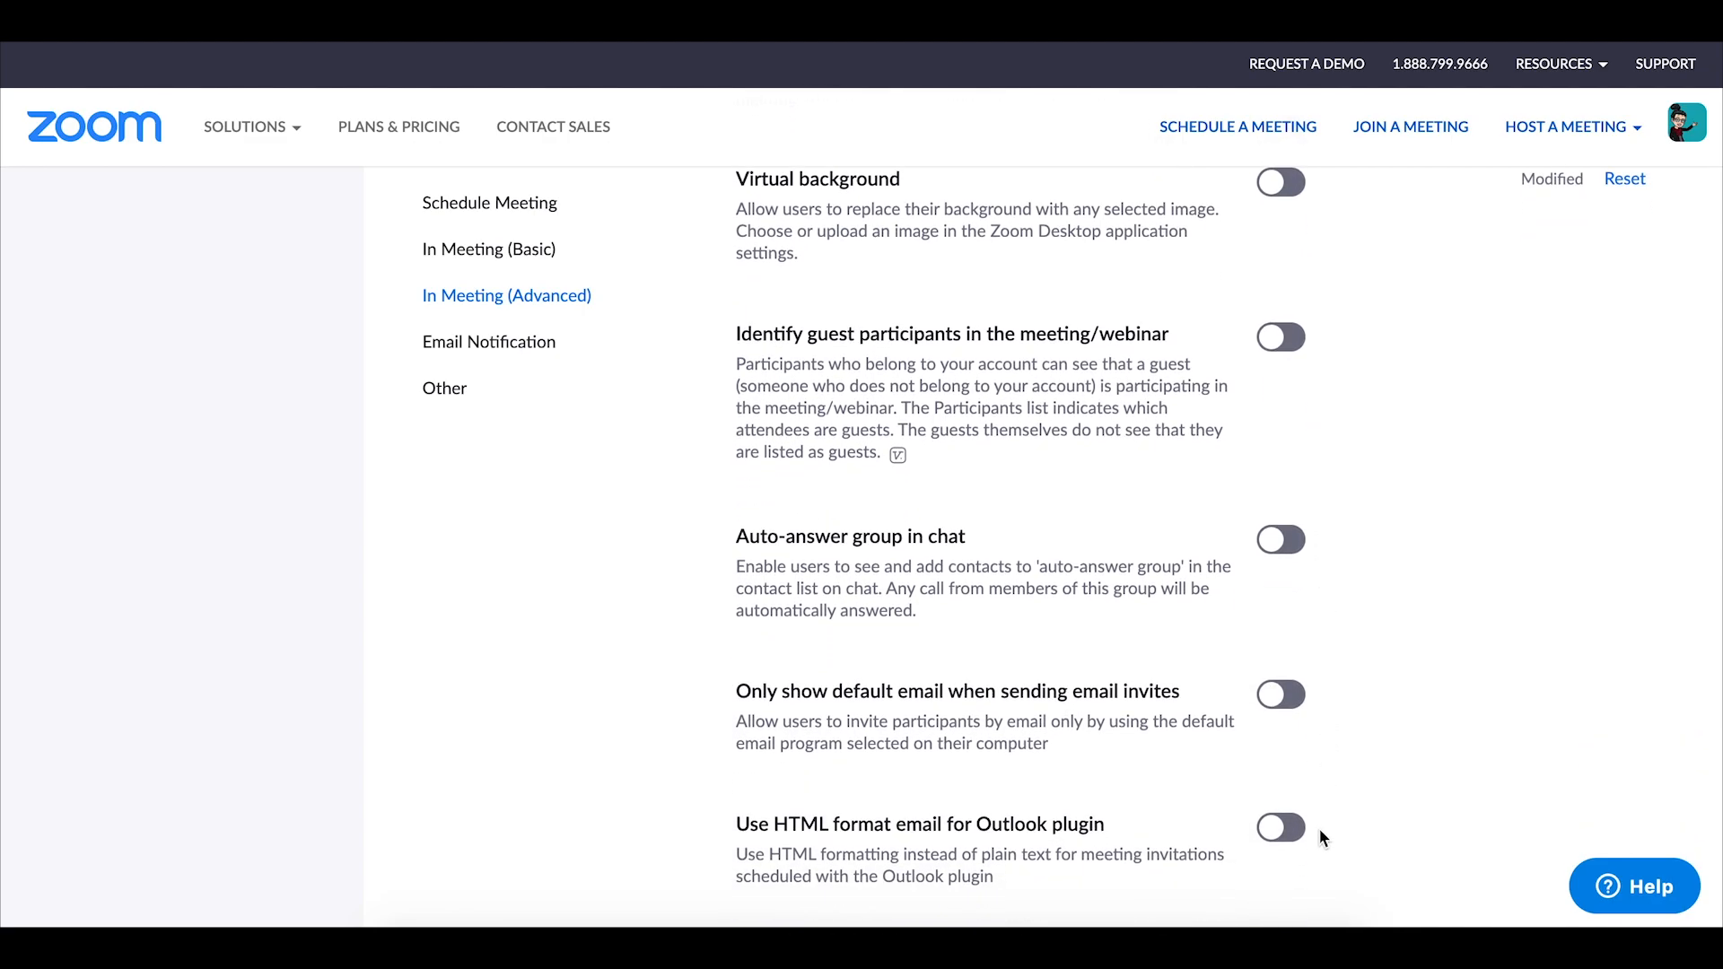
{"action": "scroll", "scroll_direction": "down", "scroll_amount": 3}
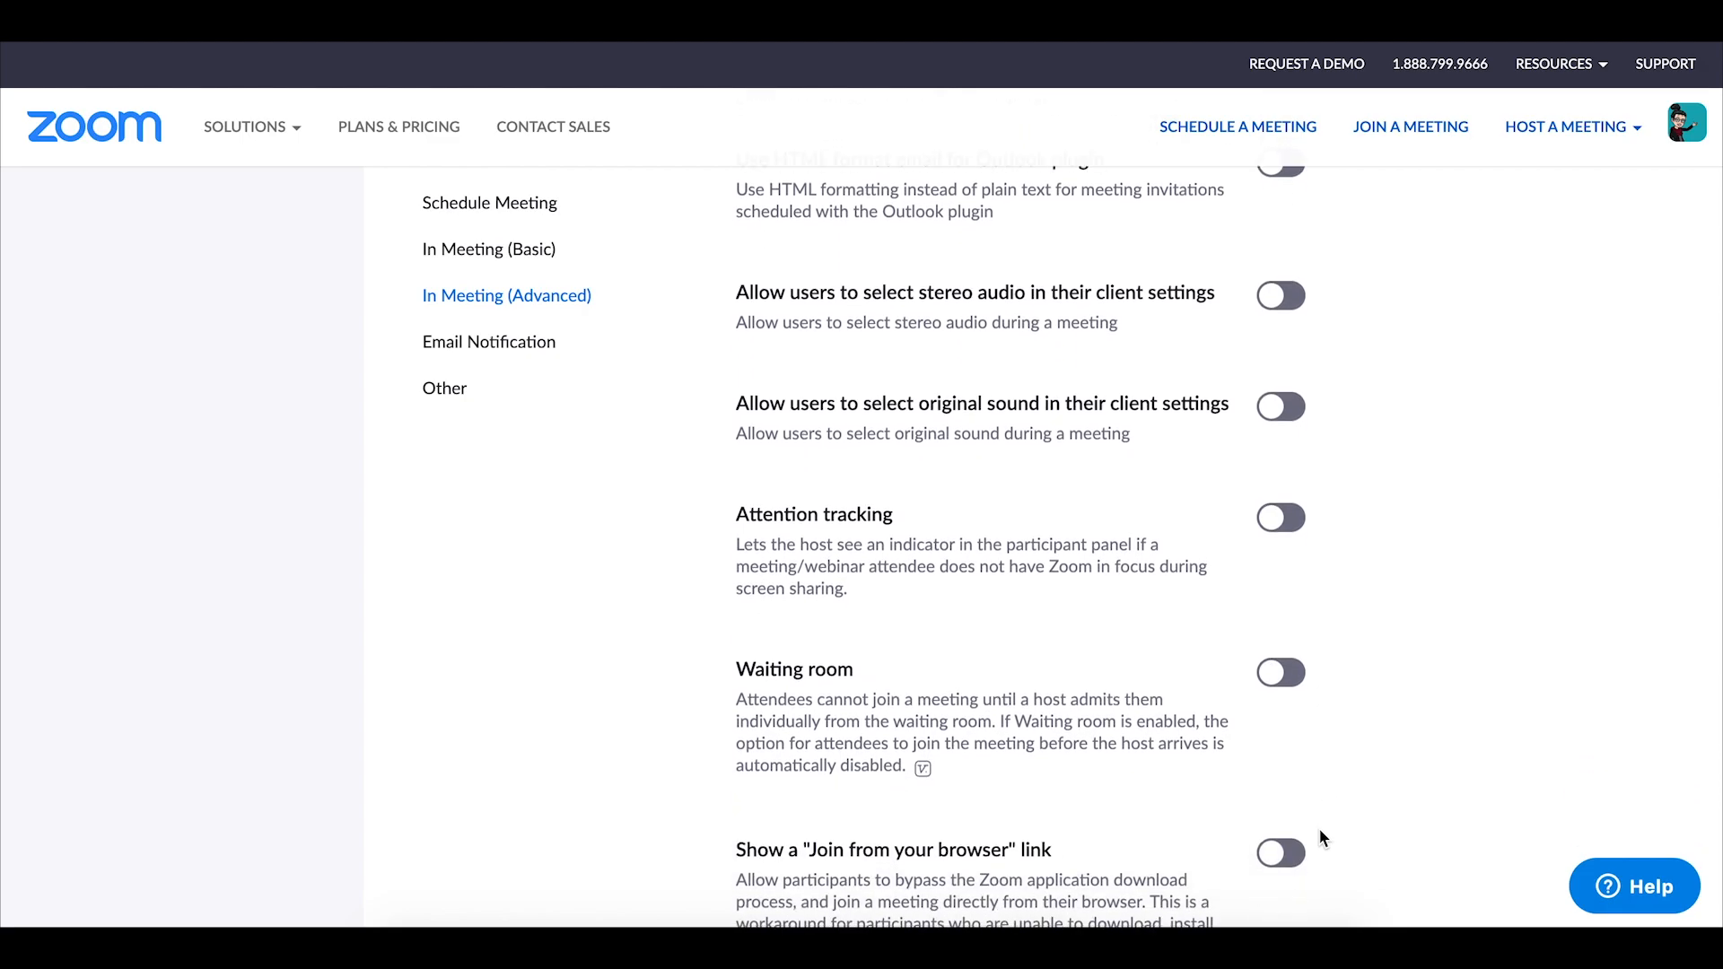
{"action": "scroll", "scroll_direction": "down", "scroll_amount": 3}
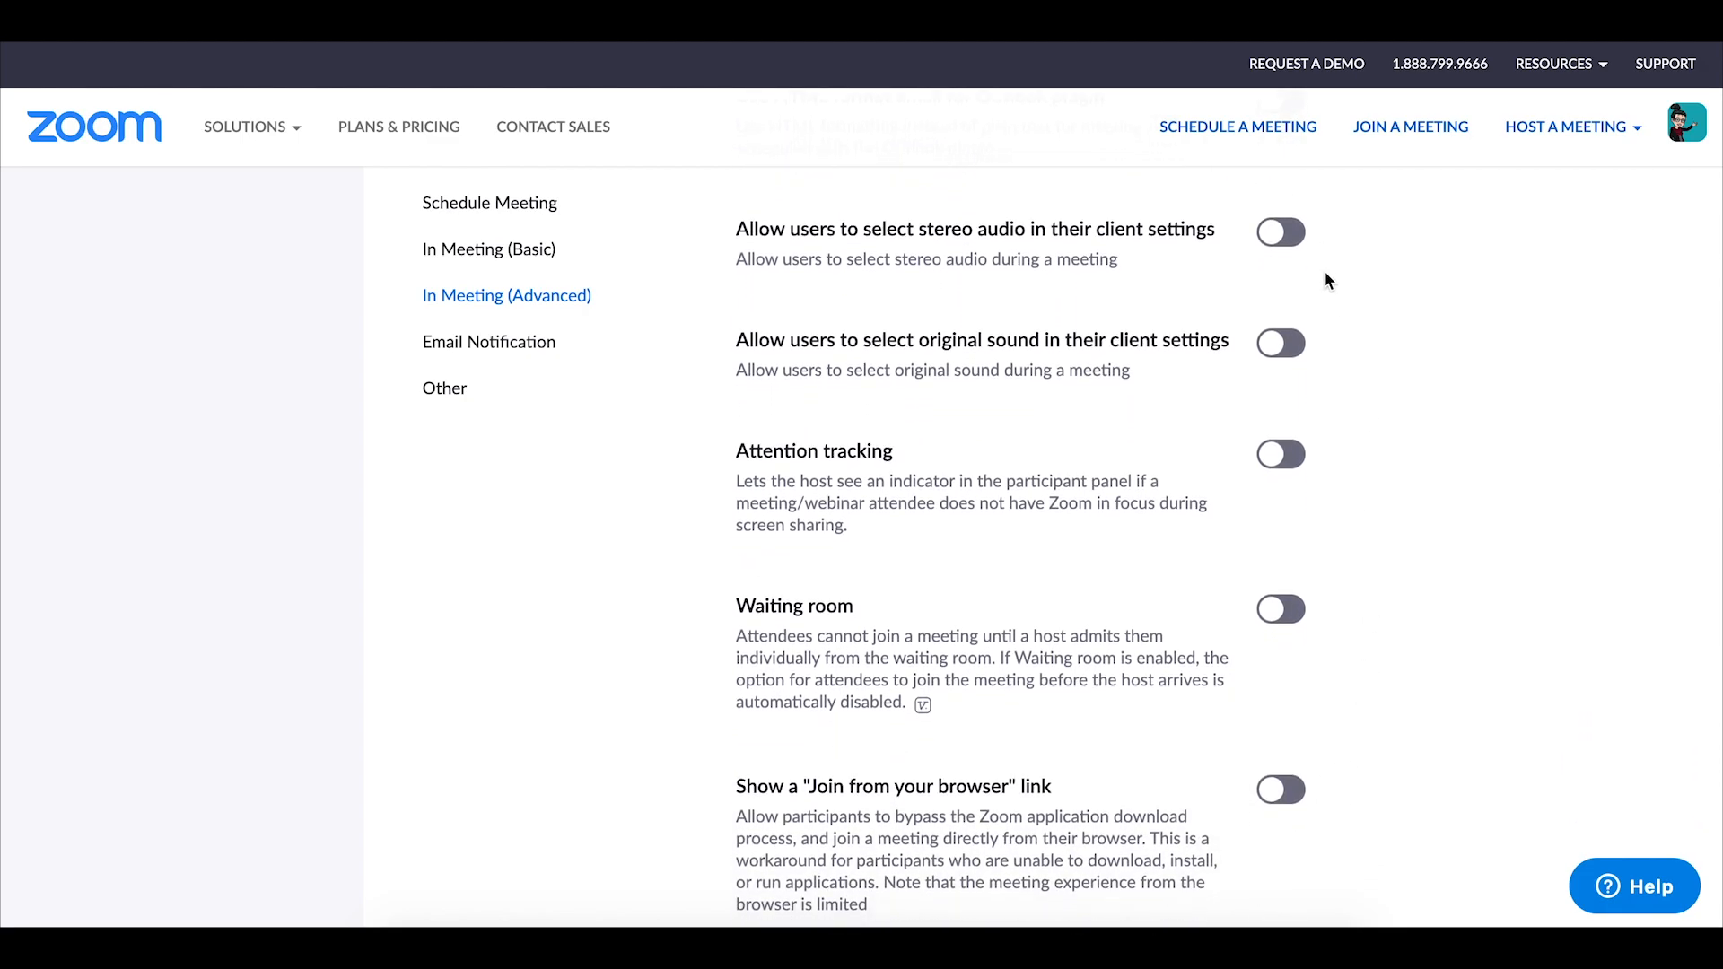
{"action": "mouse_move", "coordinate": [1280, 455]}
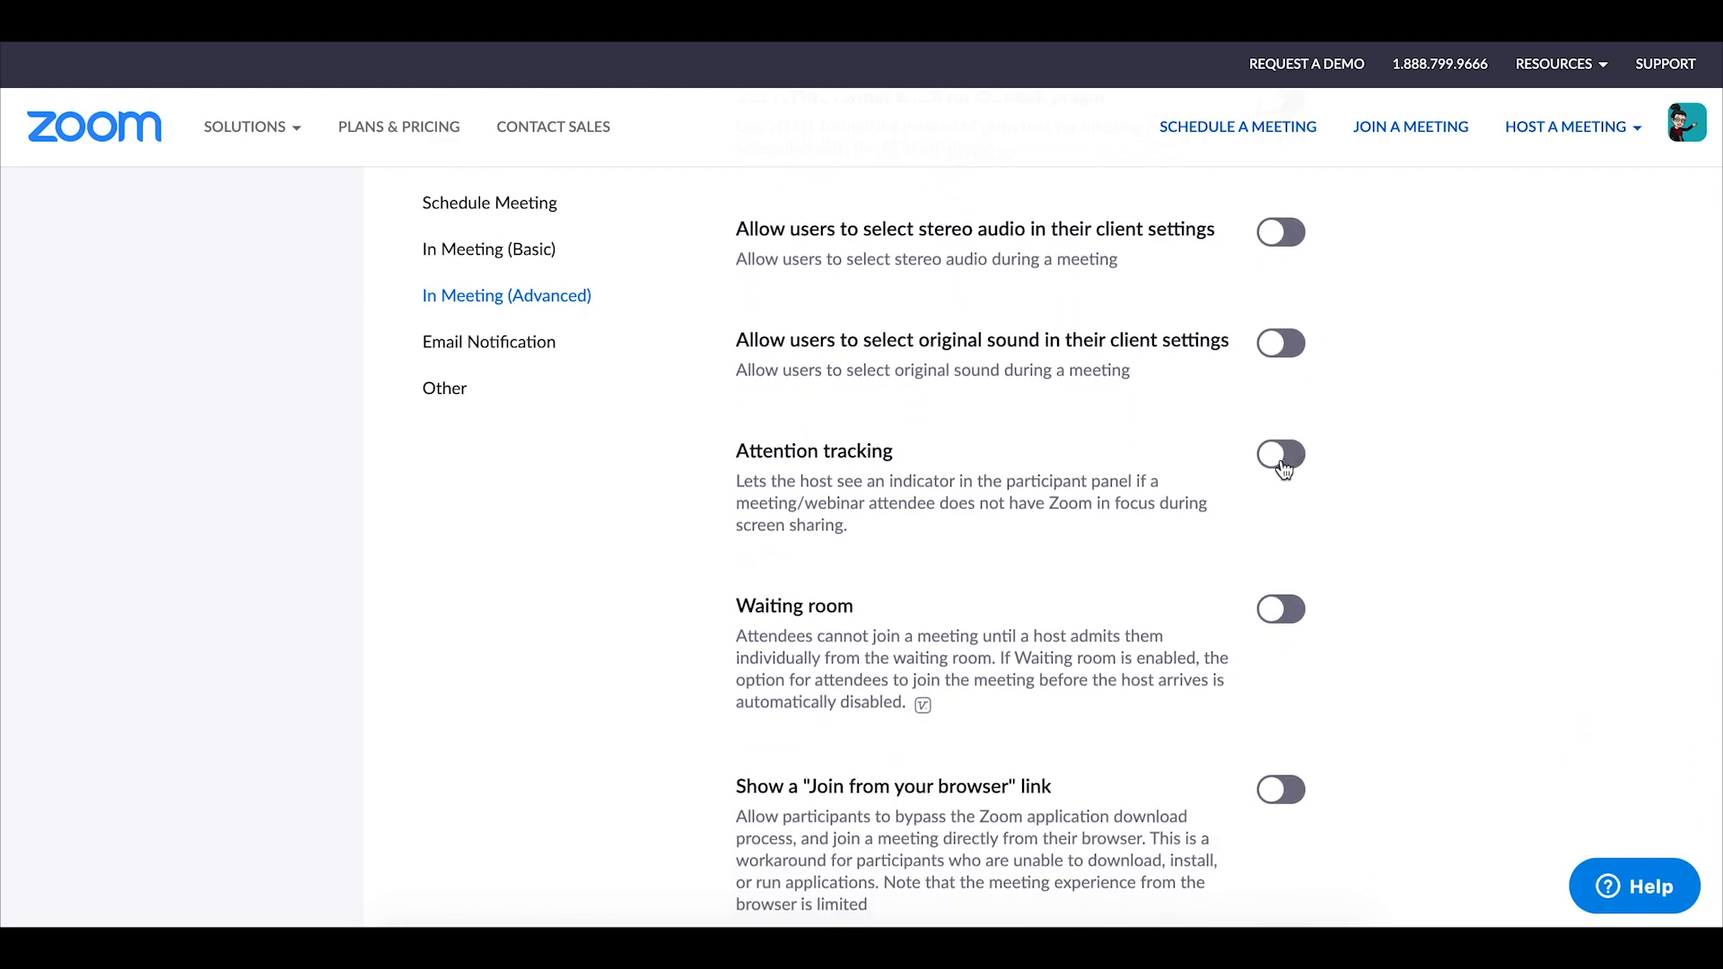
{"action": "left_click", "coordinate": [1280, 454]}
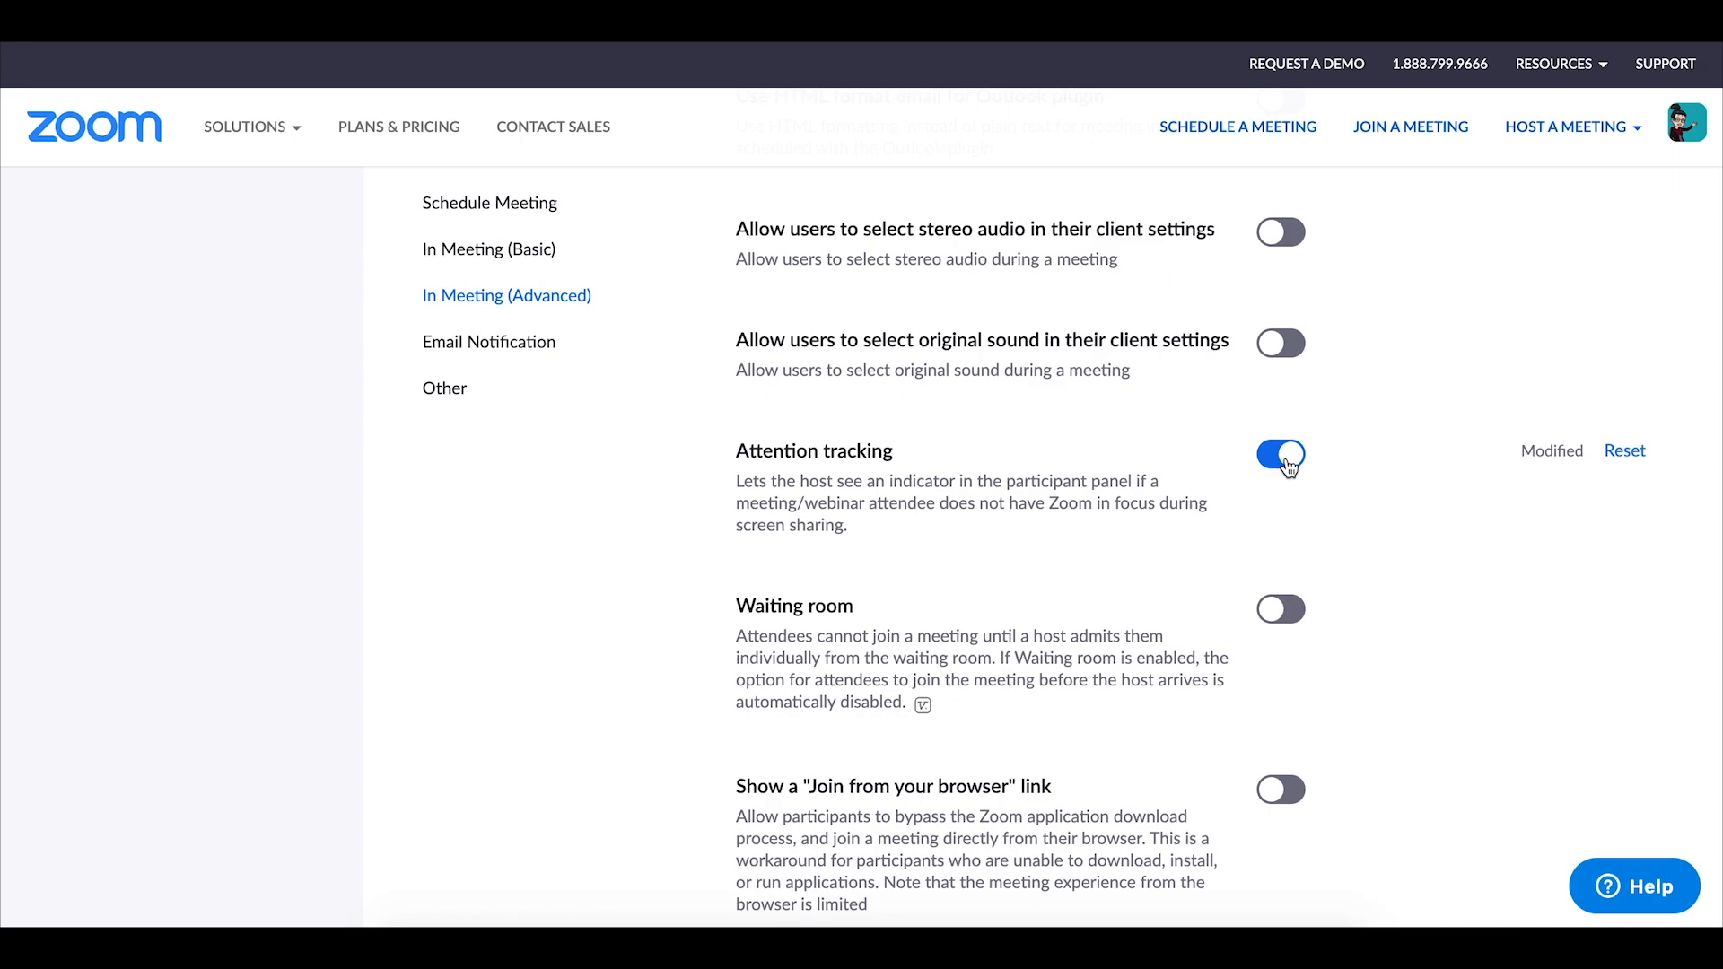
Step: Switch the Waiting room on so attendees must be admitted by the host
{"action": "scroll", "scroll_direction": "down", "scroll_amount": 3}
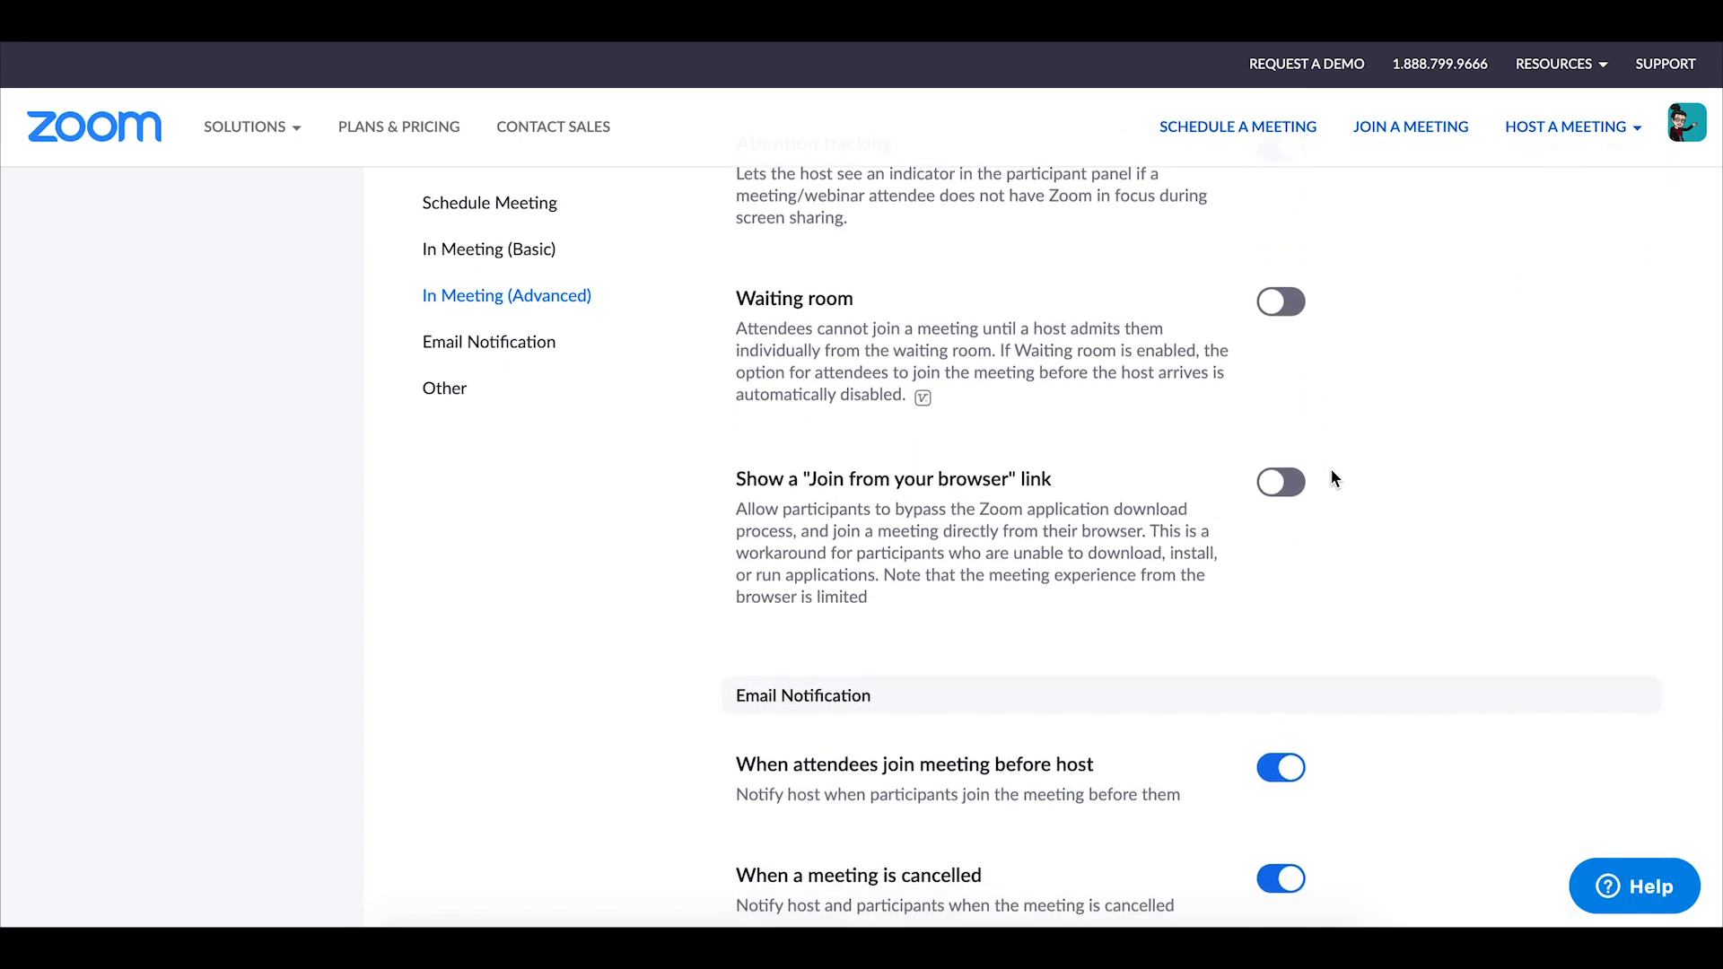
{"action": "scroll", "scroll_direction": "down", "scroll_amount": 3}
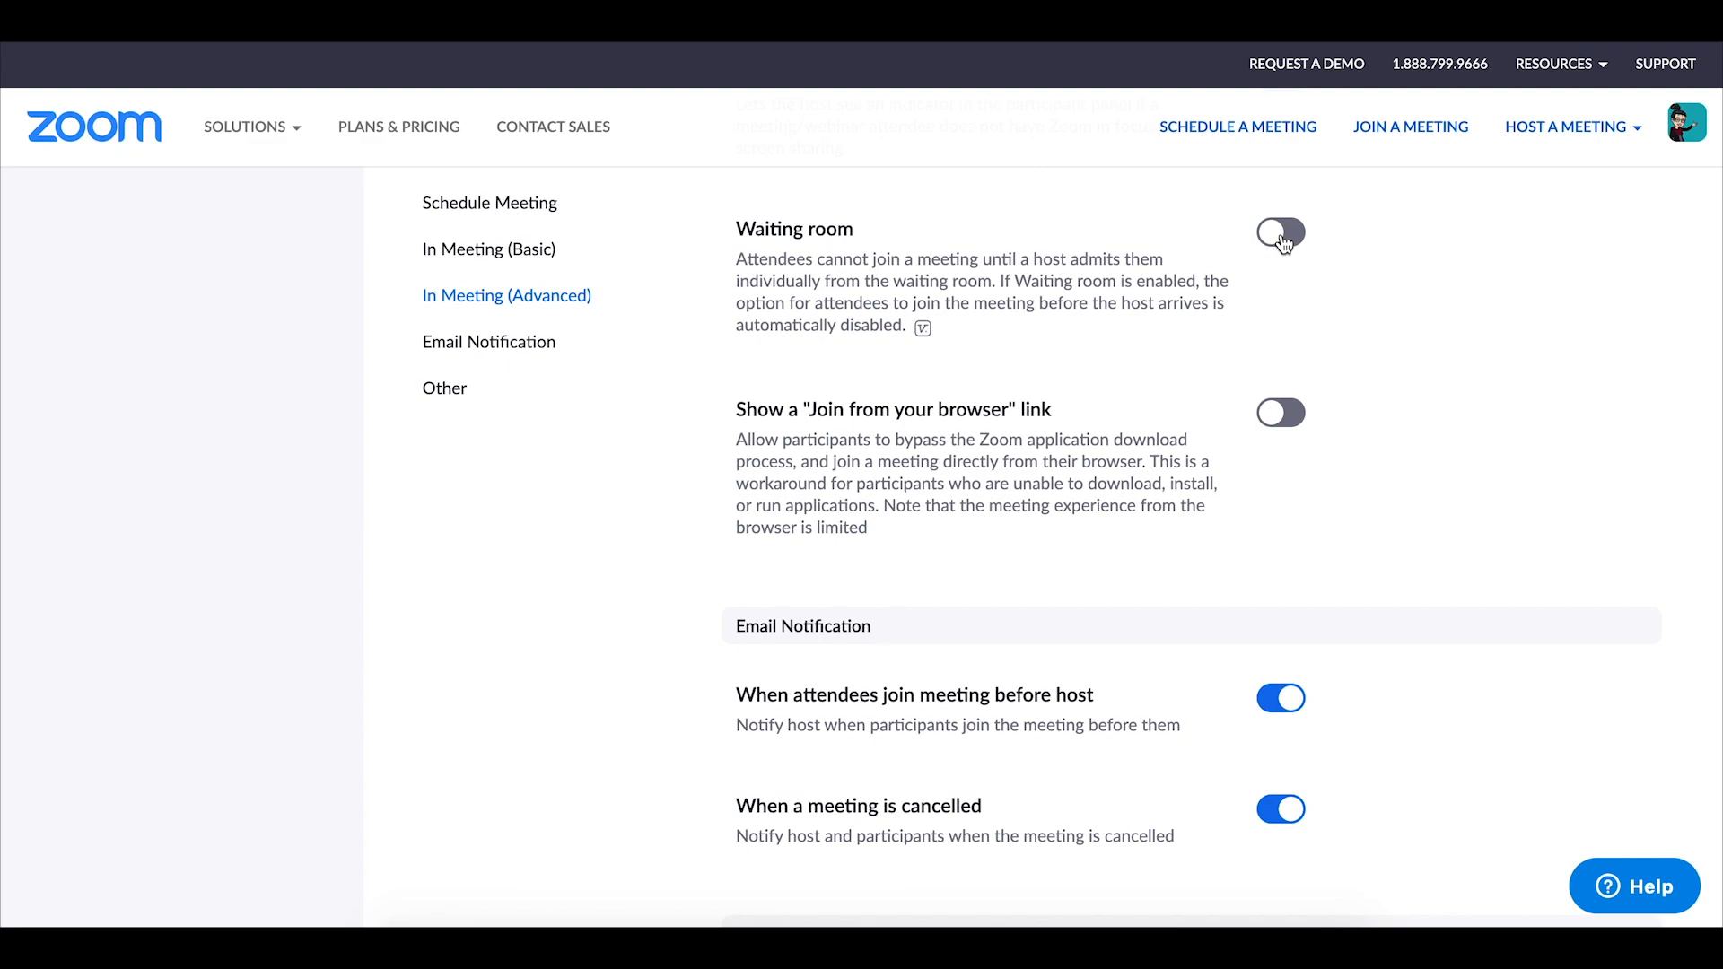
{"action": "left_click", "coordinate": [1280, 234]}
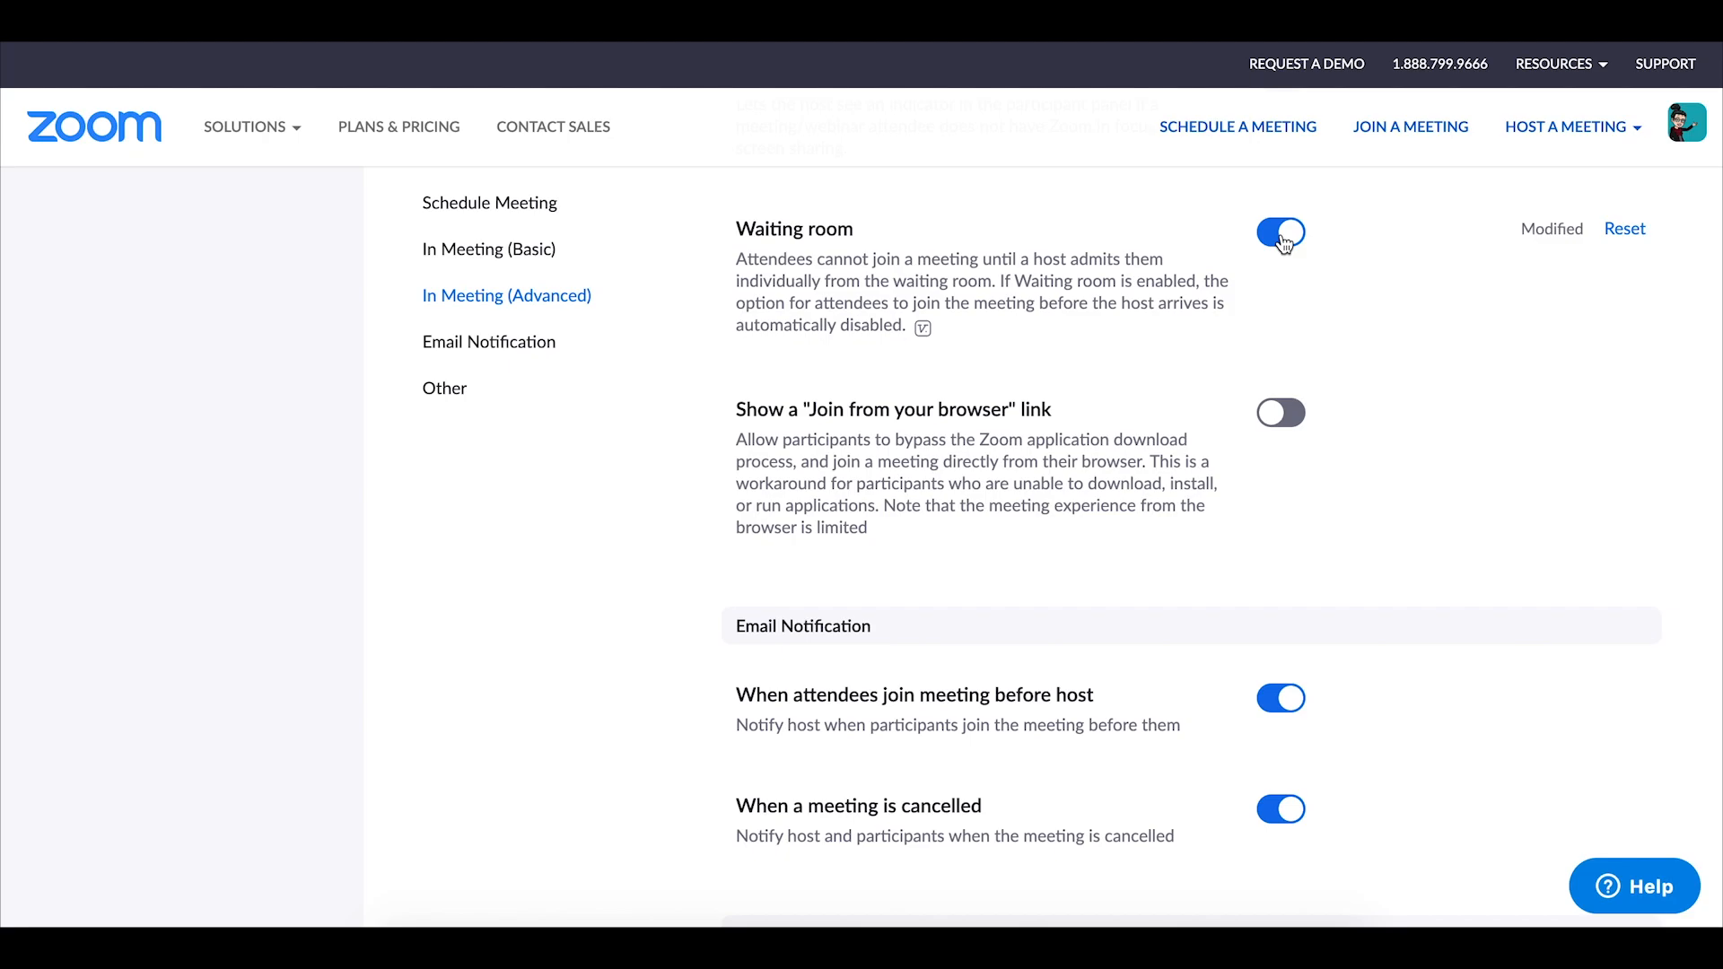
{"action": "mouse_move", "coordinate": [1295, 313]}
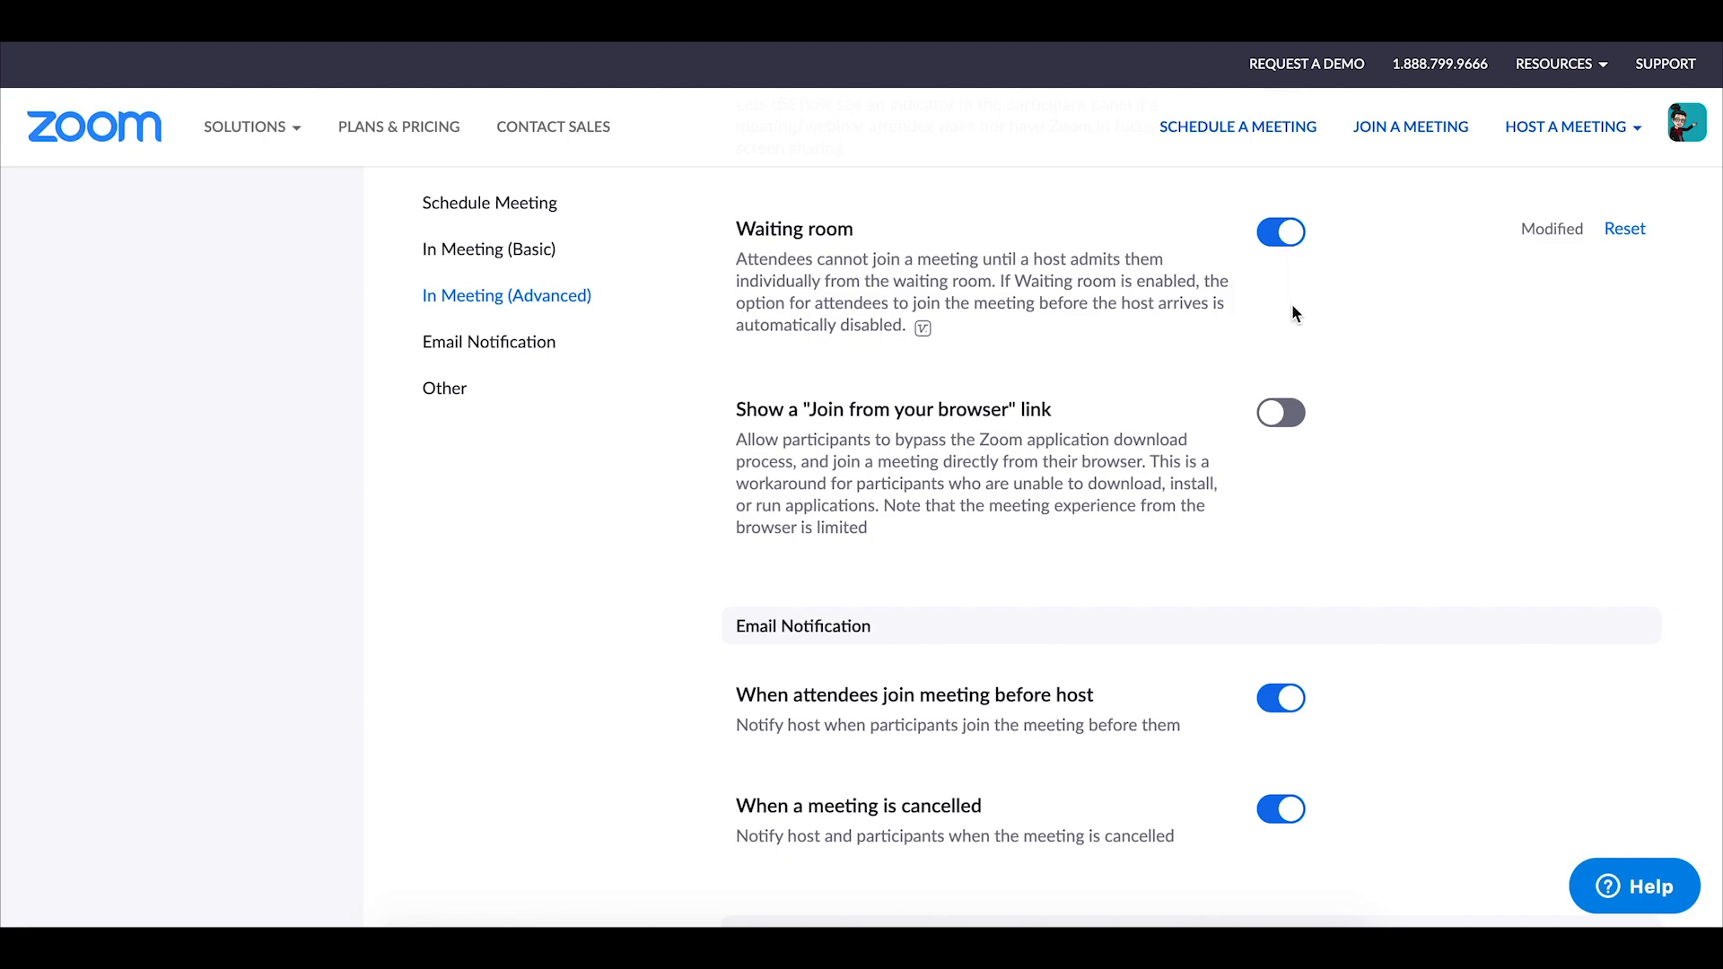
Step: Switch on the 'Join from your browser' link, with settings confirmed as updated
{"action": "left_click", "coordinate": [1280, 413]}
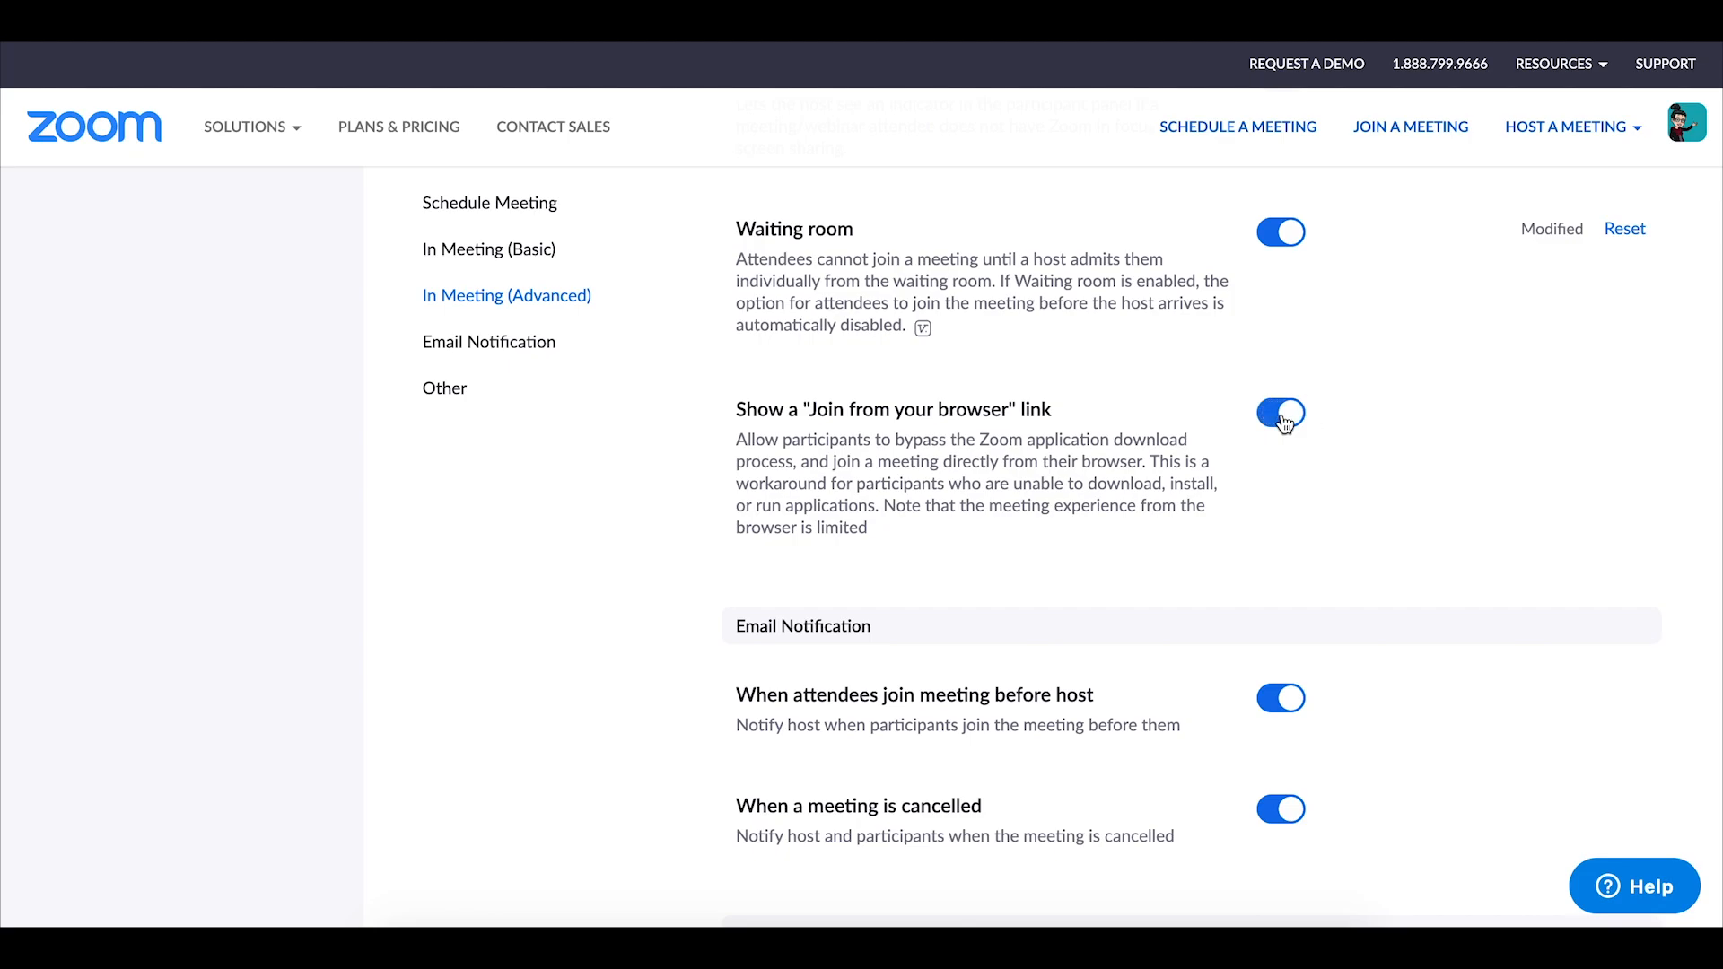
{"action": "left_click", "coordinate": [1280, 414]}
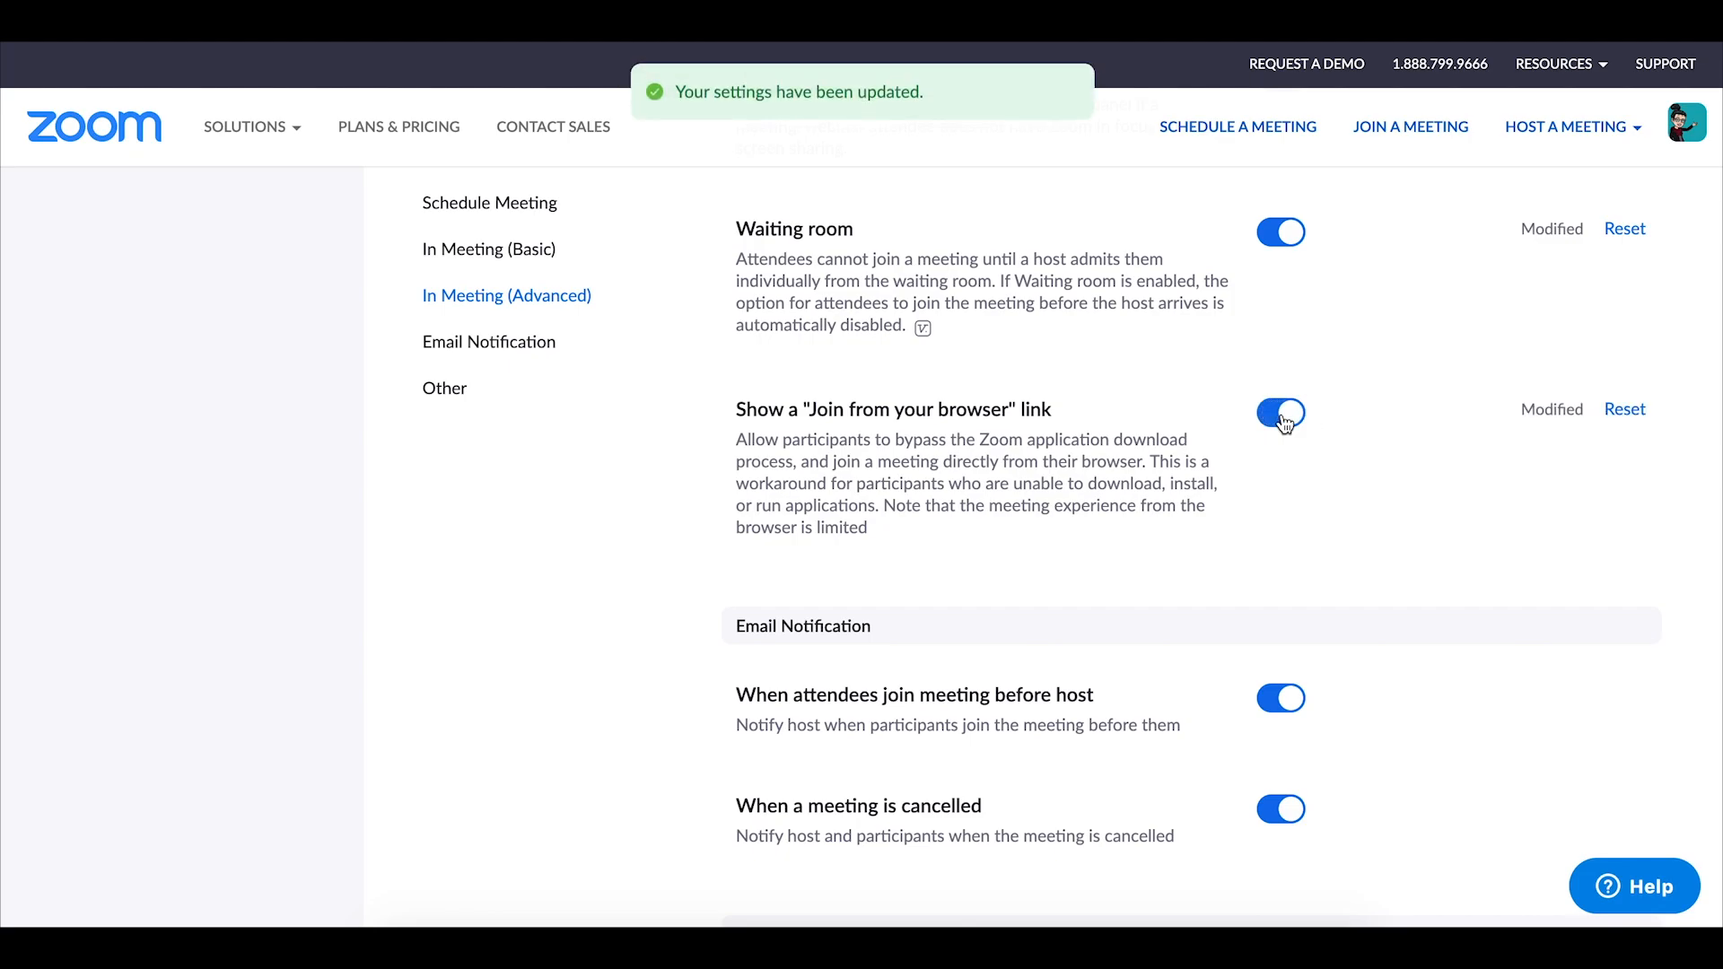